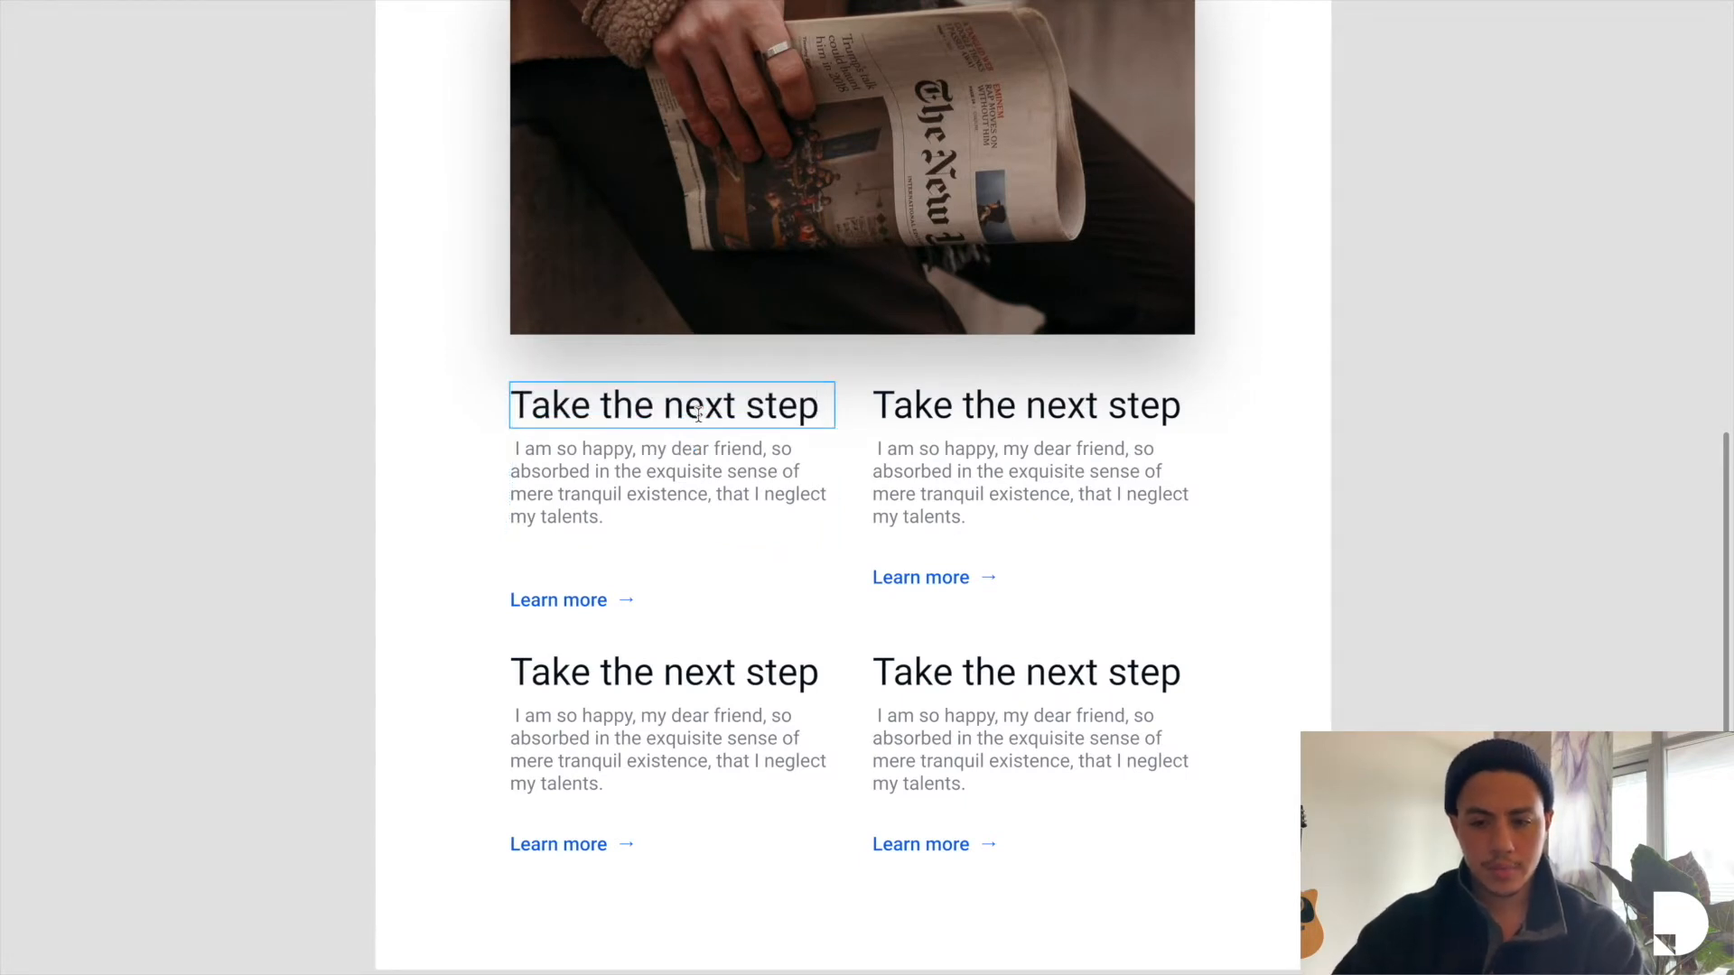
Step: Change the first card's heading to read "Take the next step, this is a header" and inspect the card group
text(, this is)
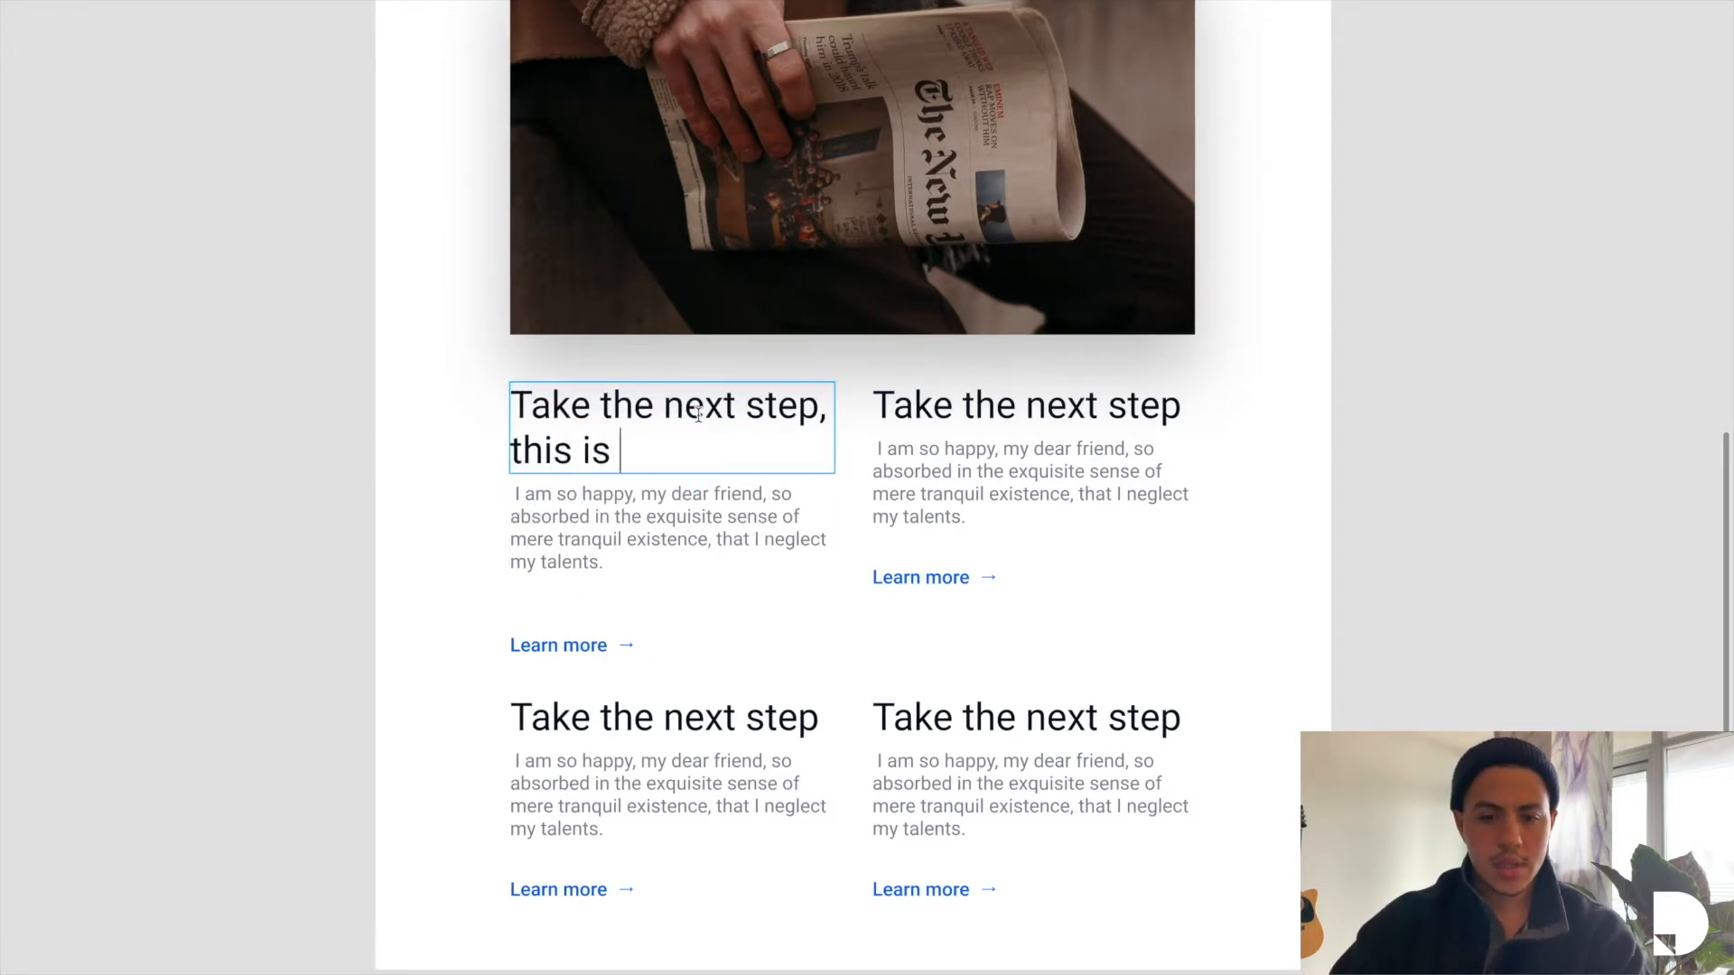
text(a header)
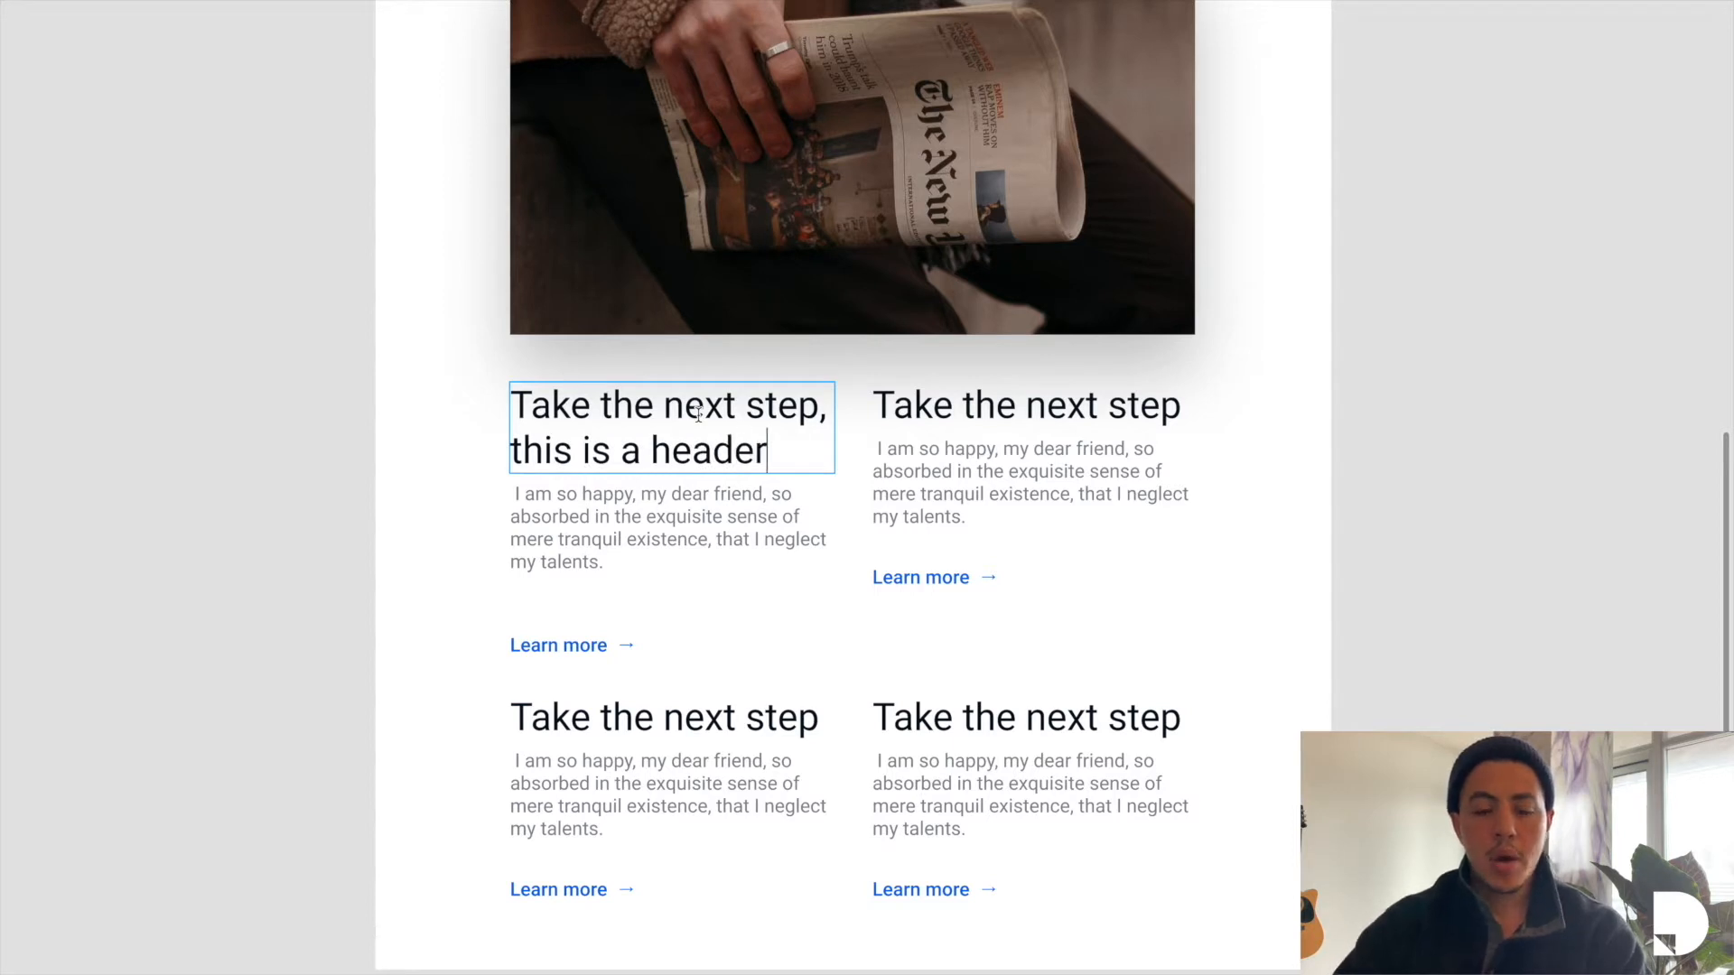
click(709, 574)
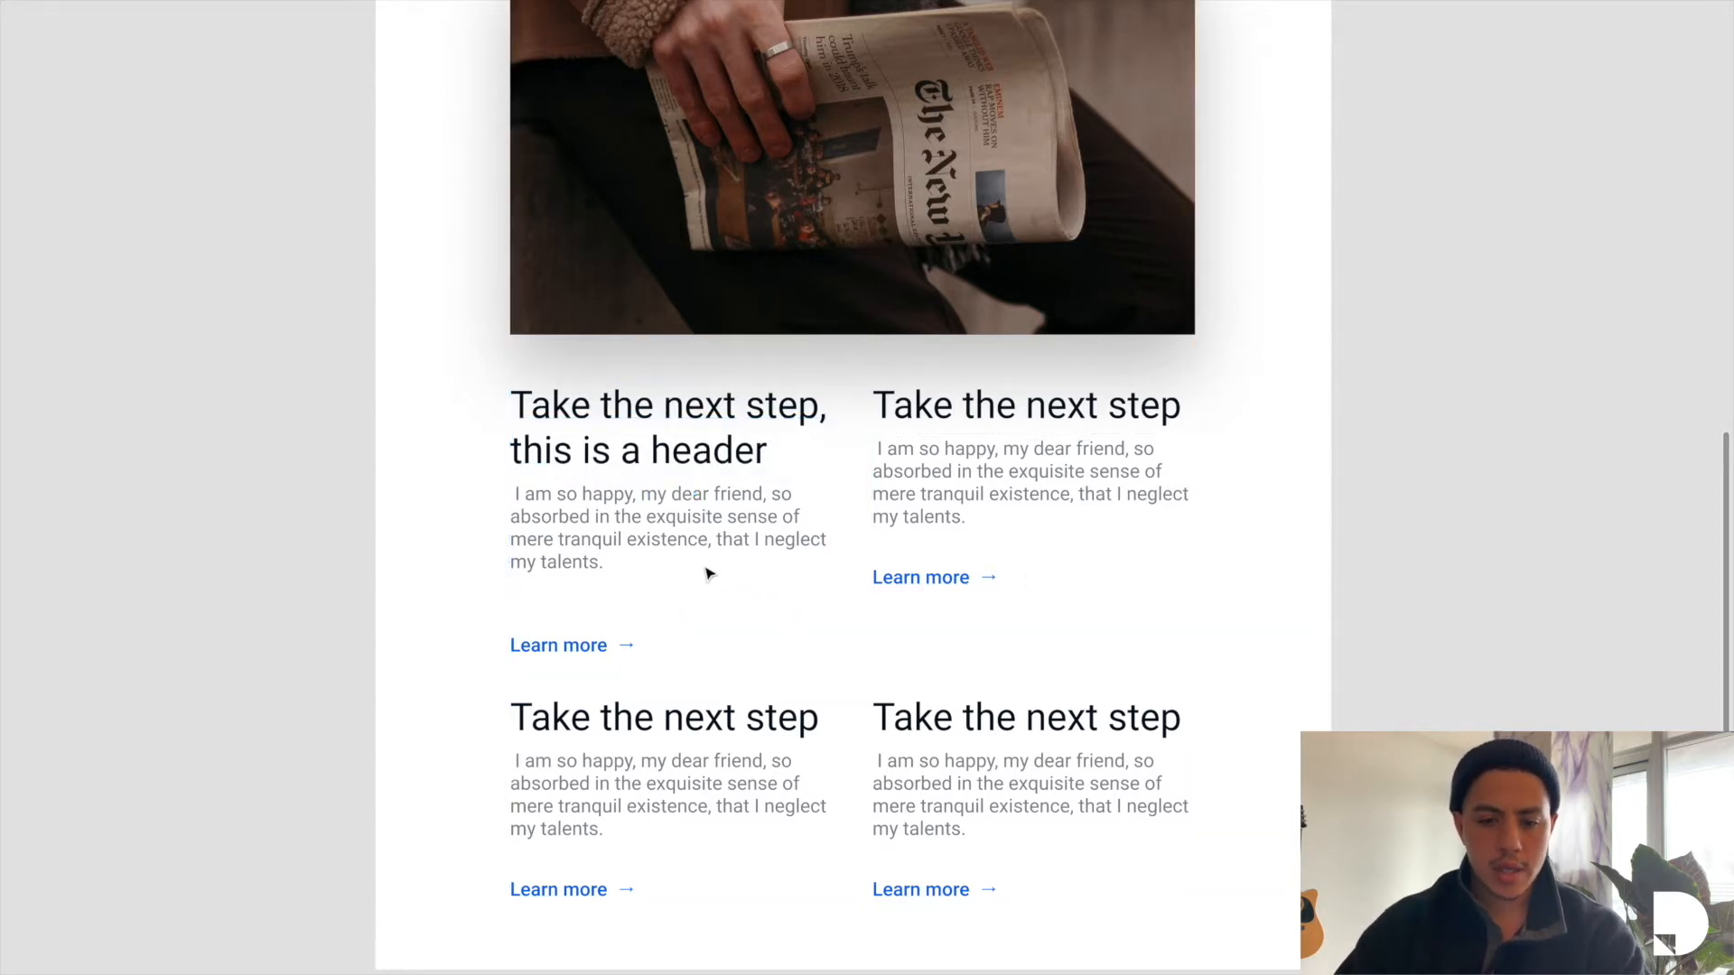
click(668, 527)
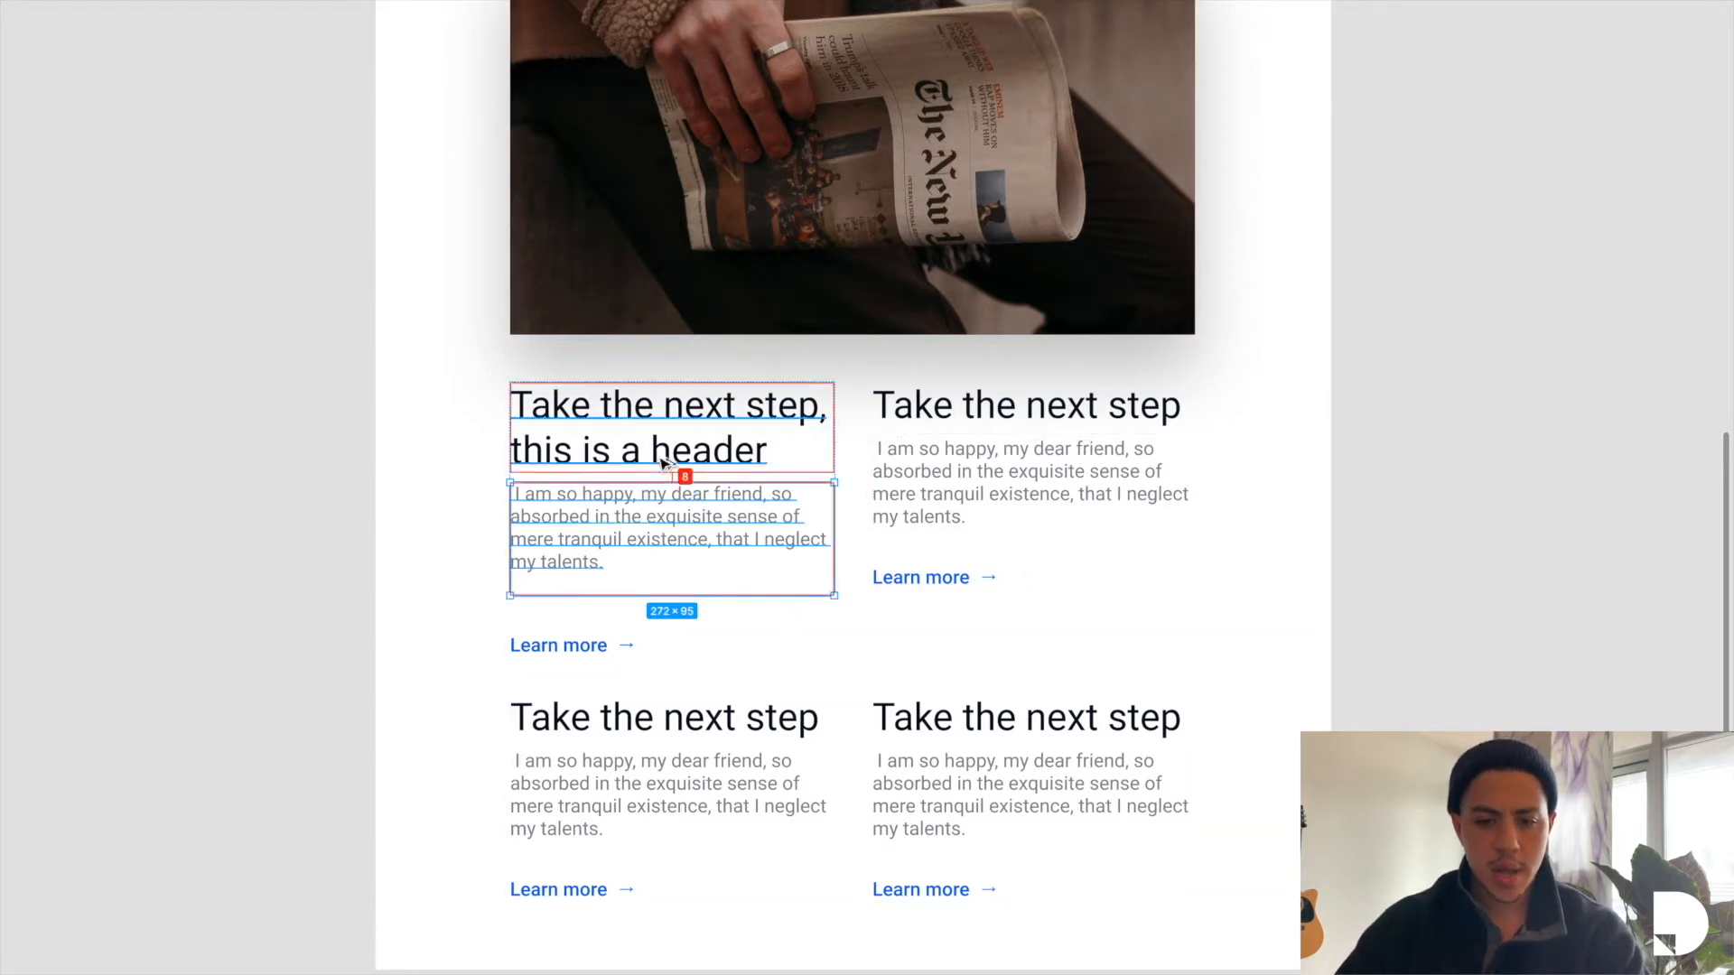
click(558, 645)
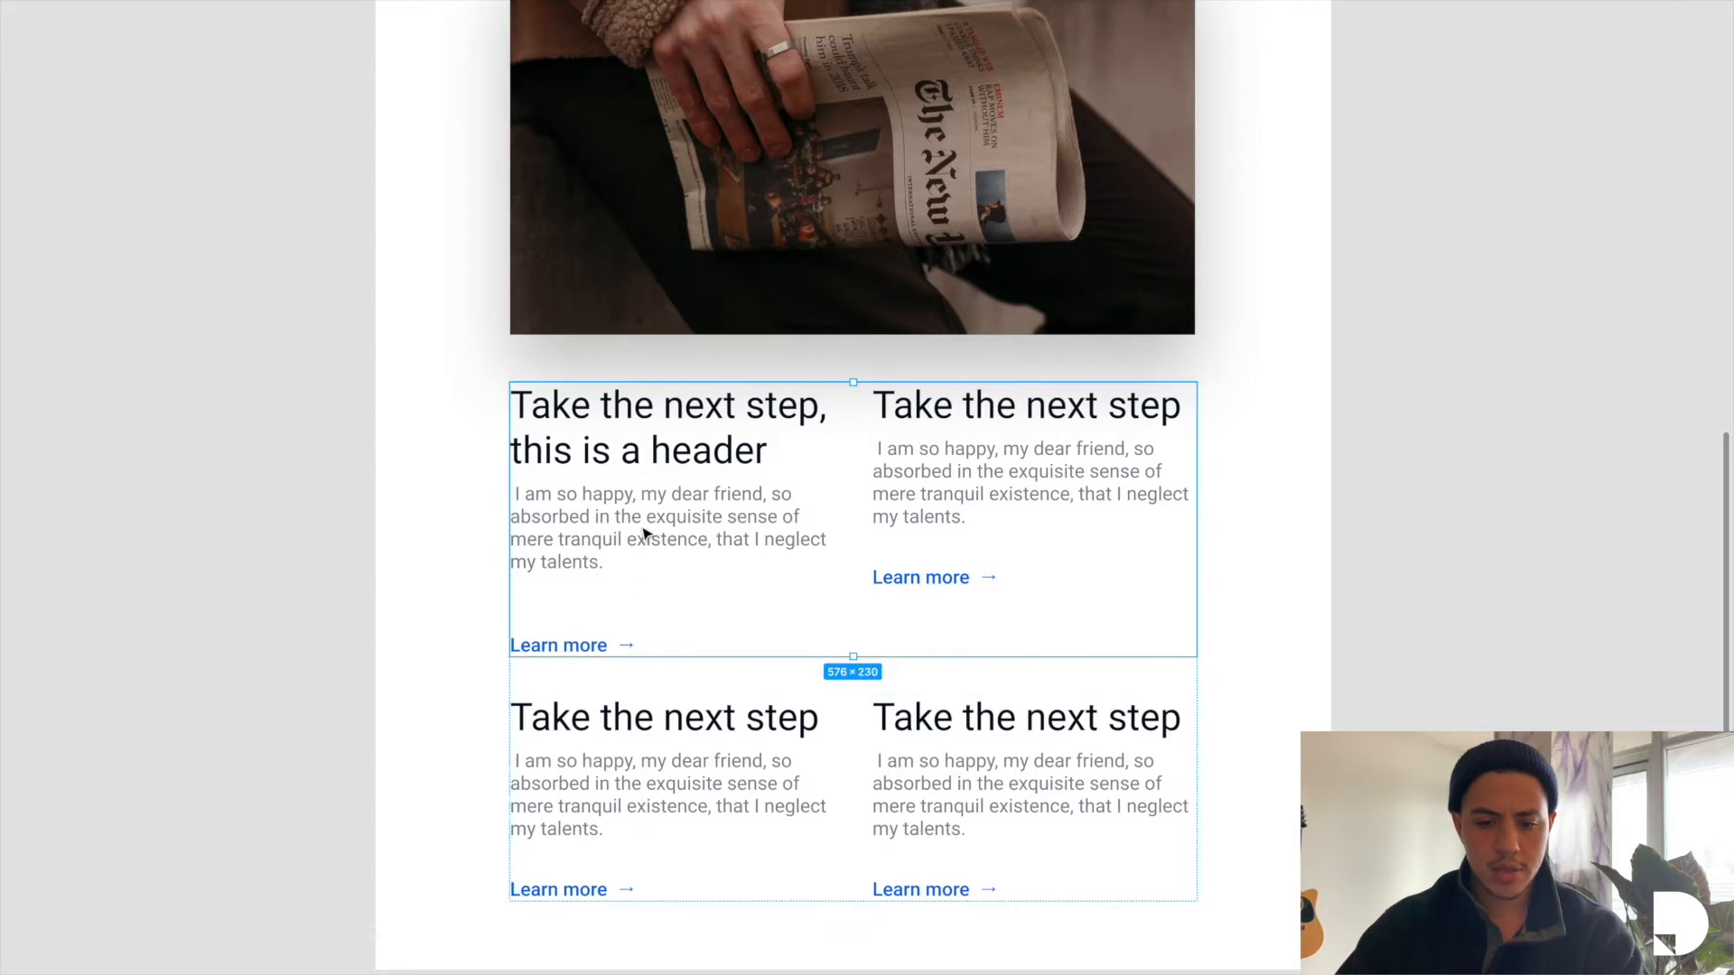
click(663, 527)
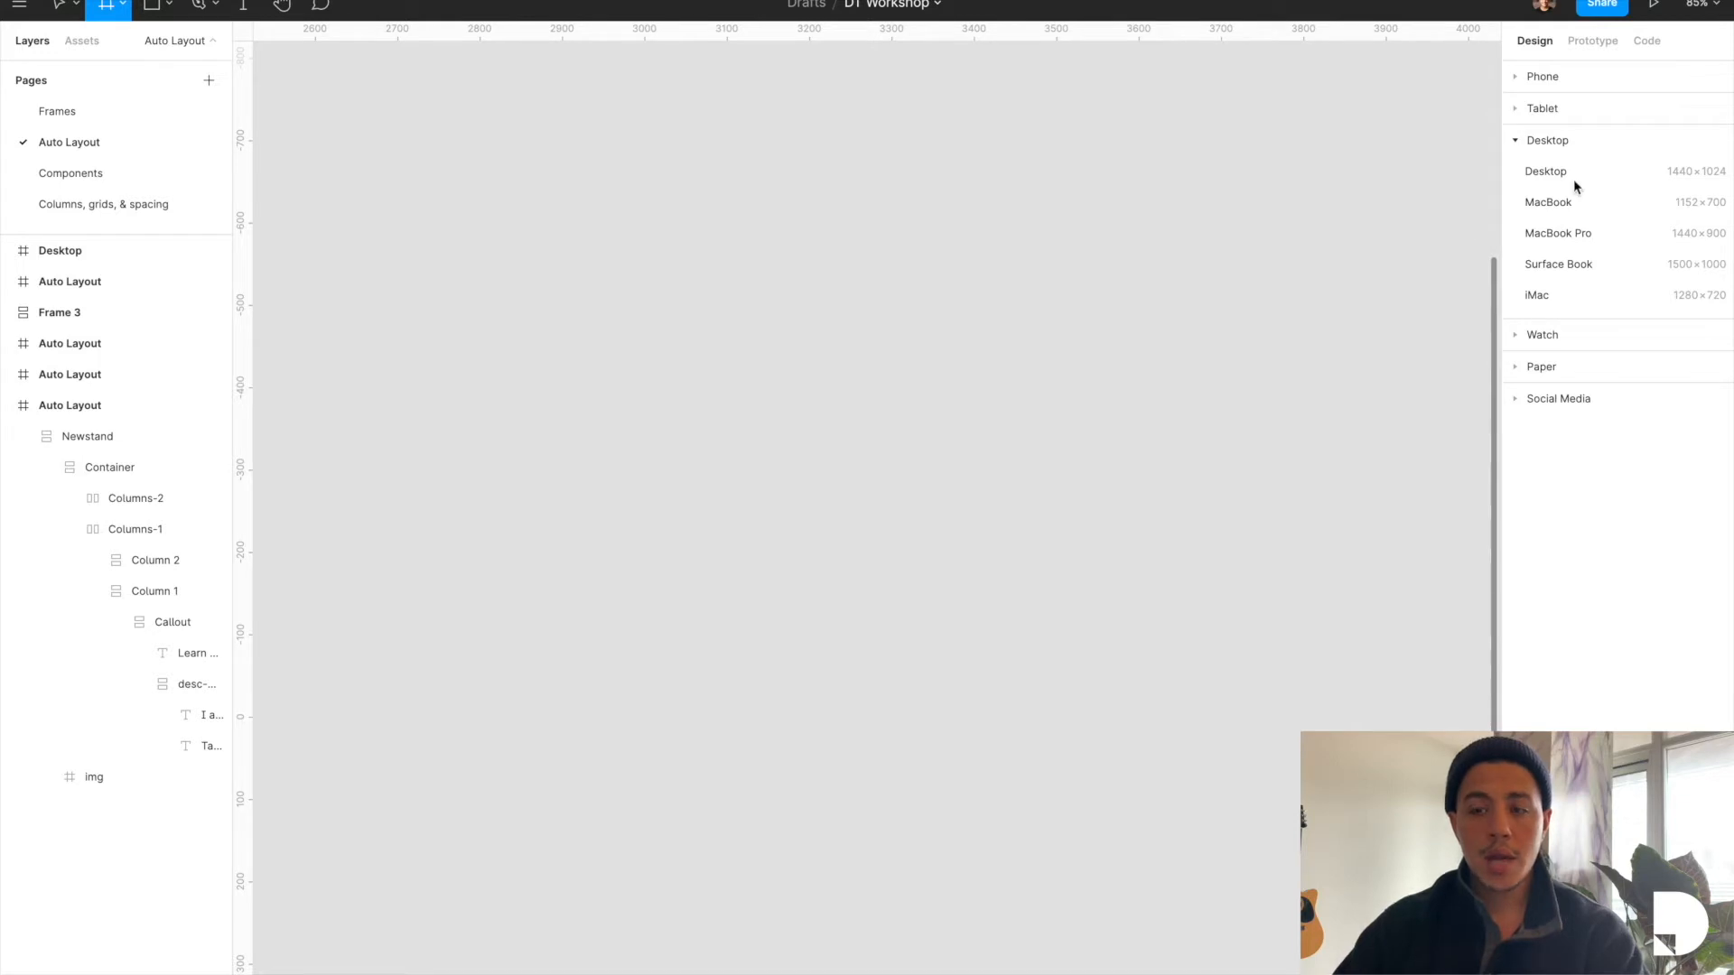
mouse_move(1564, 183)
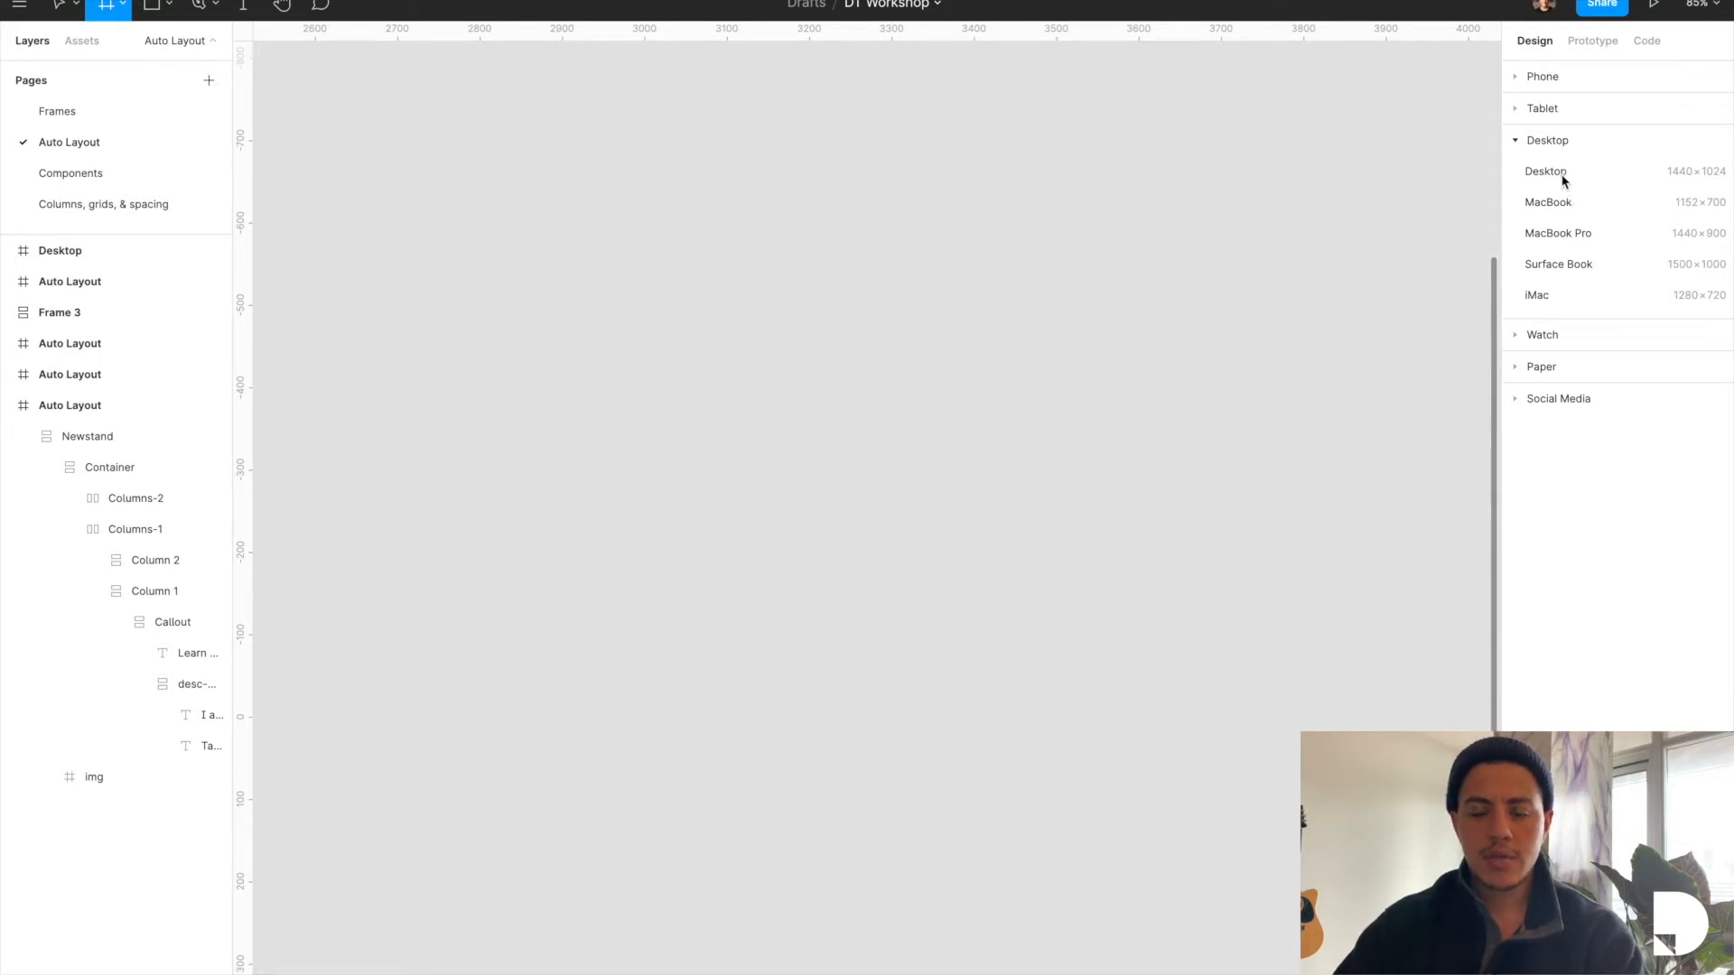
Step: Create a new frame at the Desktop 1440×1024 preset
click(1544, 172)
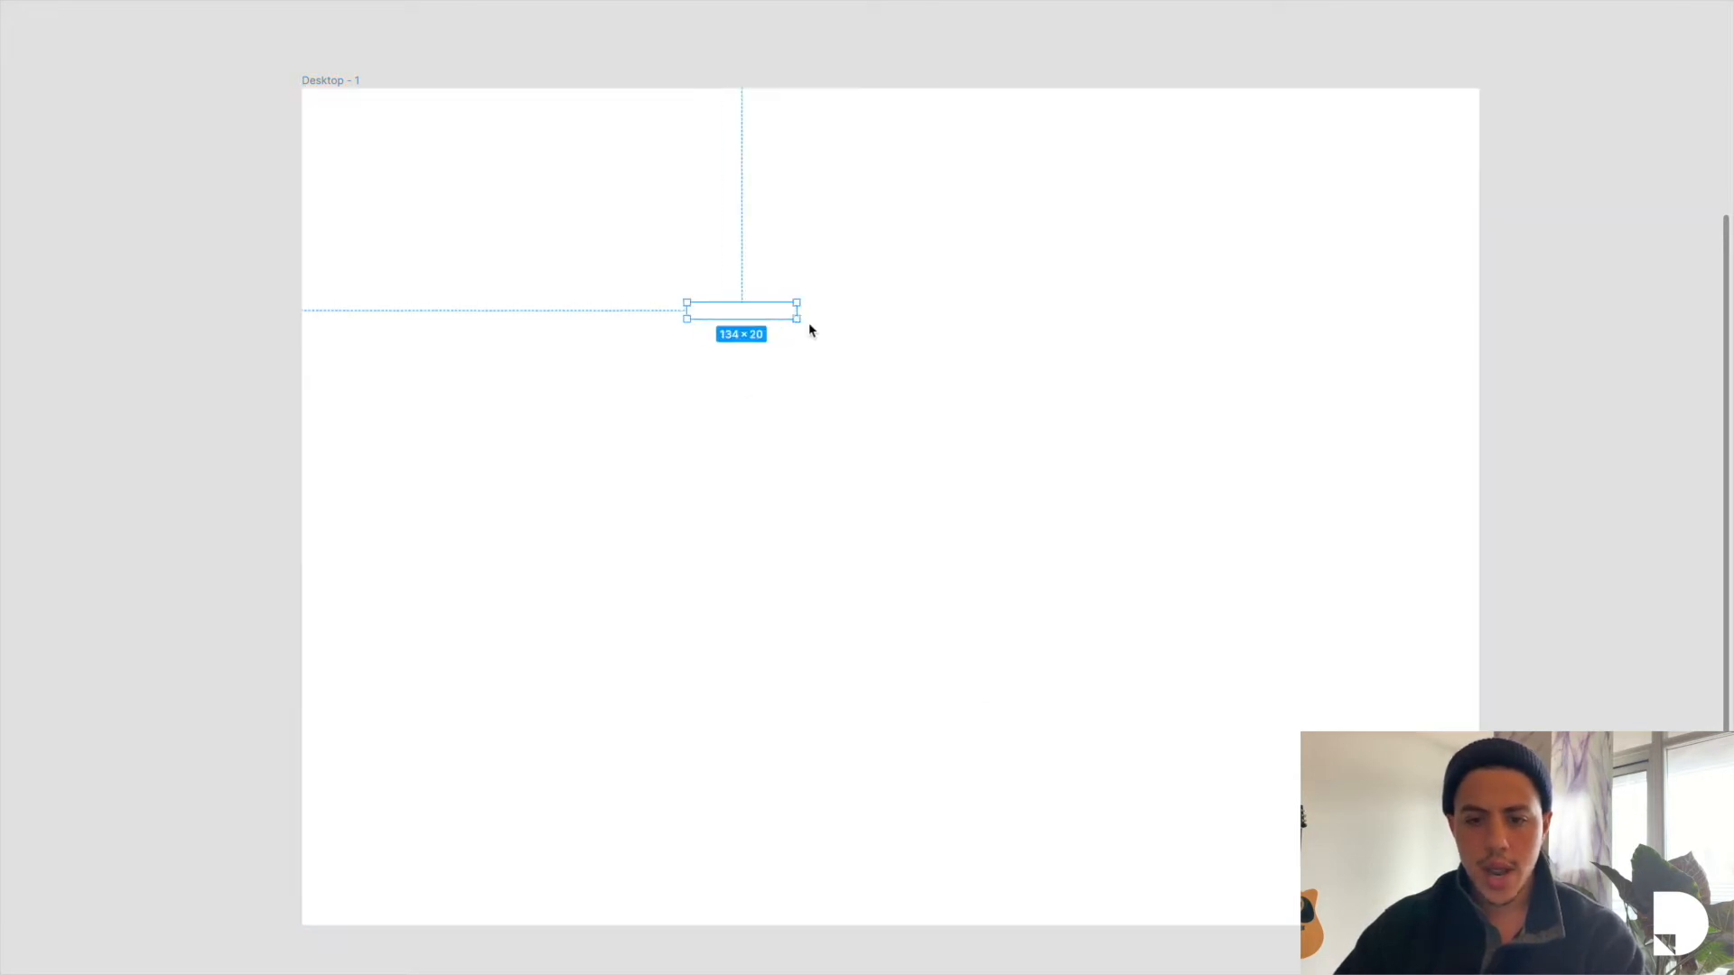
Step: Add a "This is a header" text at size 32 with auto height inside the Desktop frame
text(This is)
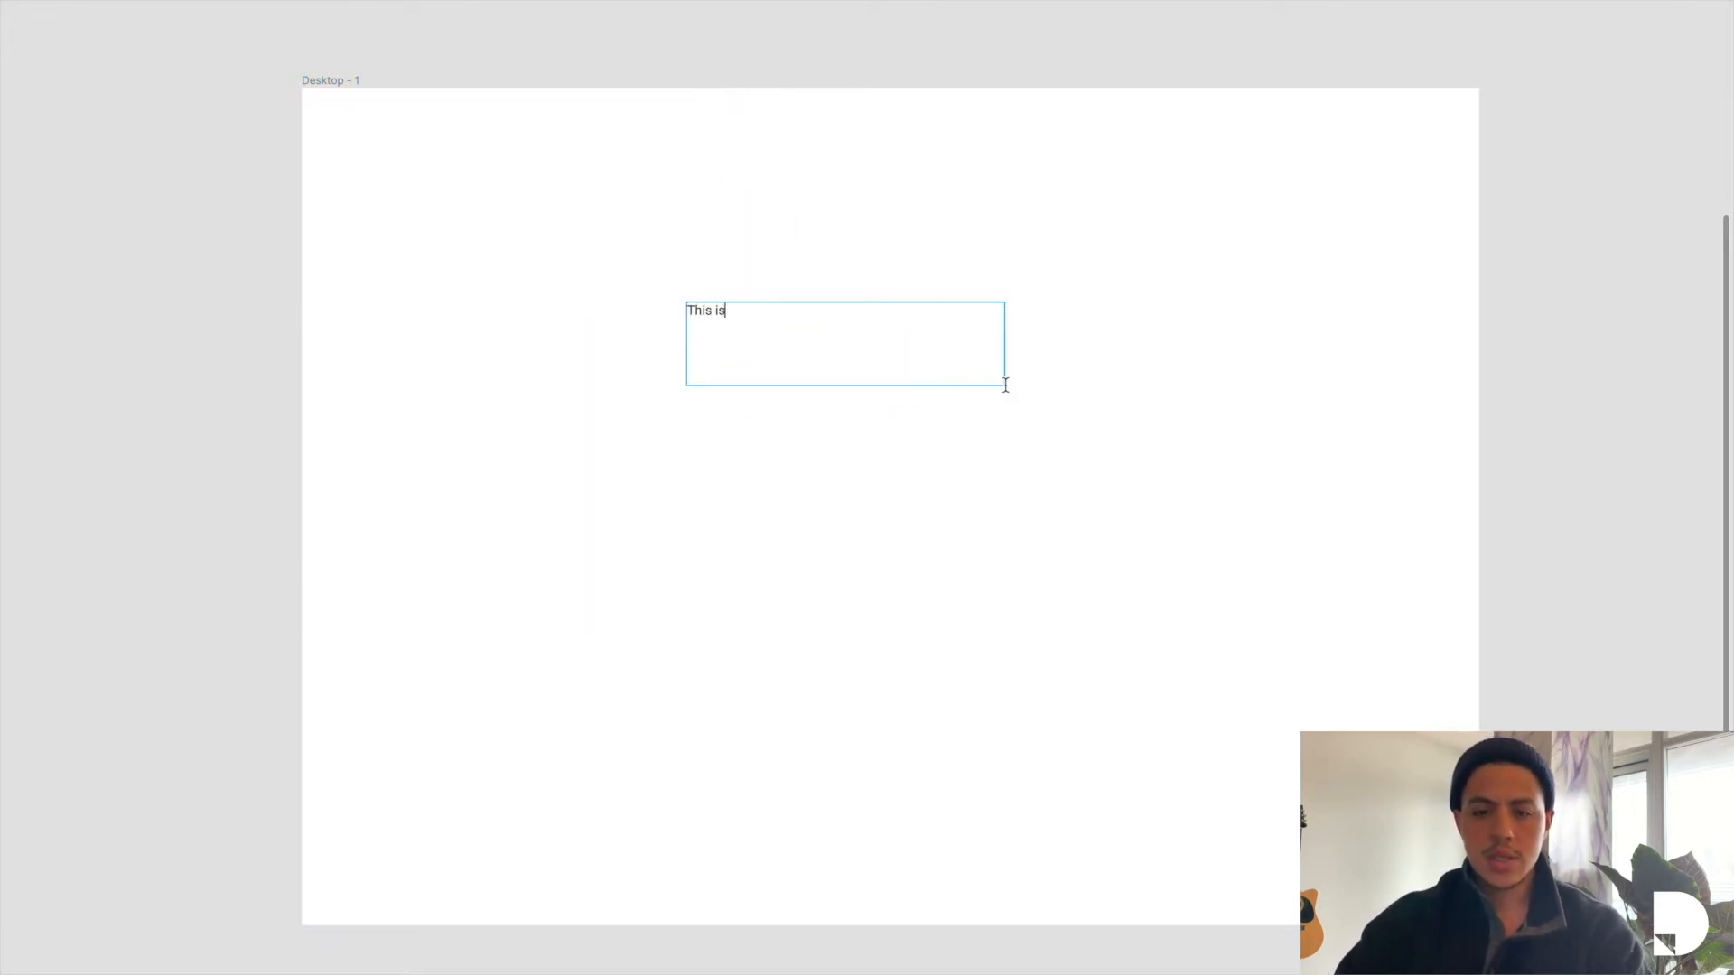
text(a header)
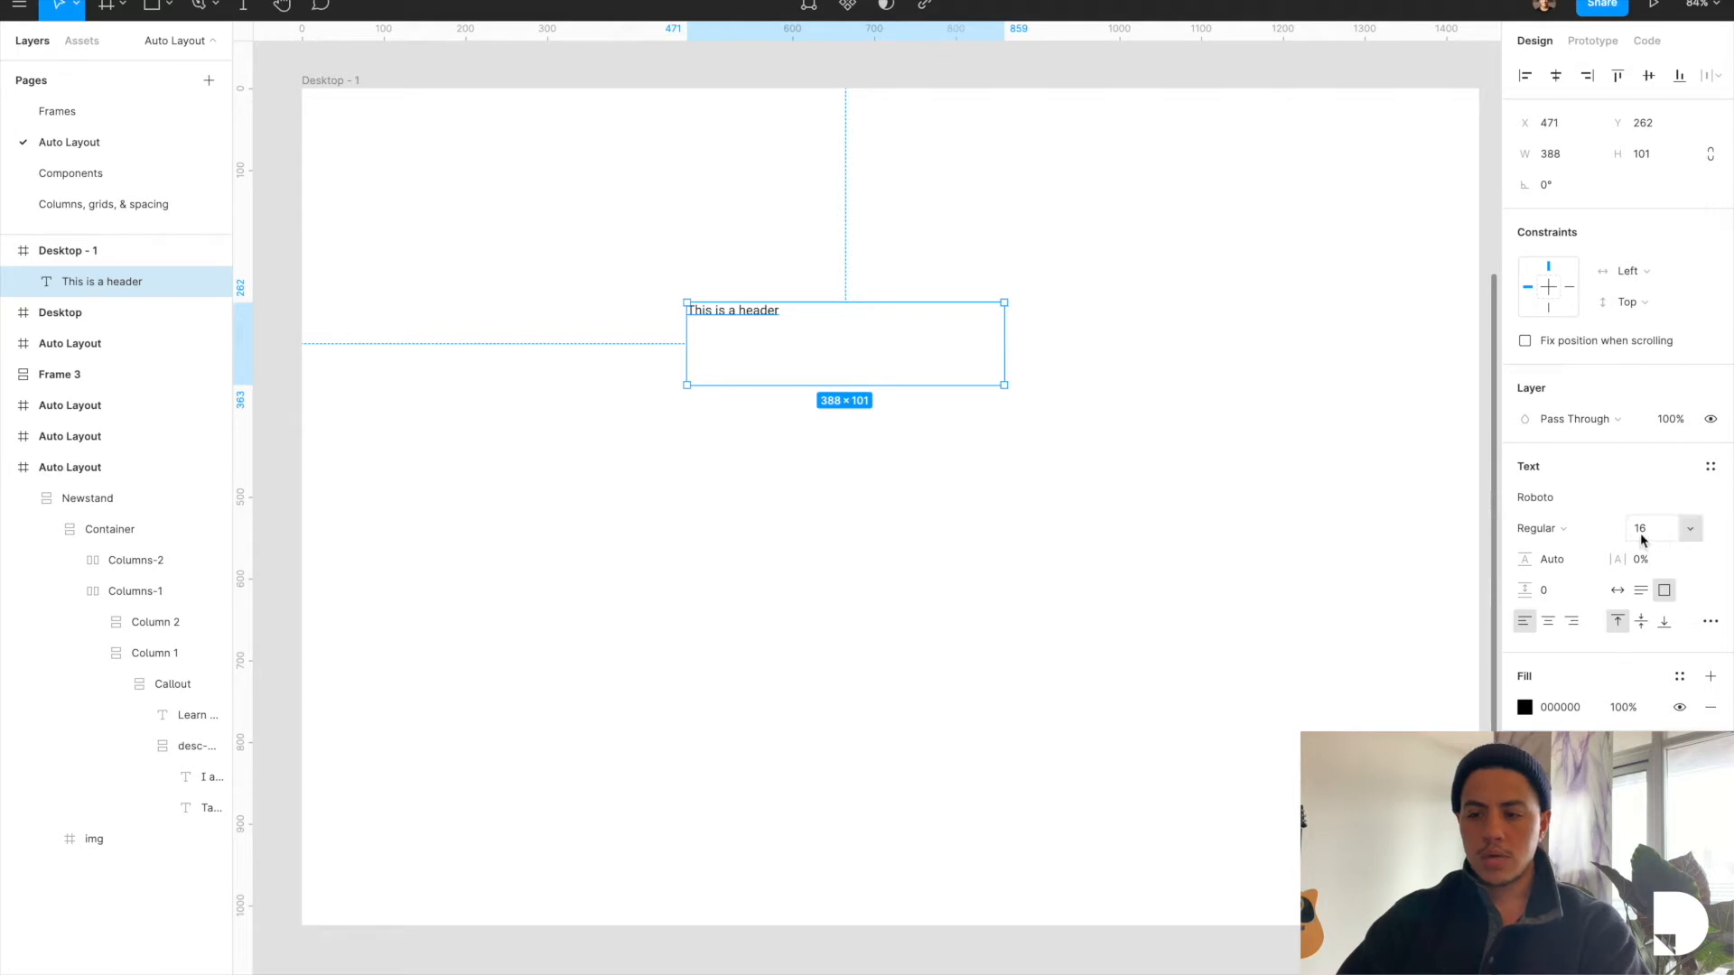
text(32)
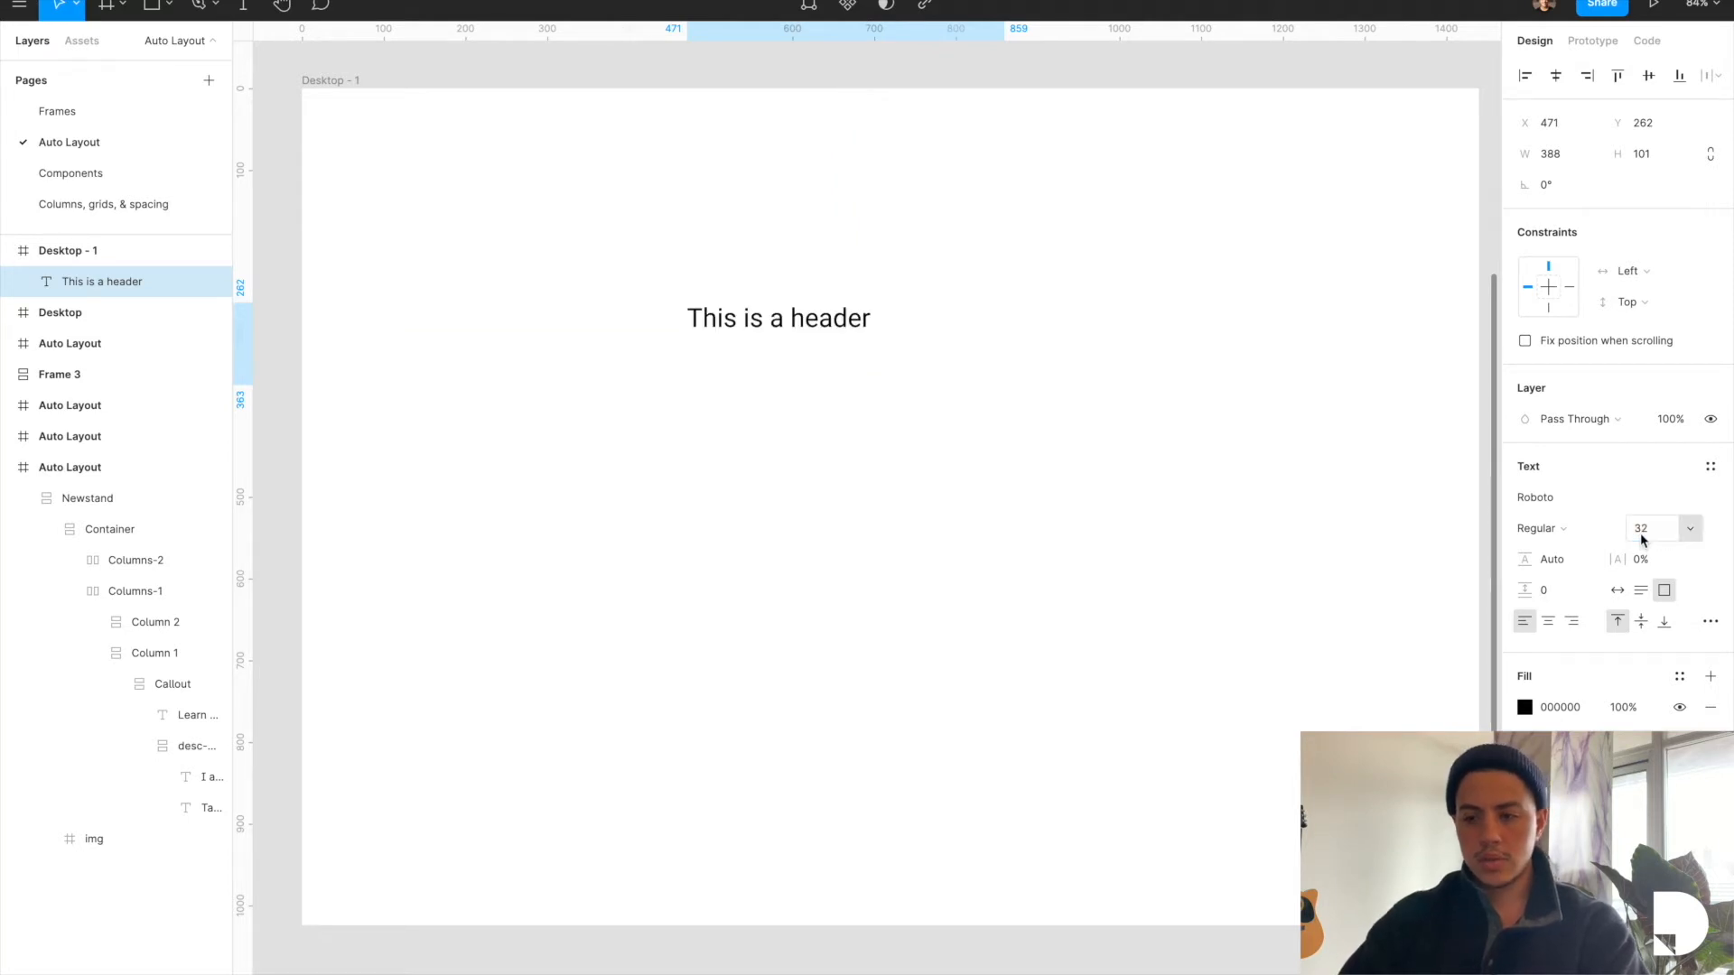
click(1640, 589)
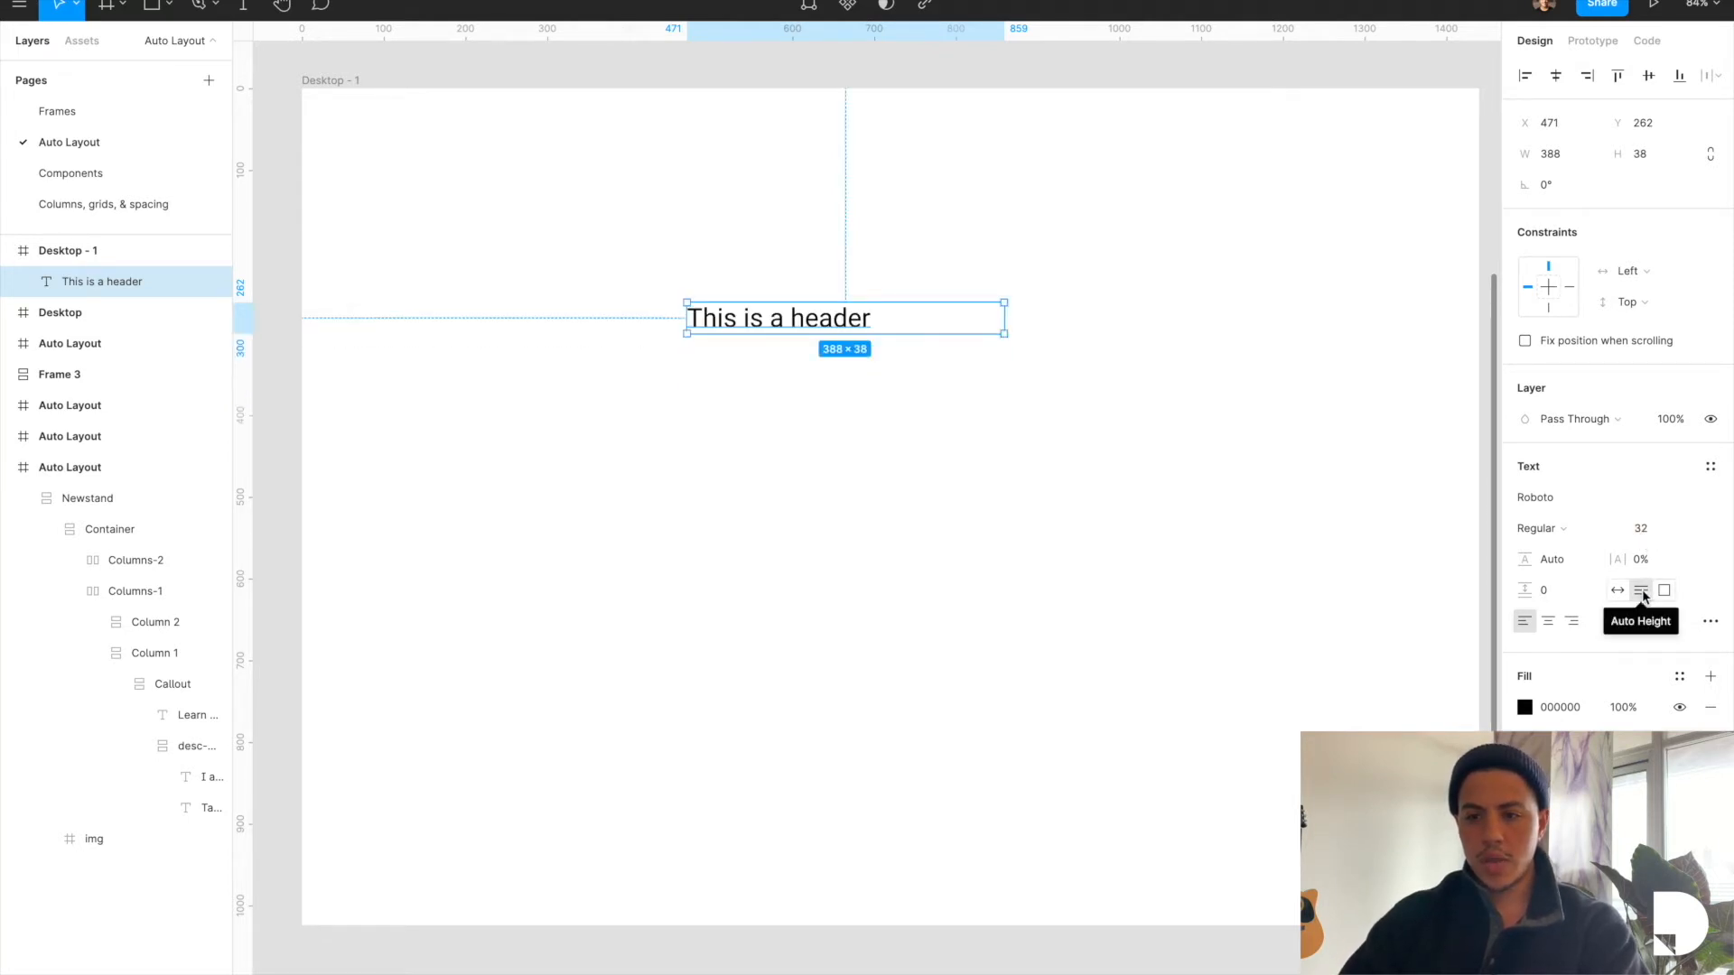
click(1552, 152)
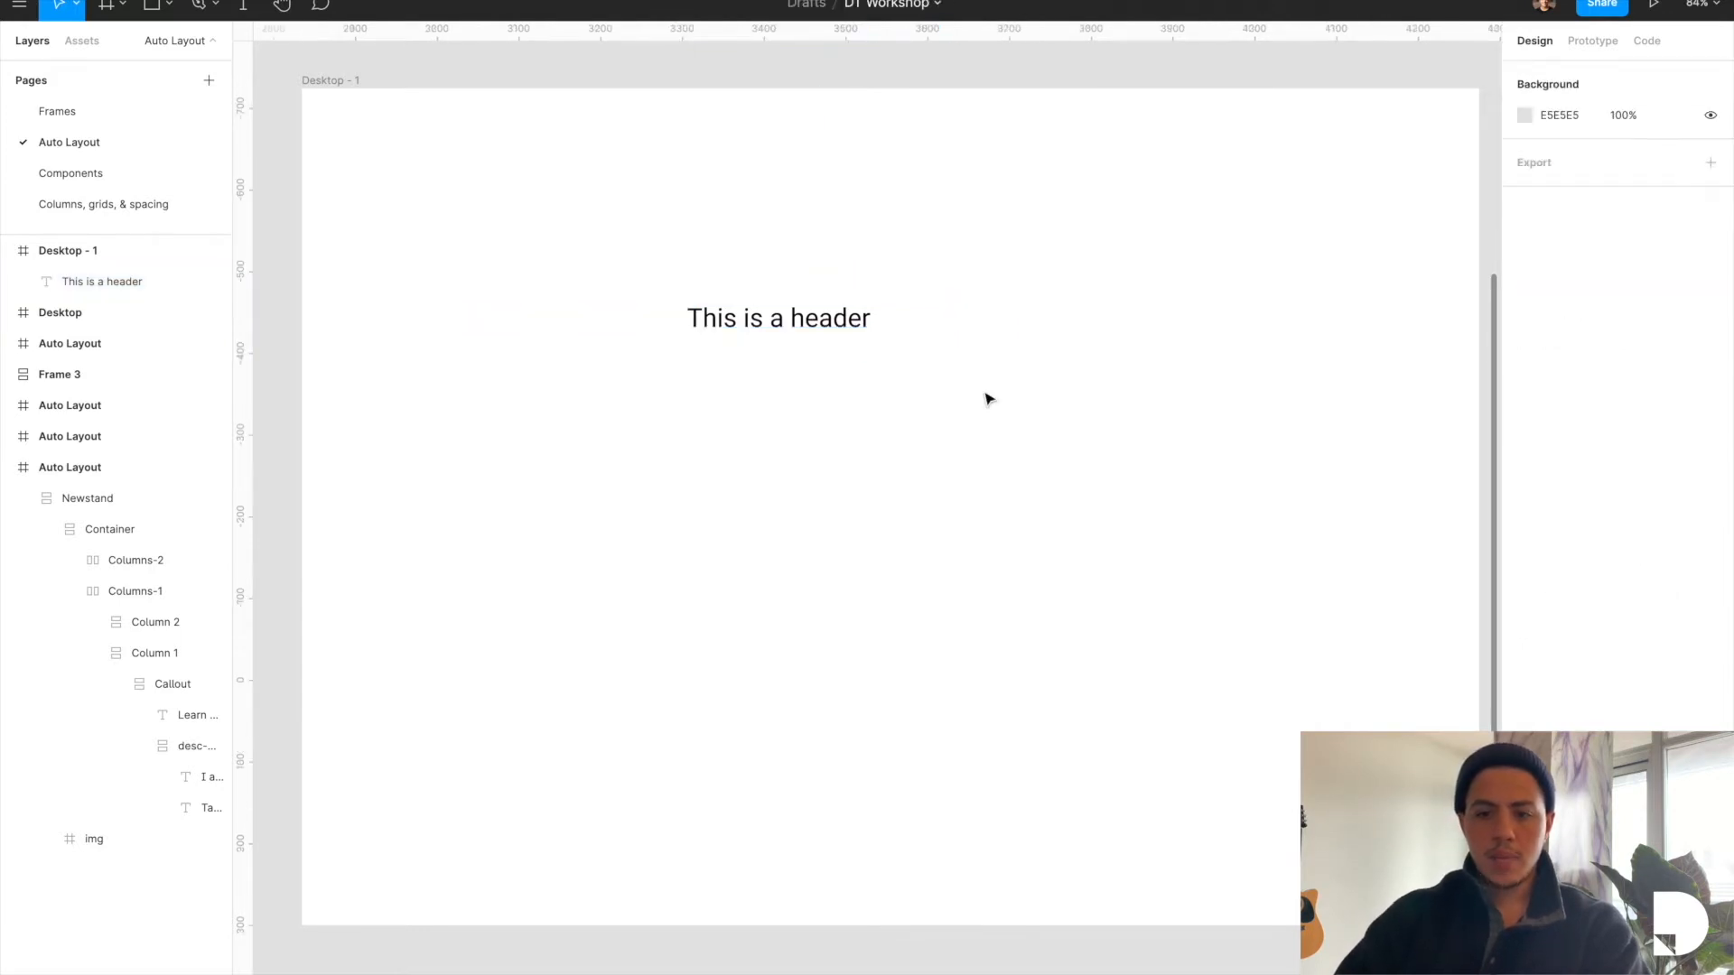
Step: Alt-drag a copy of the header text to sit directly below the original
click(776, 318)
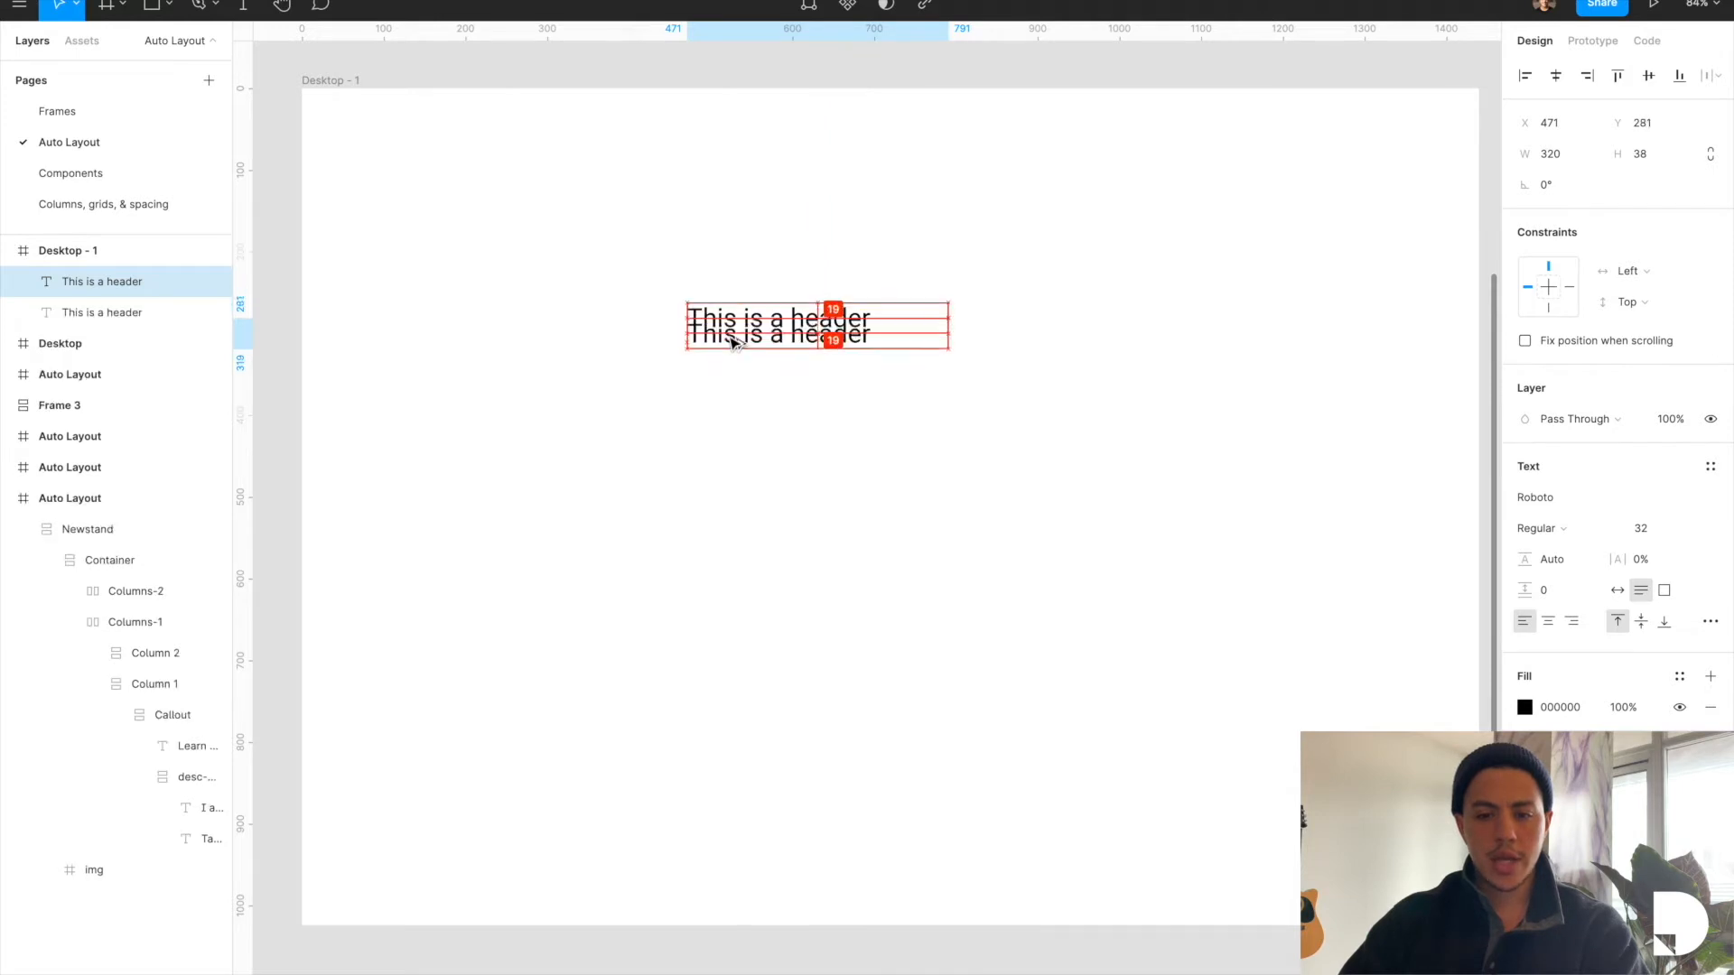
drag(781, 321, 780, 358)
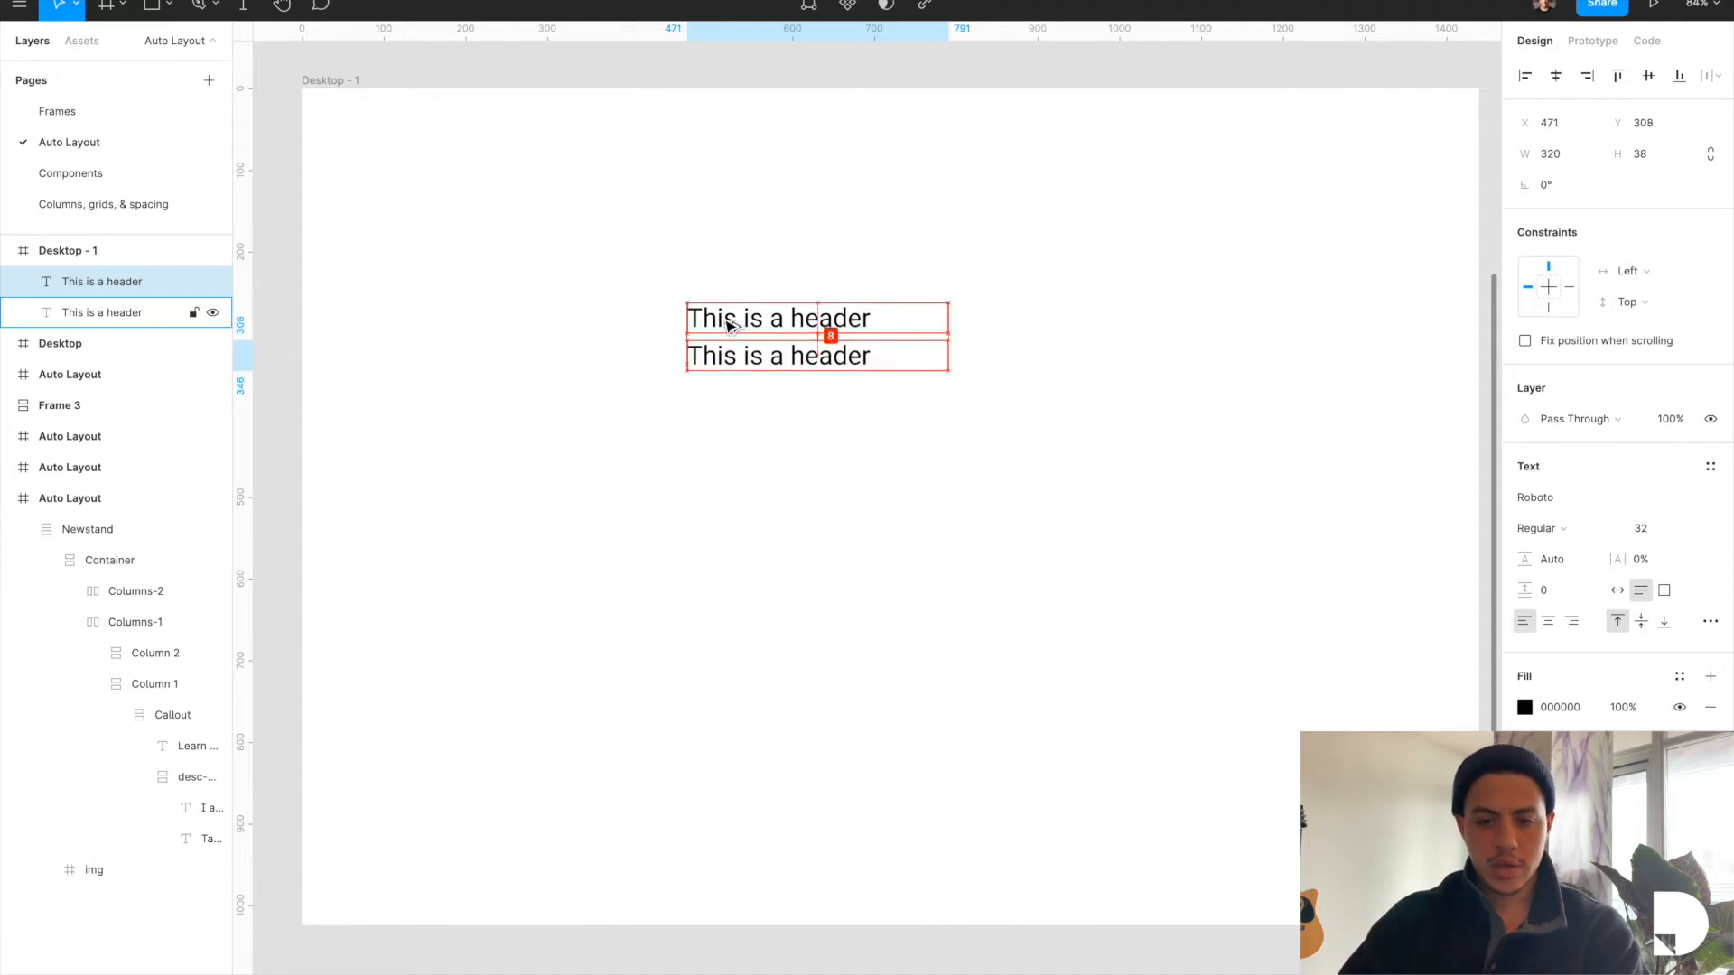
click(804, 412)
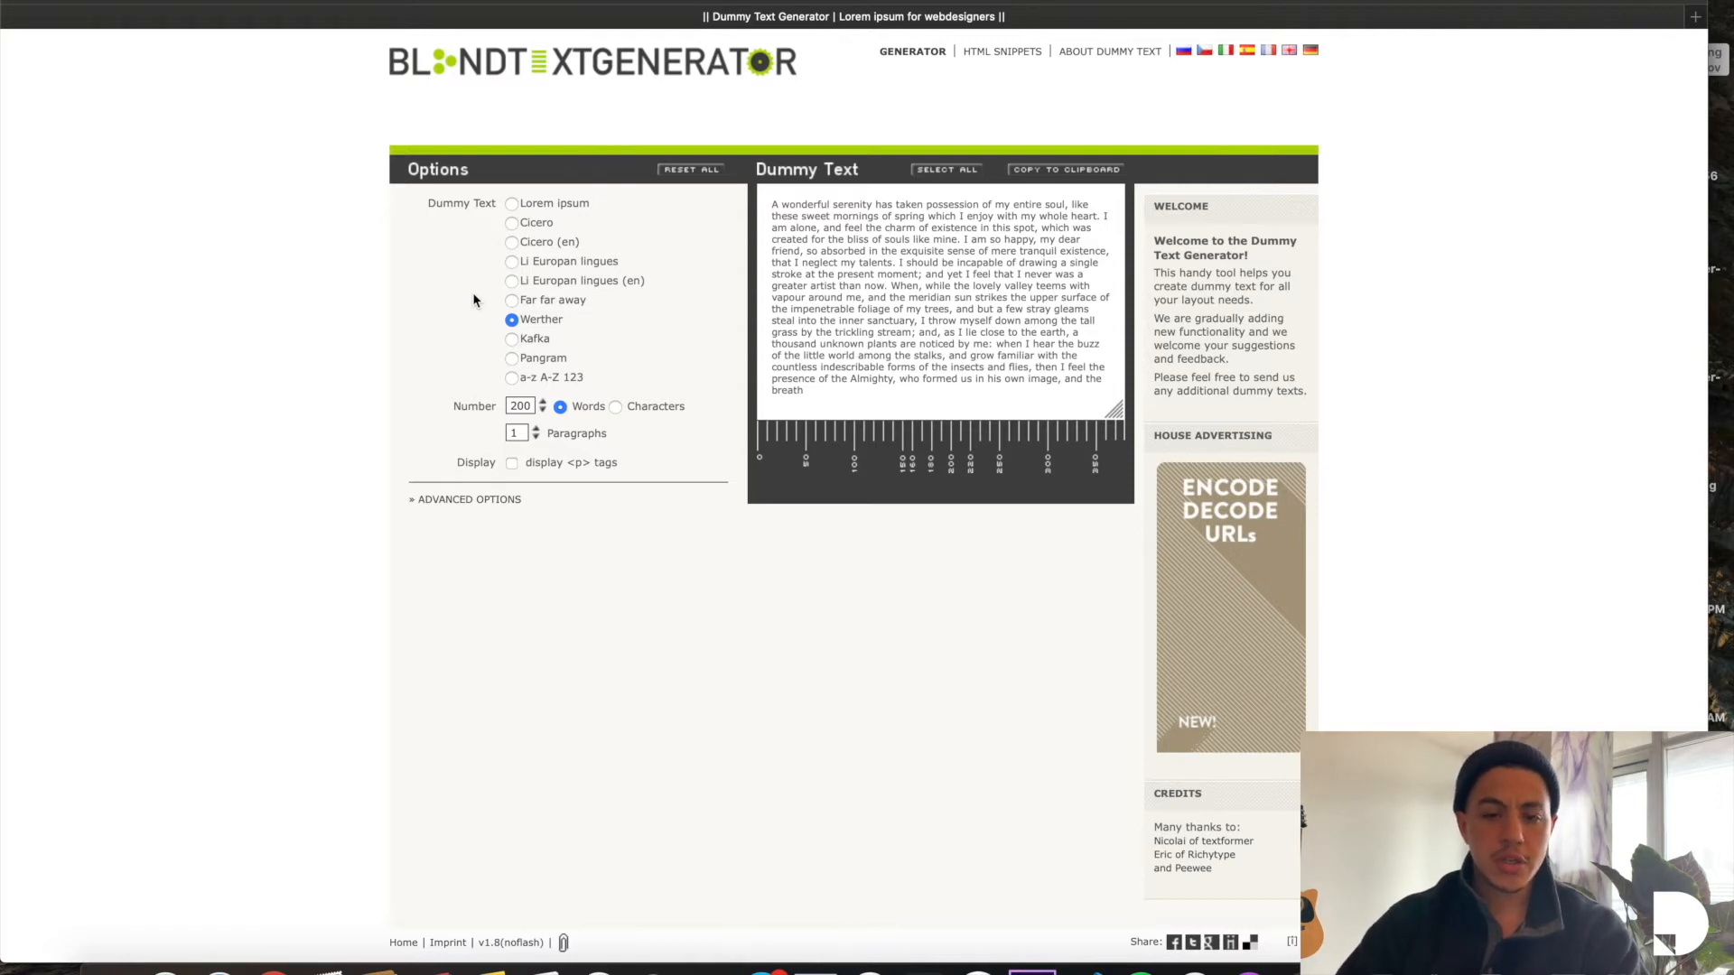
mouse_move(506, 264)
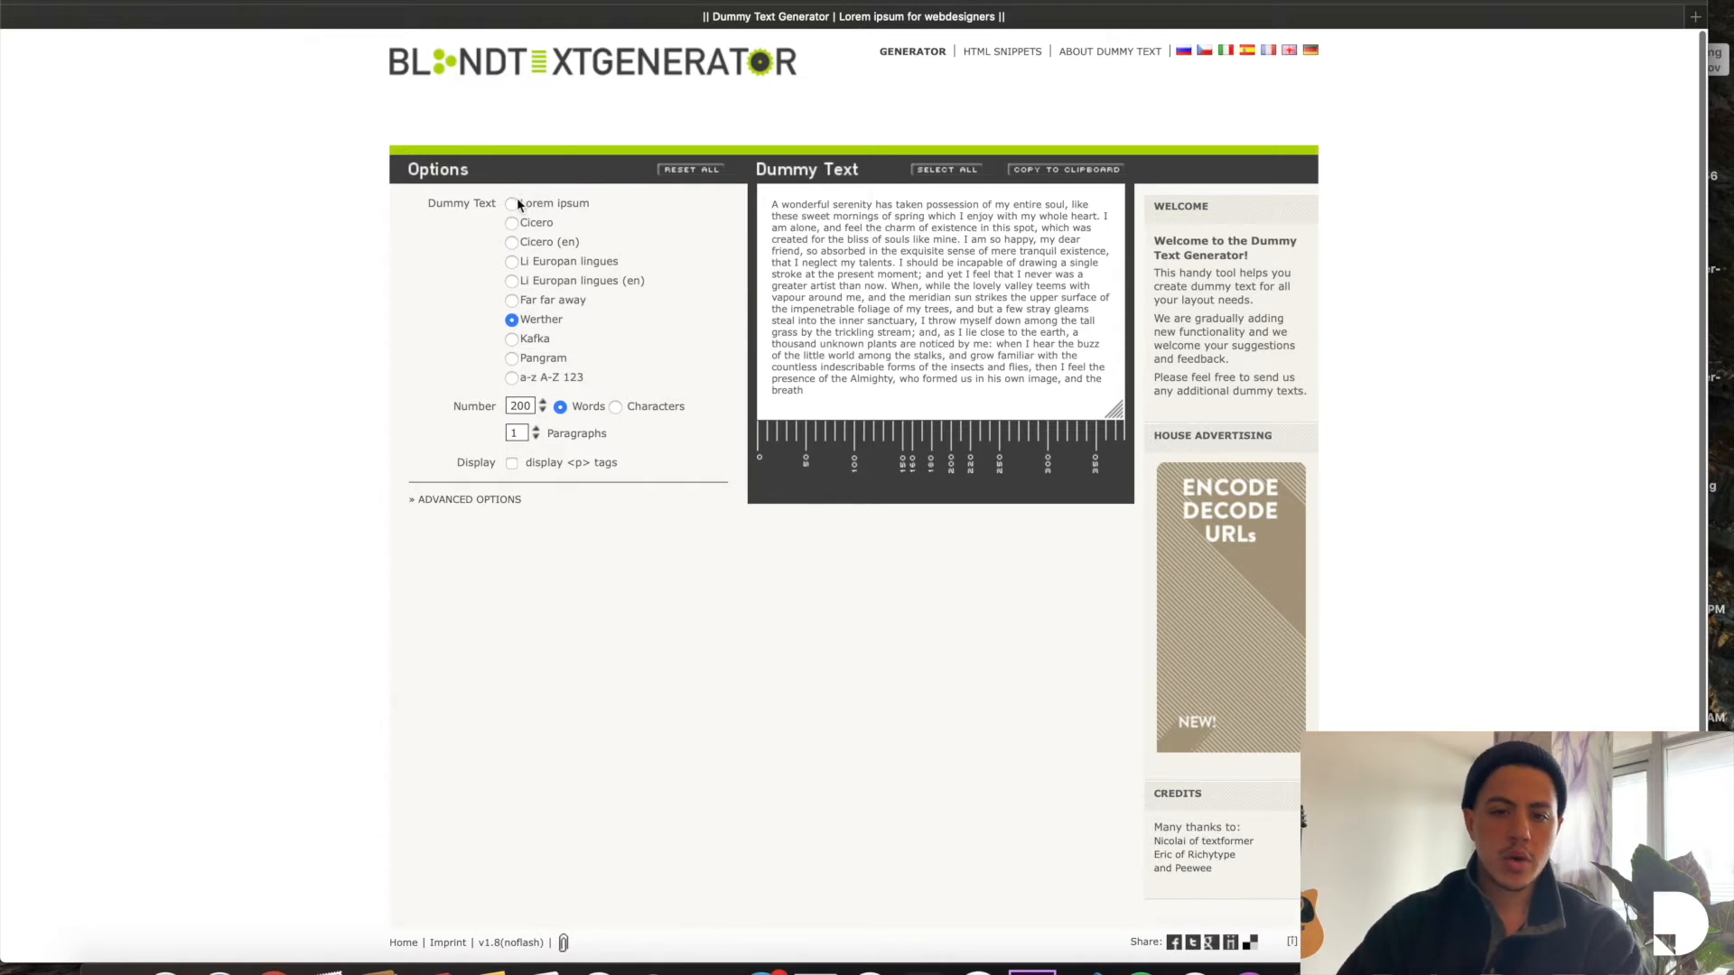
mouse_move(613, 298)
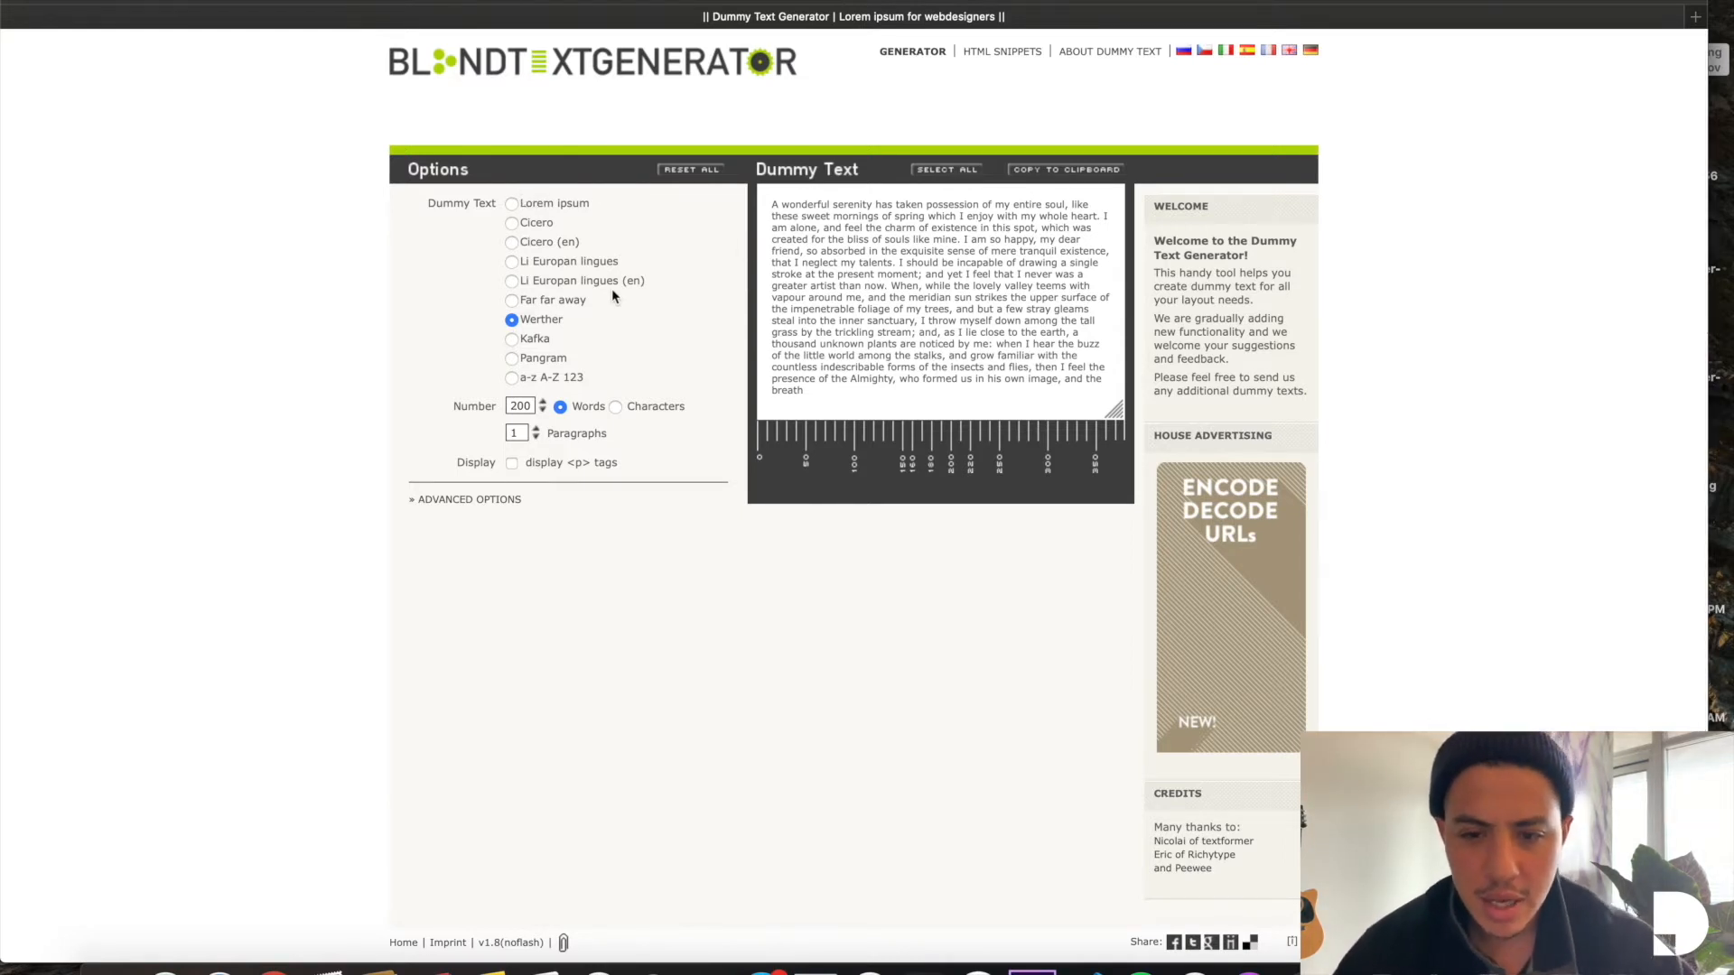
Step: Generate a 200-word Werther placeholder paragraph on Blindtextgenerator after trying the Kafka variant
click(511, 337)
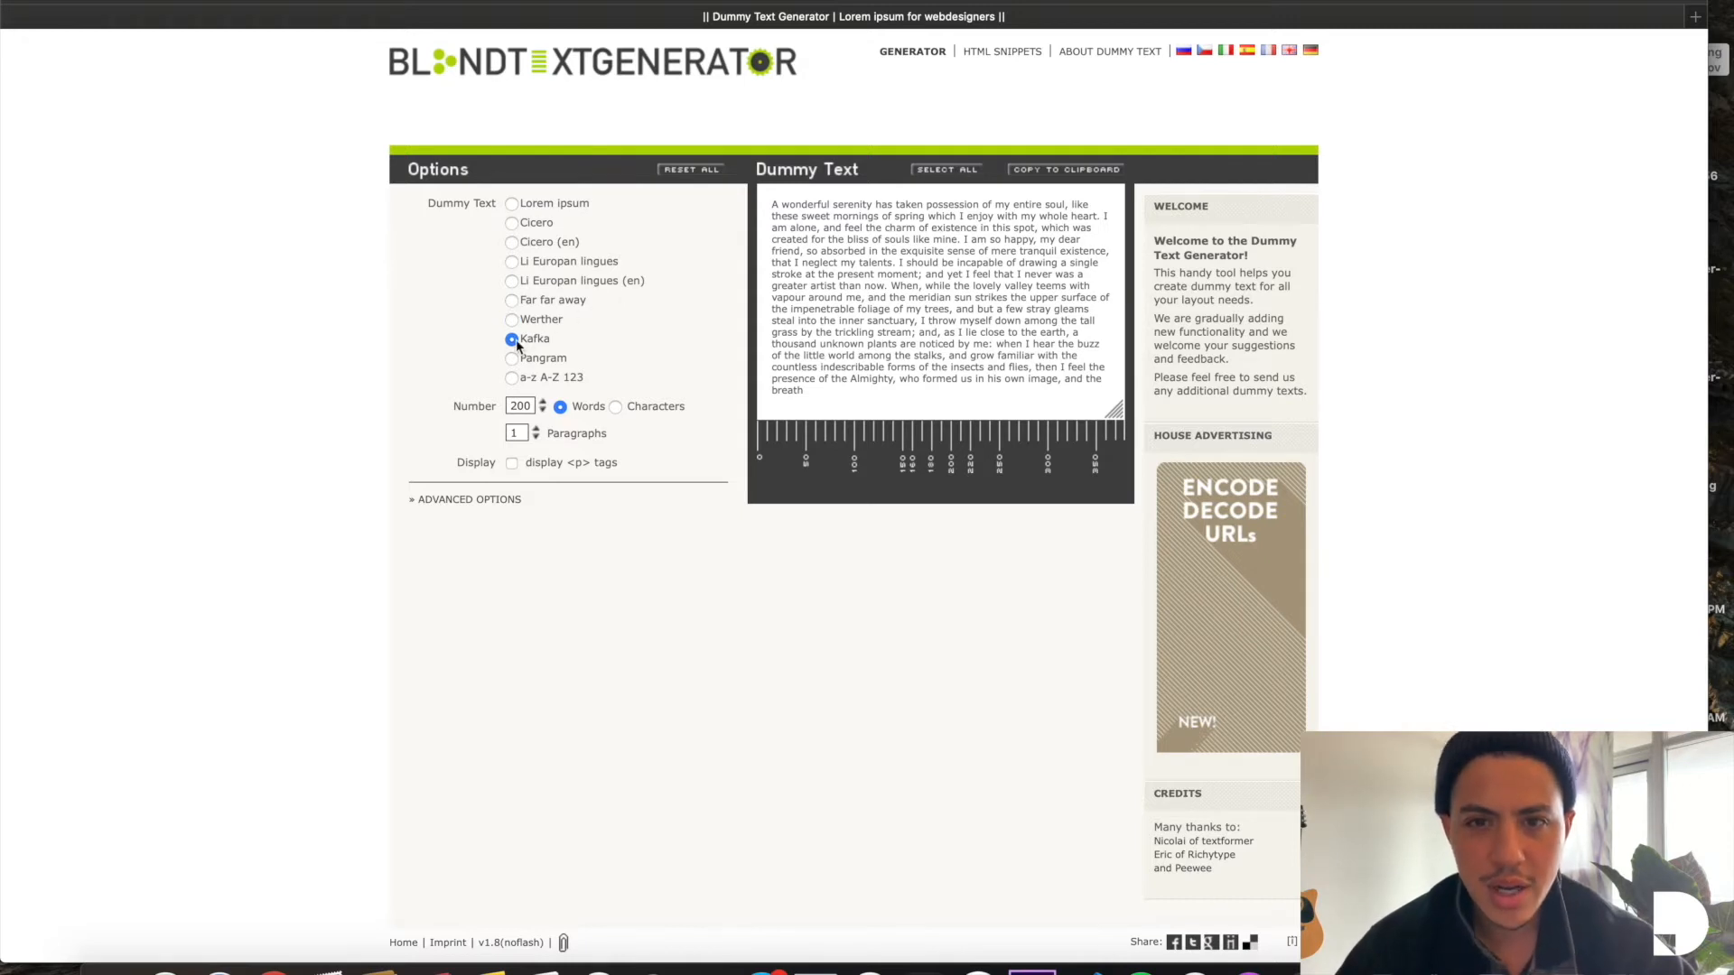
click(511, 338)
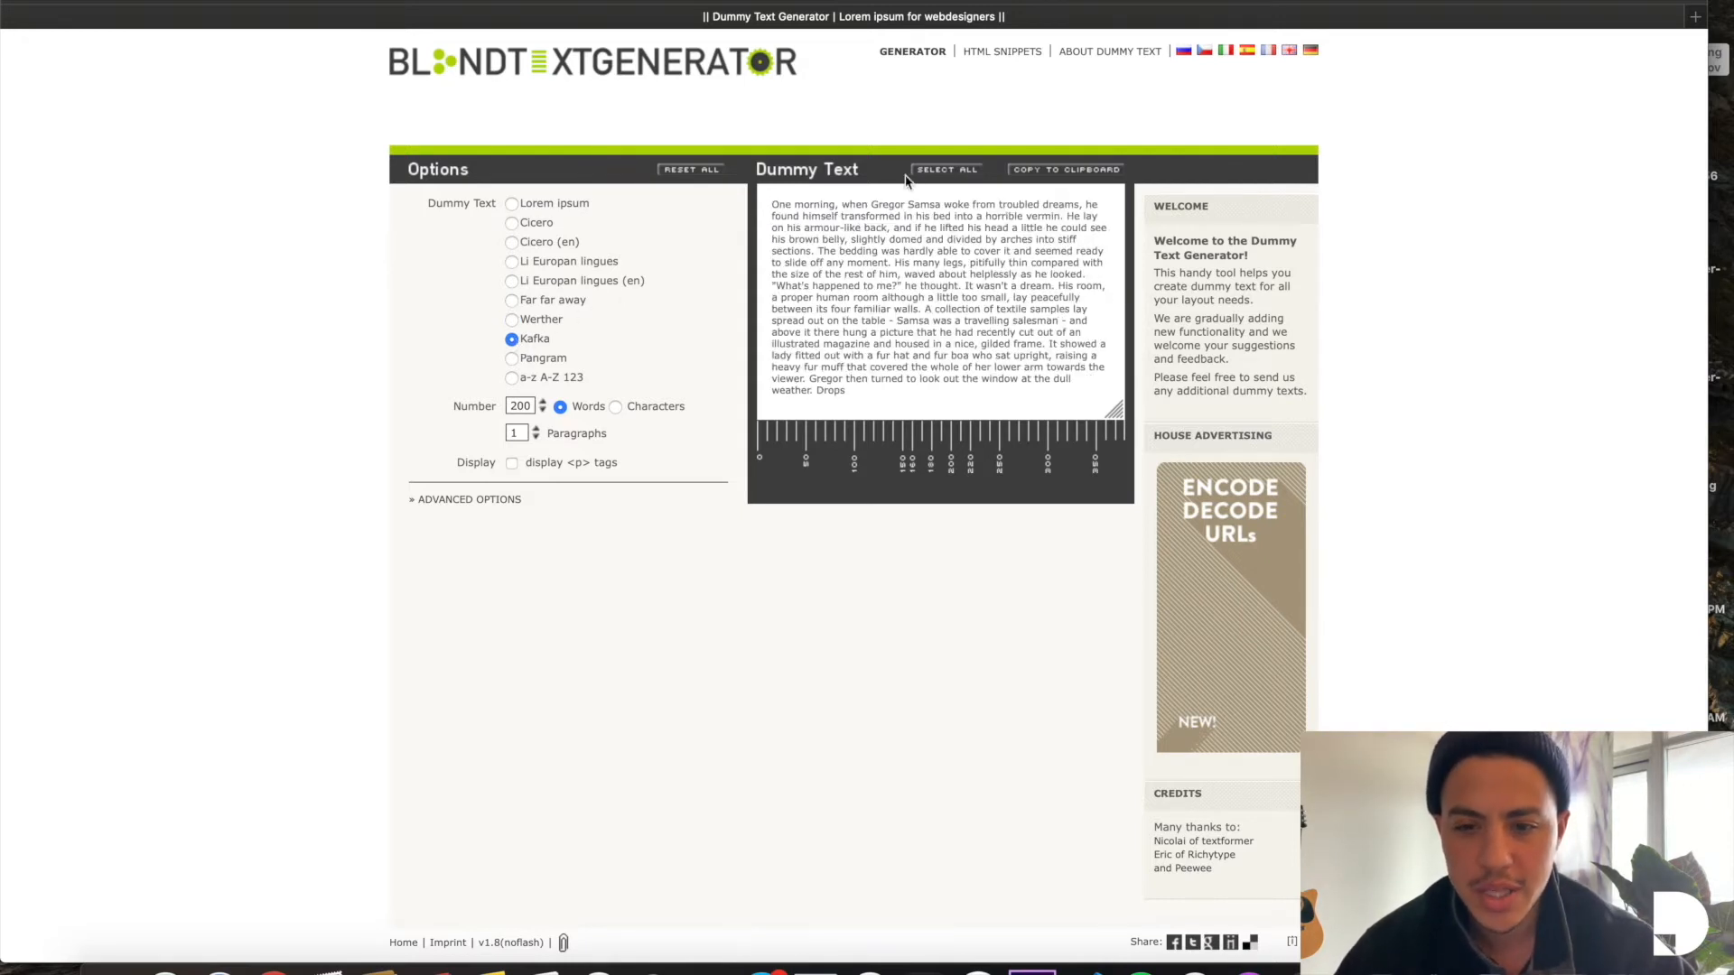
double_click(790, 204)
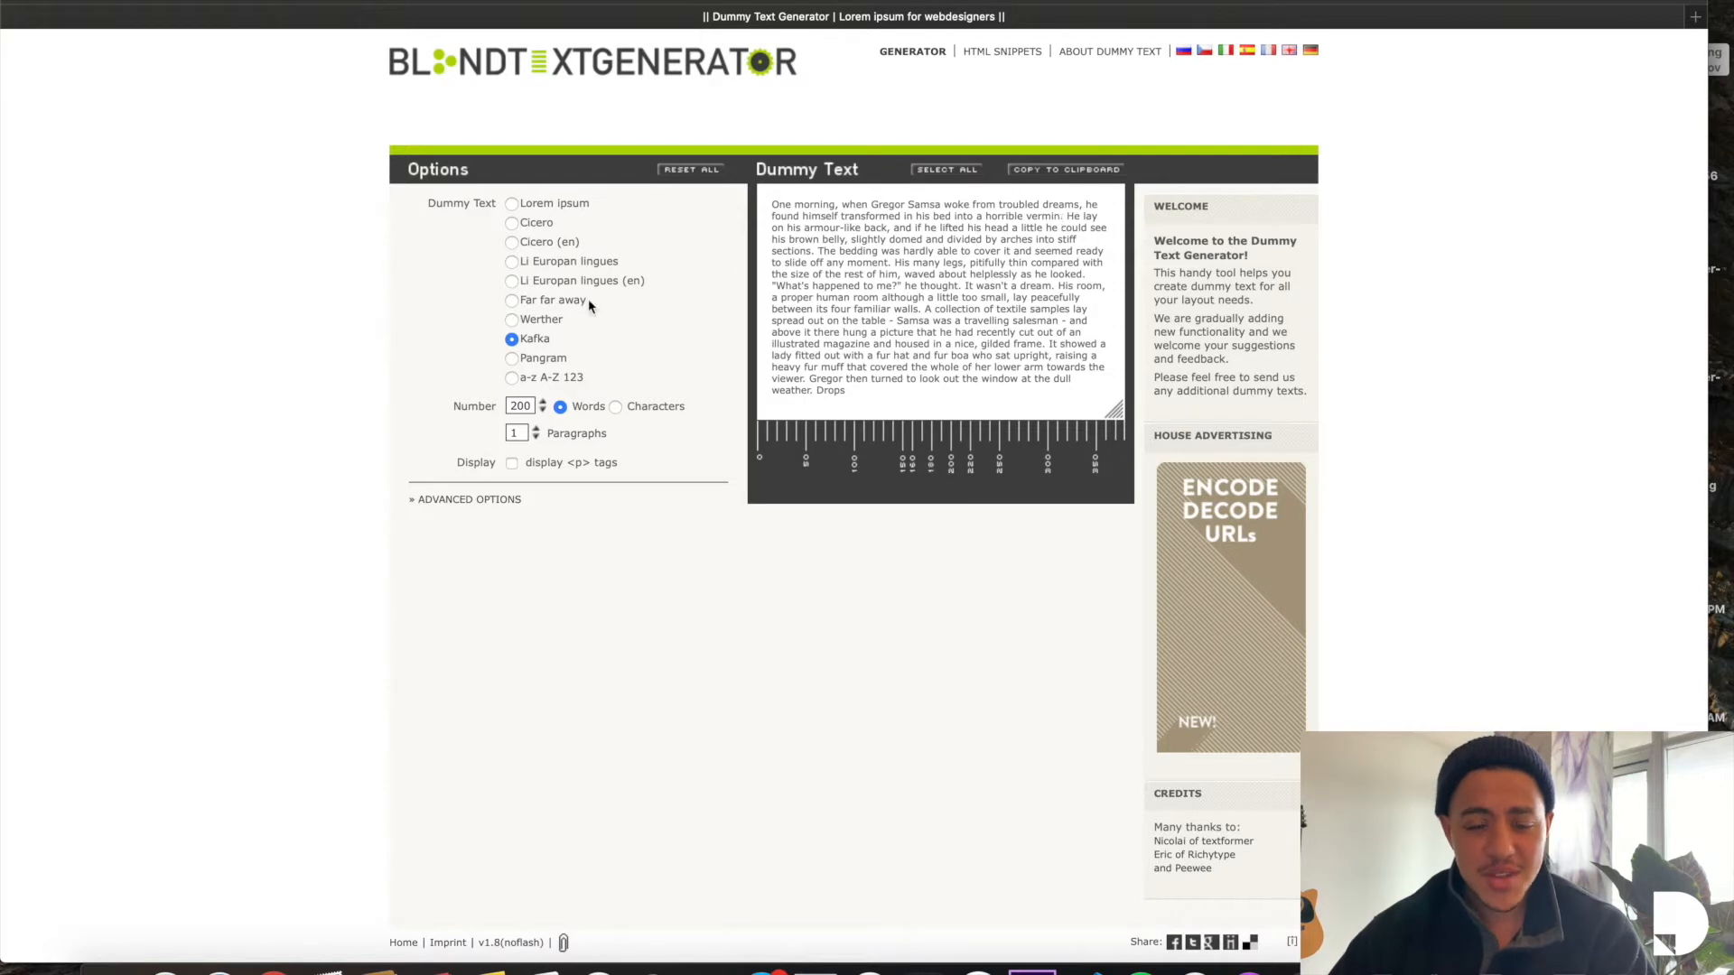
click(512, 319)
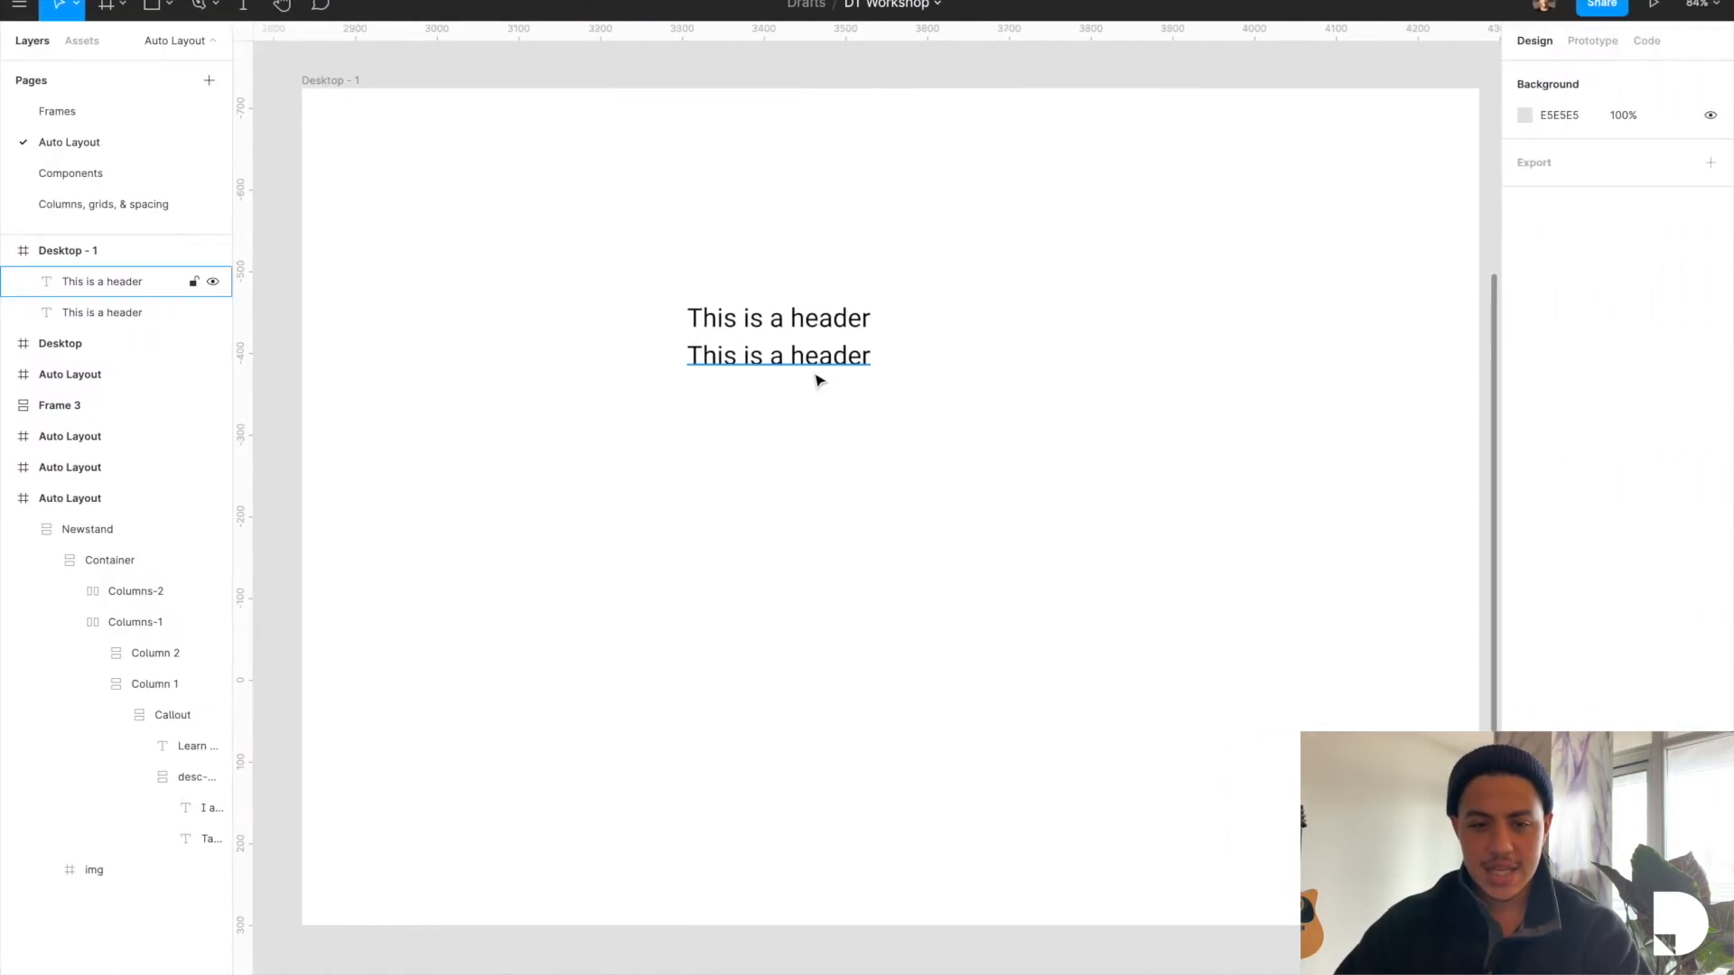
Step: Replace the lower header copy with the "A wonderful serenity..." paragraph at font size 18
click(777, 356)
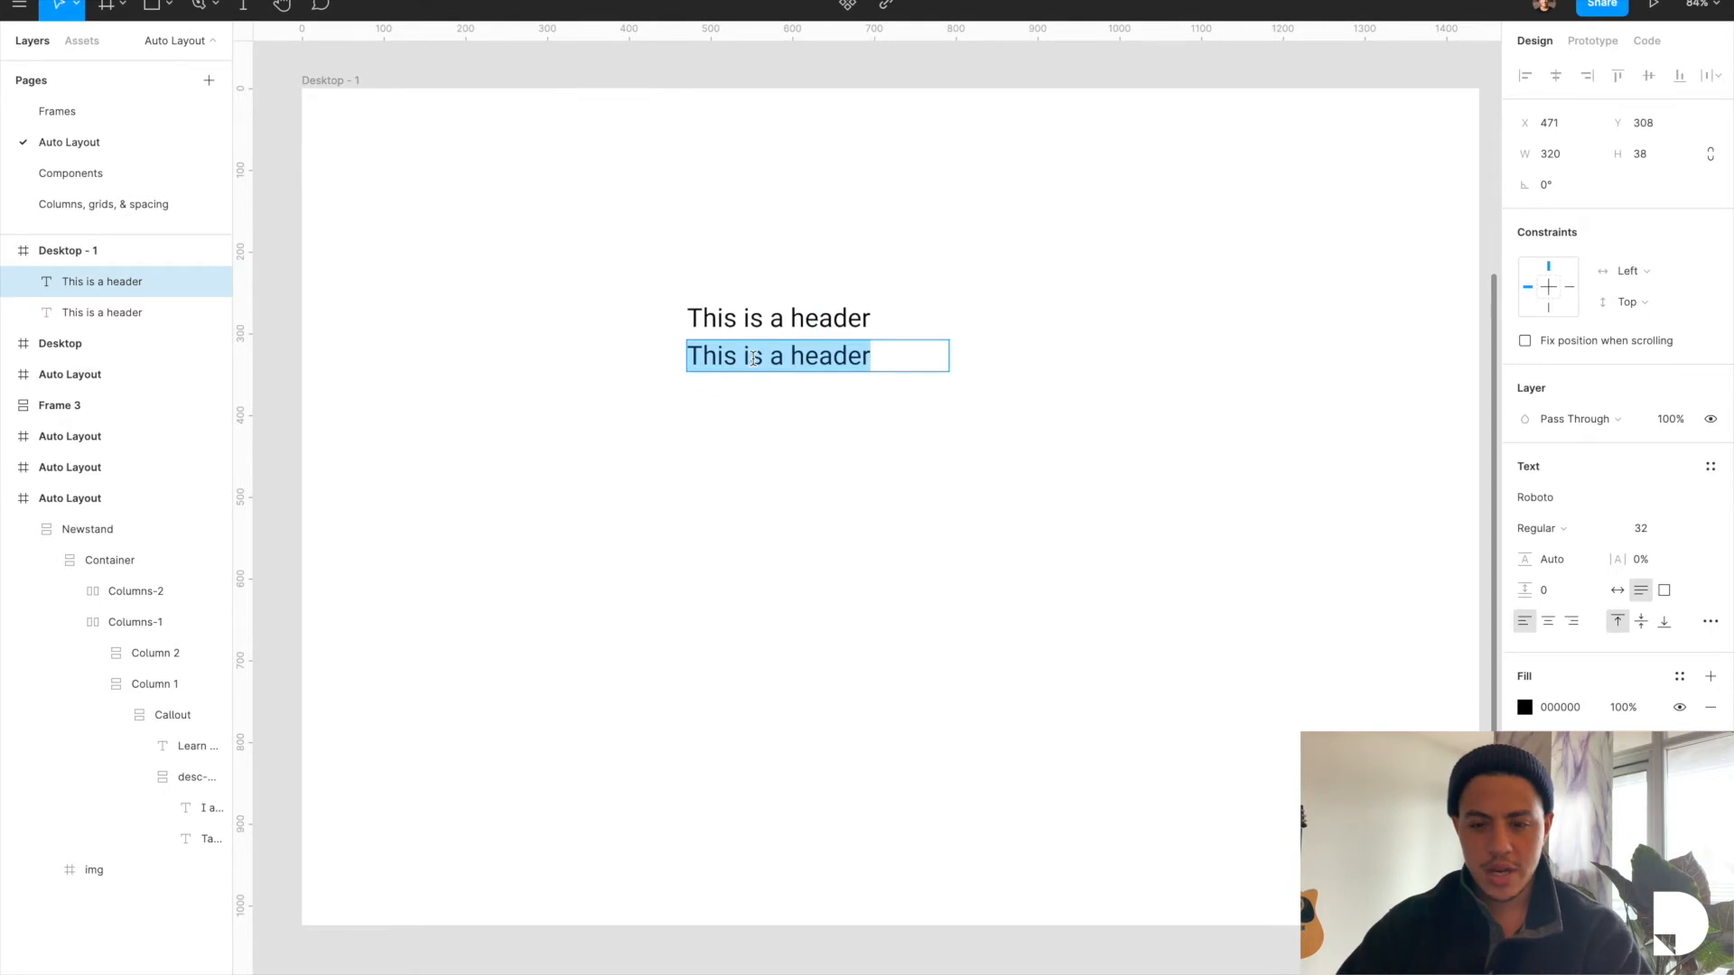
text(A wonderful serenity has taken possession of my entire soul, like these sweet mornings of spring which I enjoy with my whole heart.)
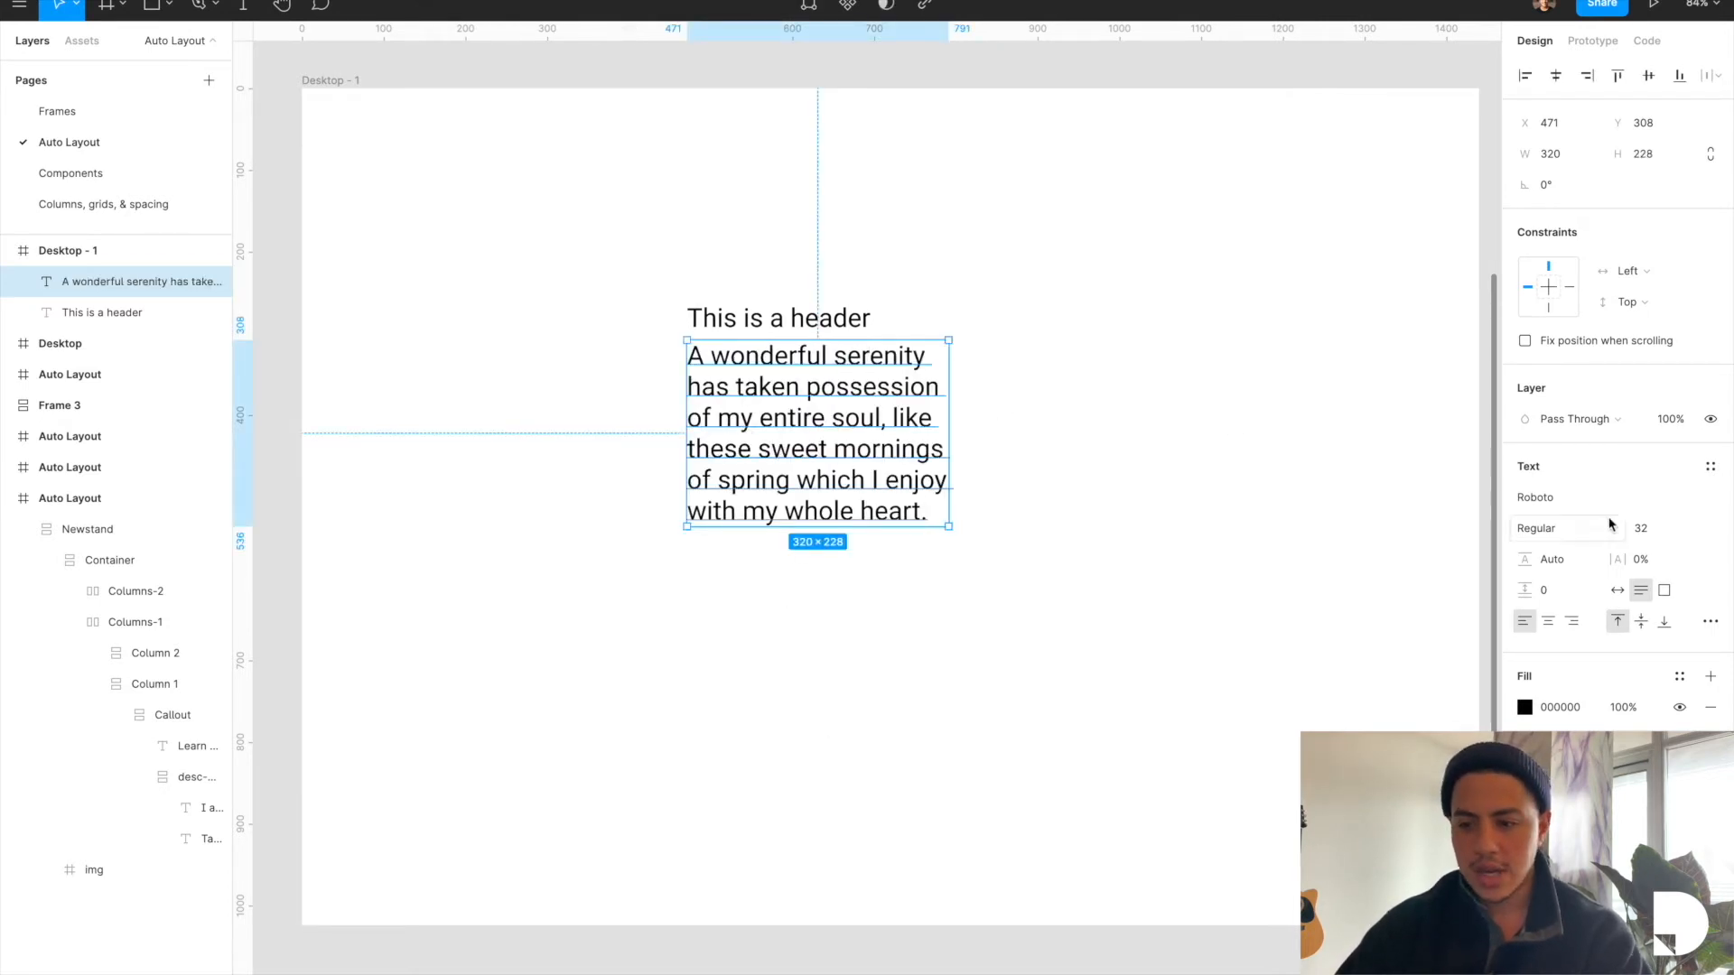
triple_click(1647, 528)
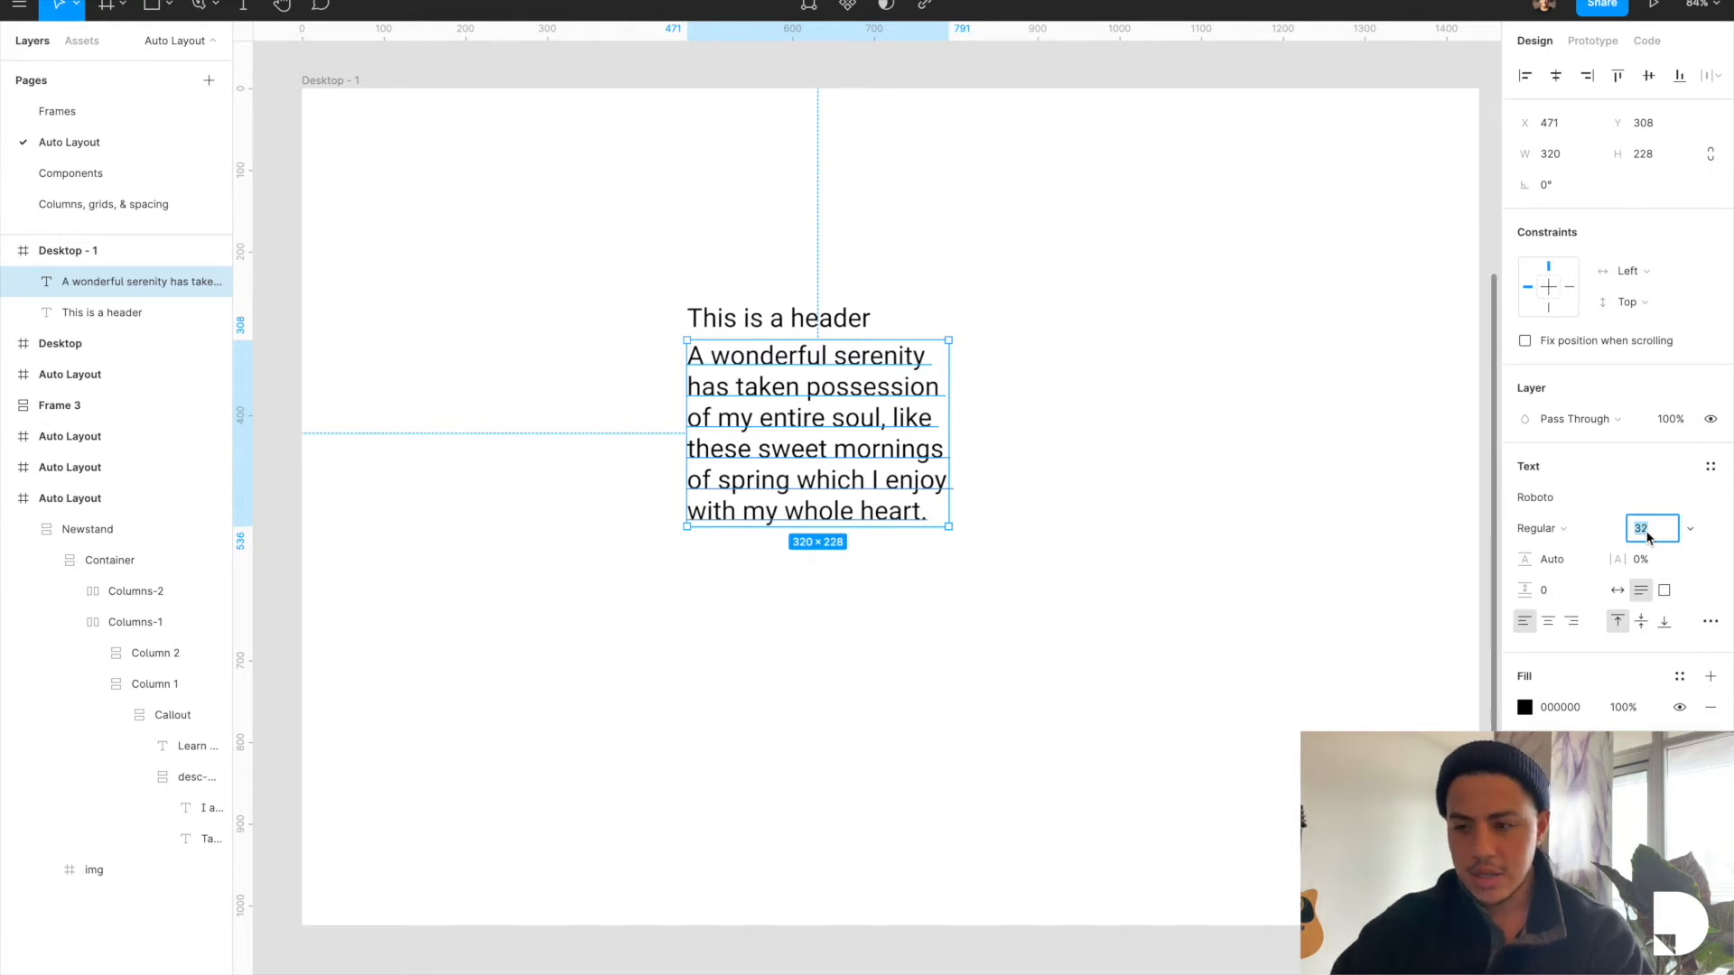
text(16)
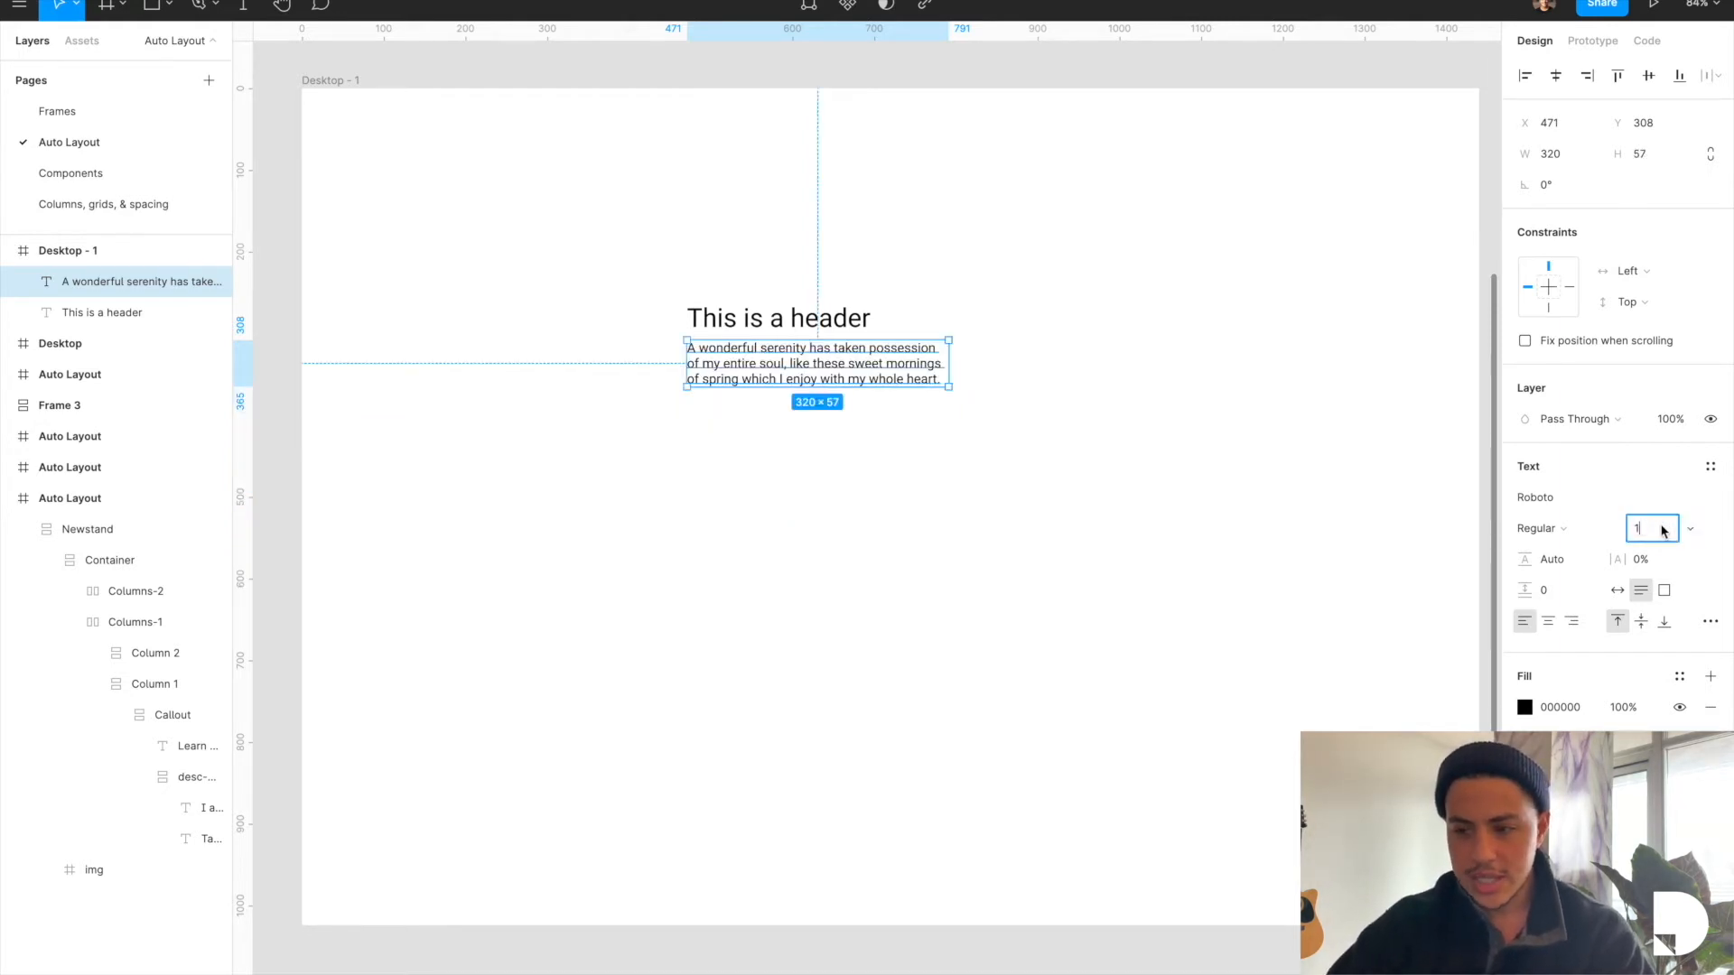
text(18)
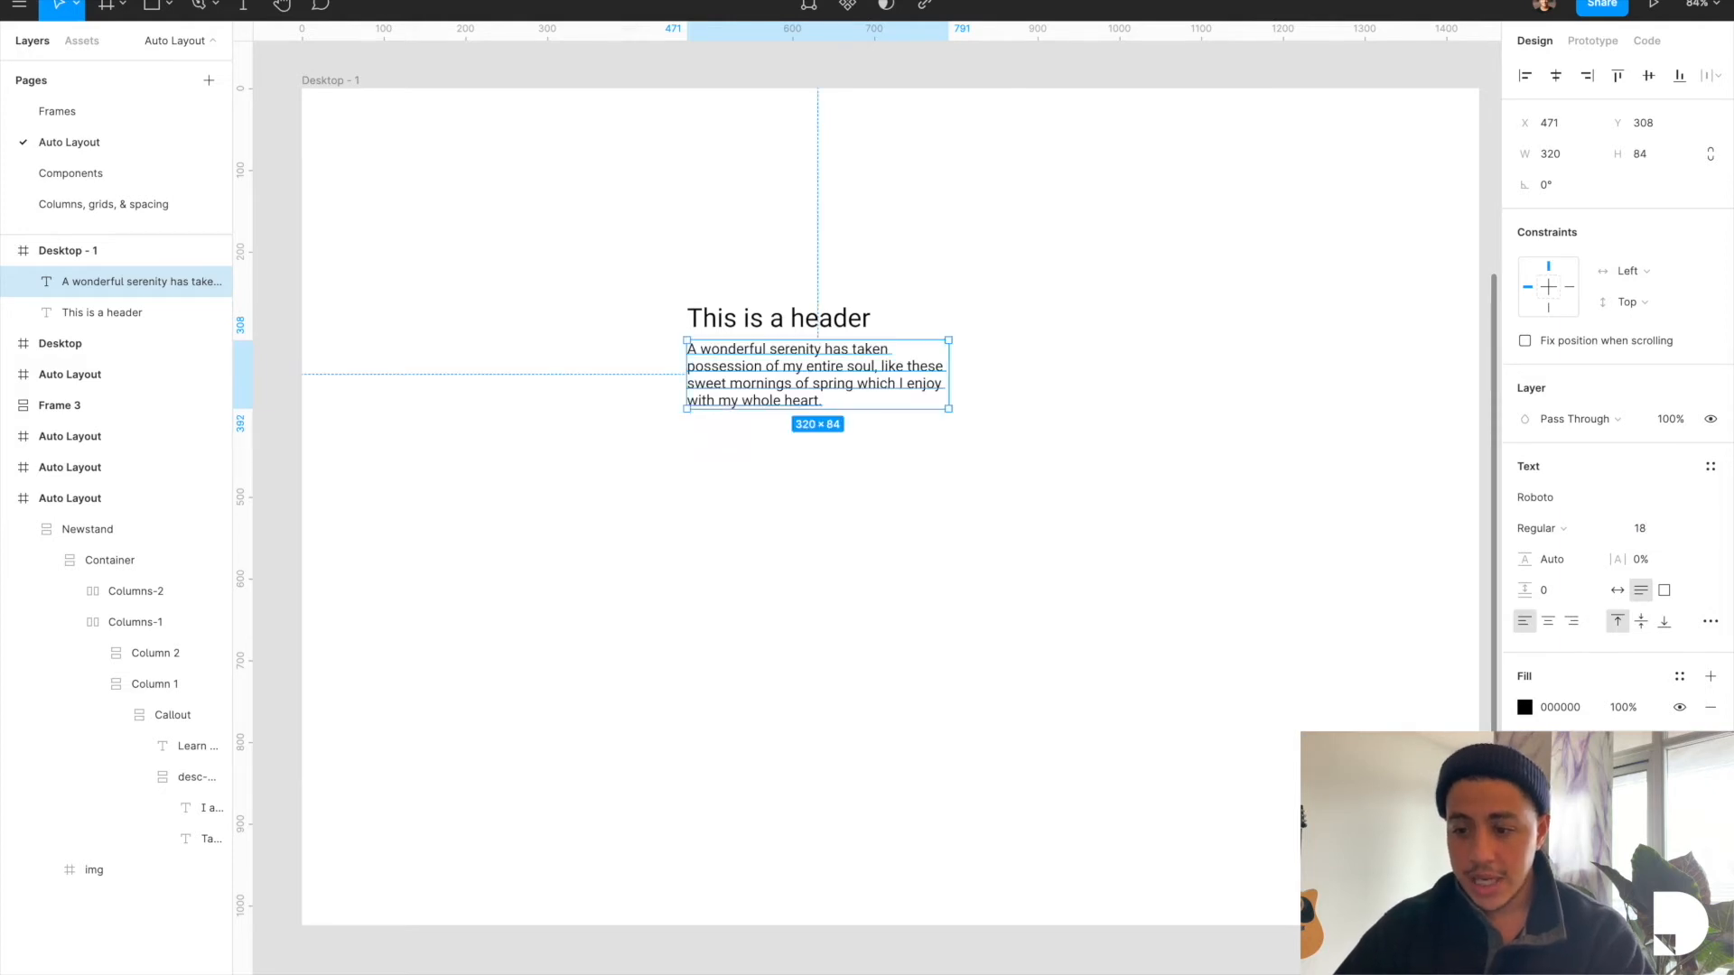
click(1524, 707)
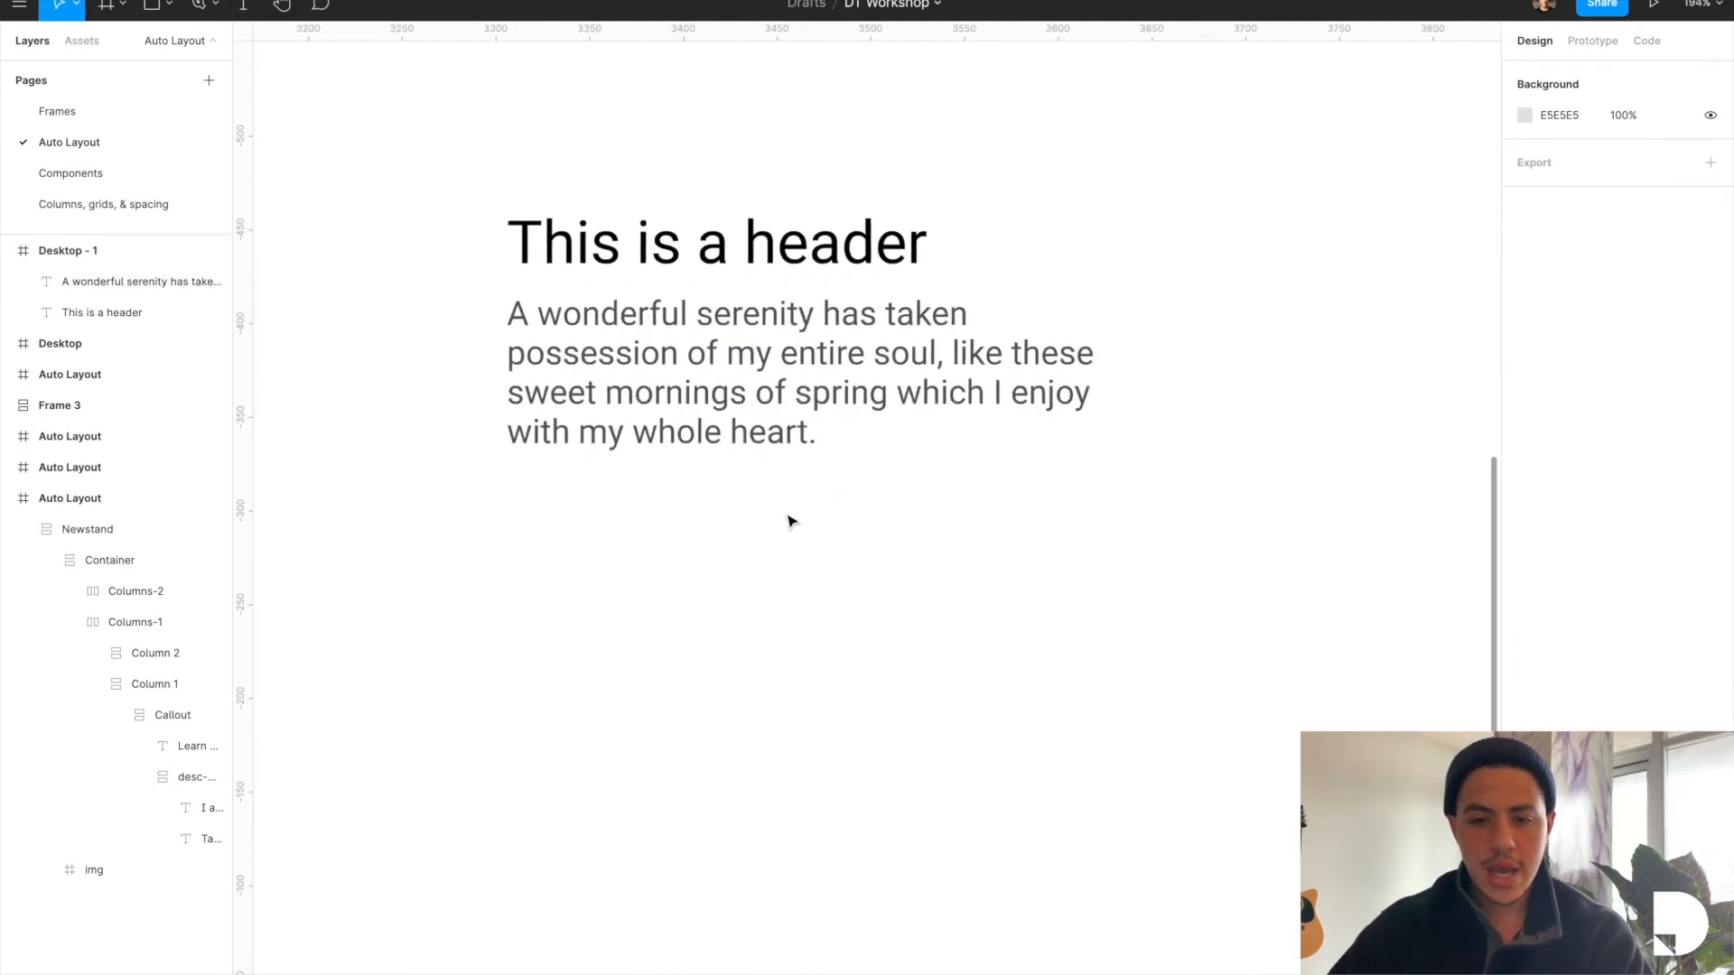
Step: Wrap the header and paragraph together in a new frame with Frame selection
click(715, 242)
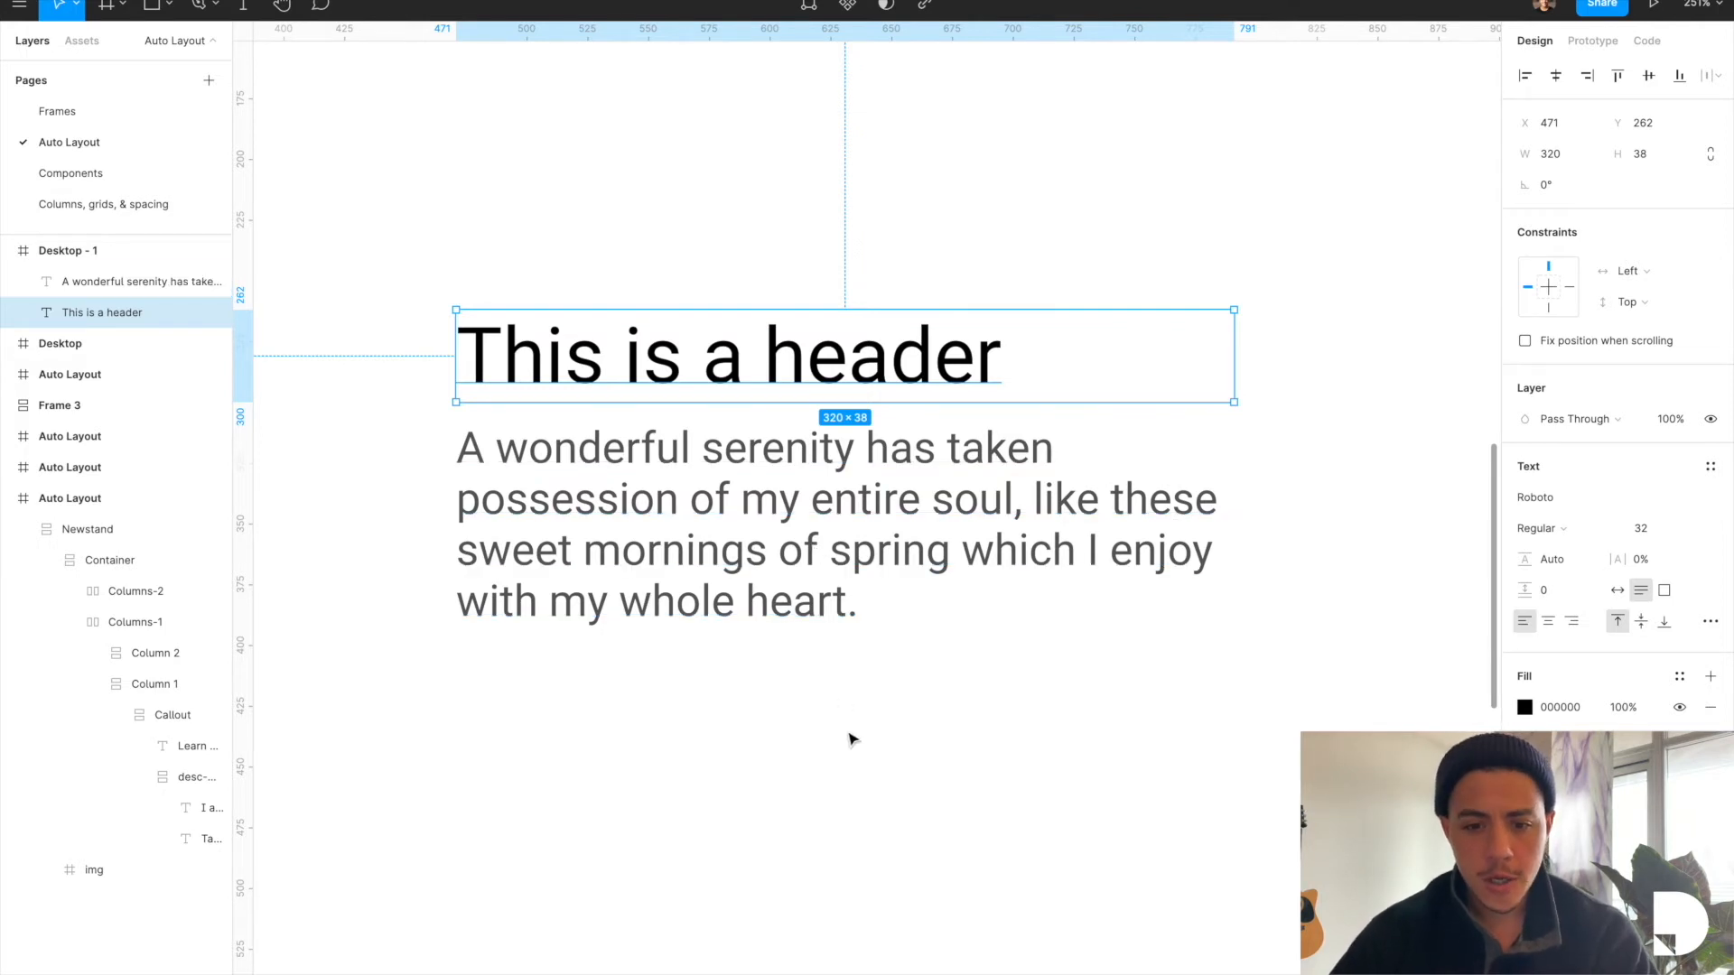
click(786, 658)
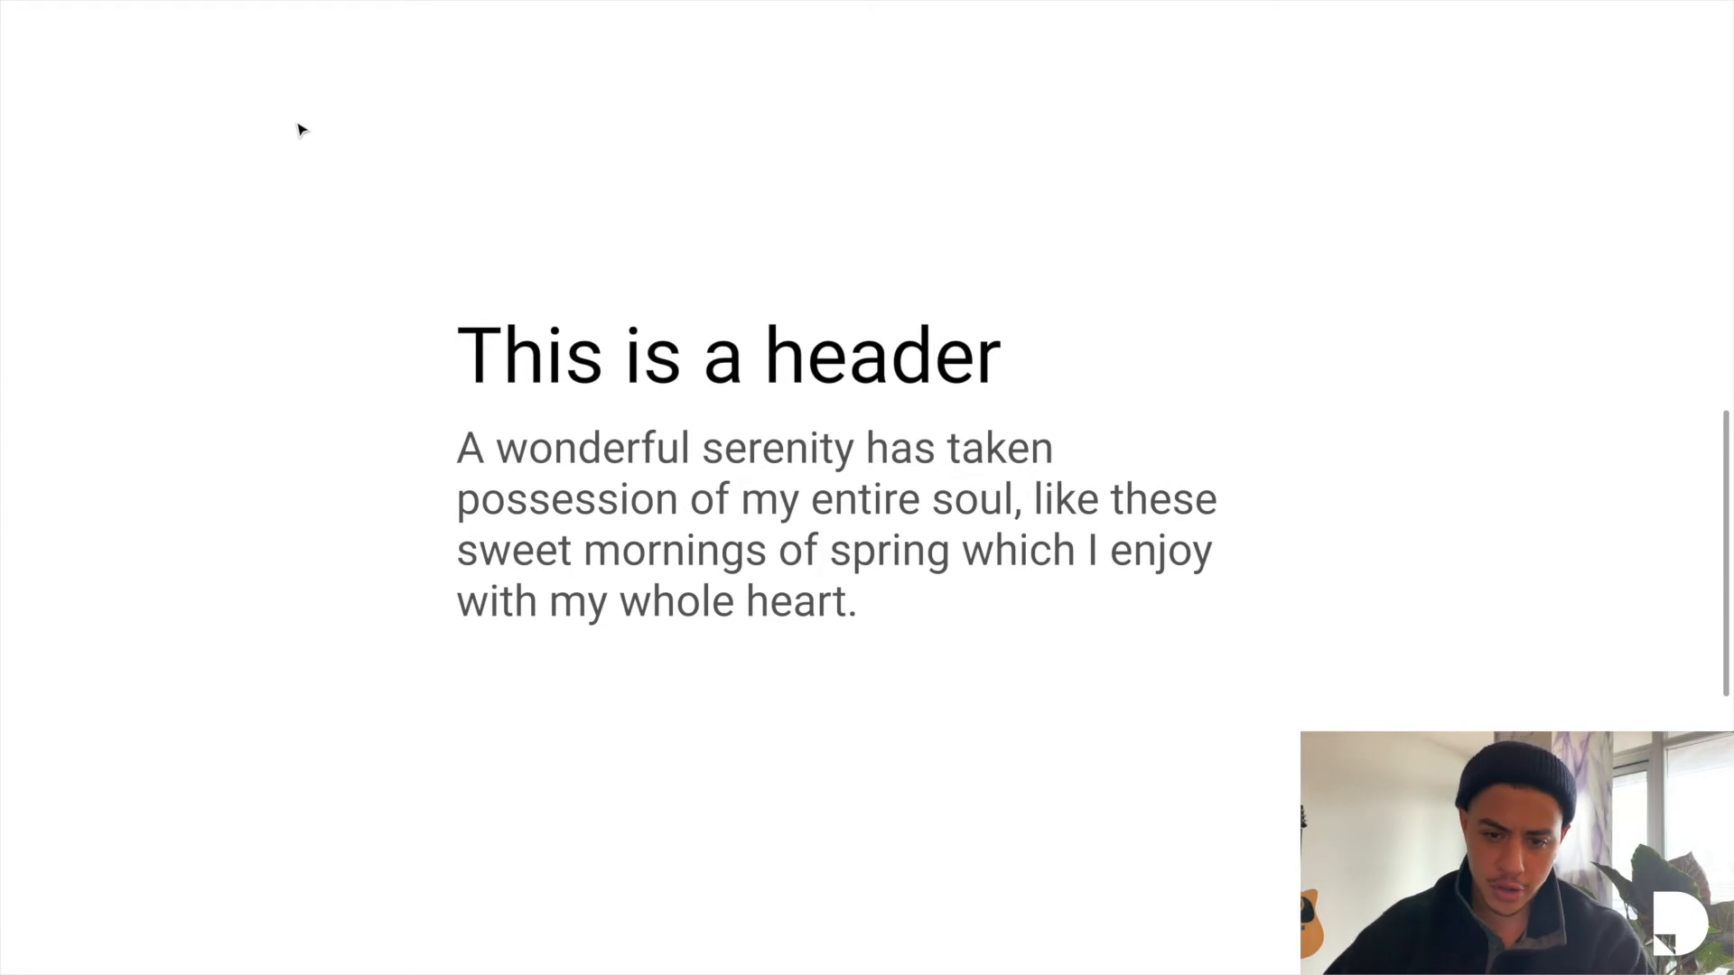
click(729, 464)
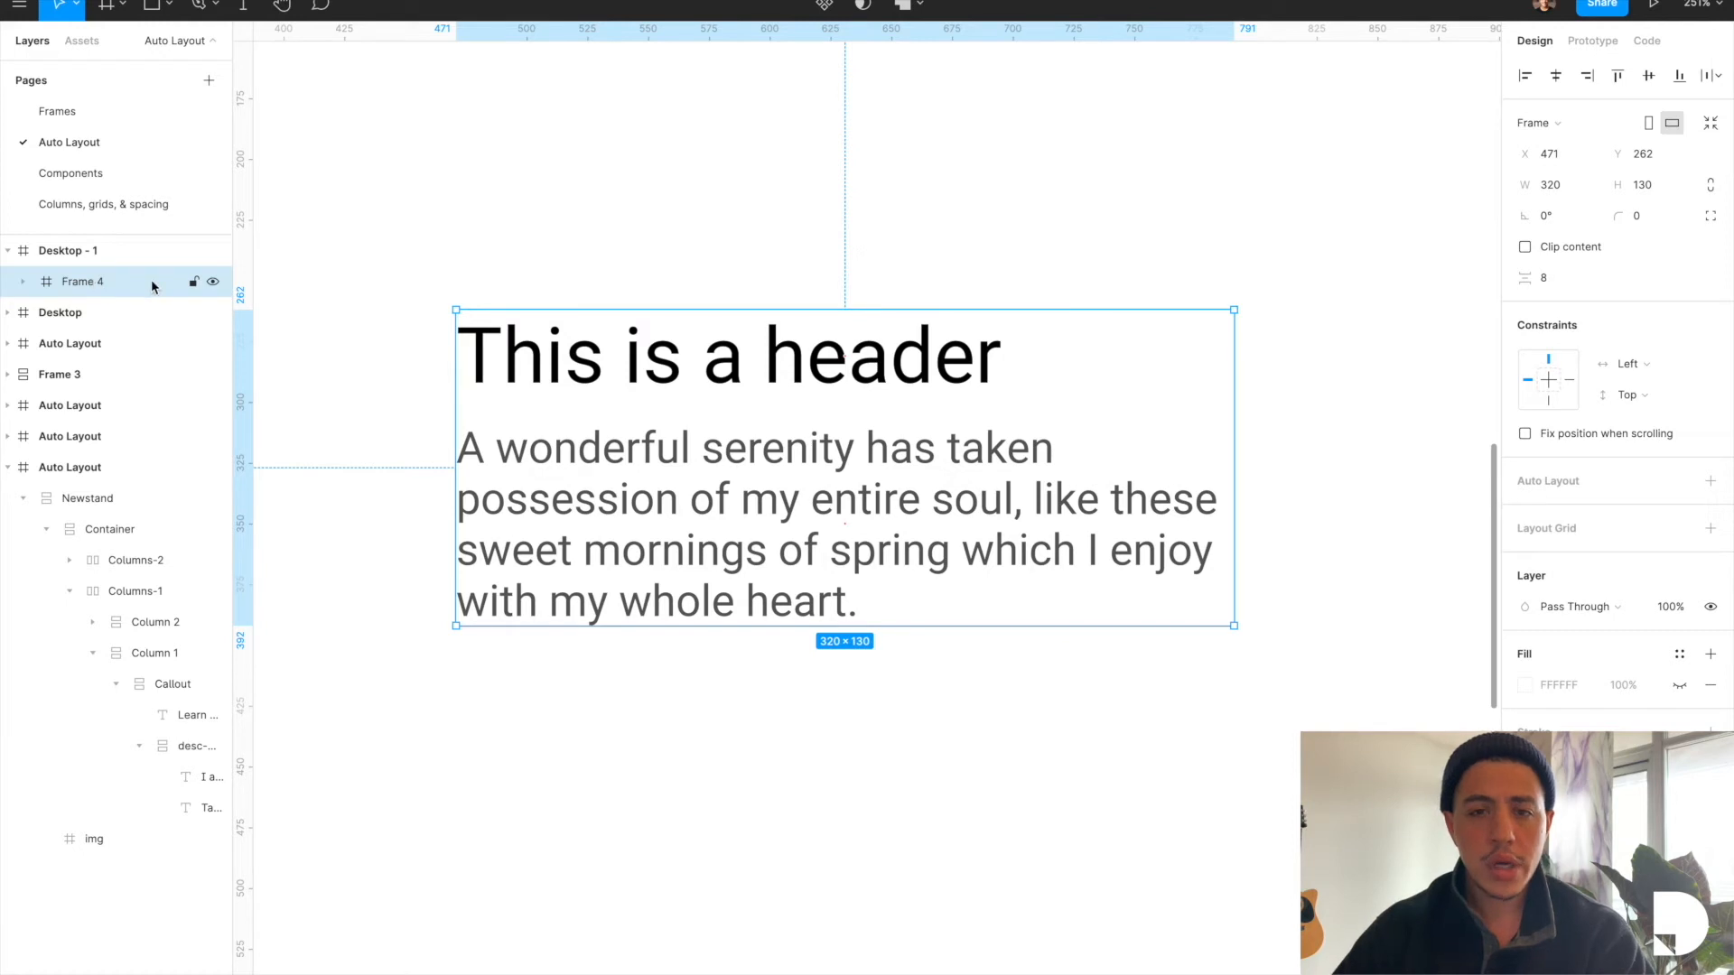
Step: Rename the frame 'description' and give it vertical auto layout with 8 spacing
double_click(81, 282)
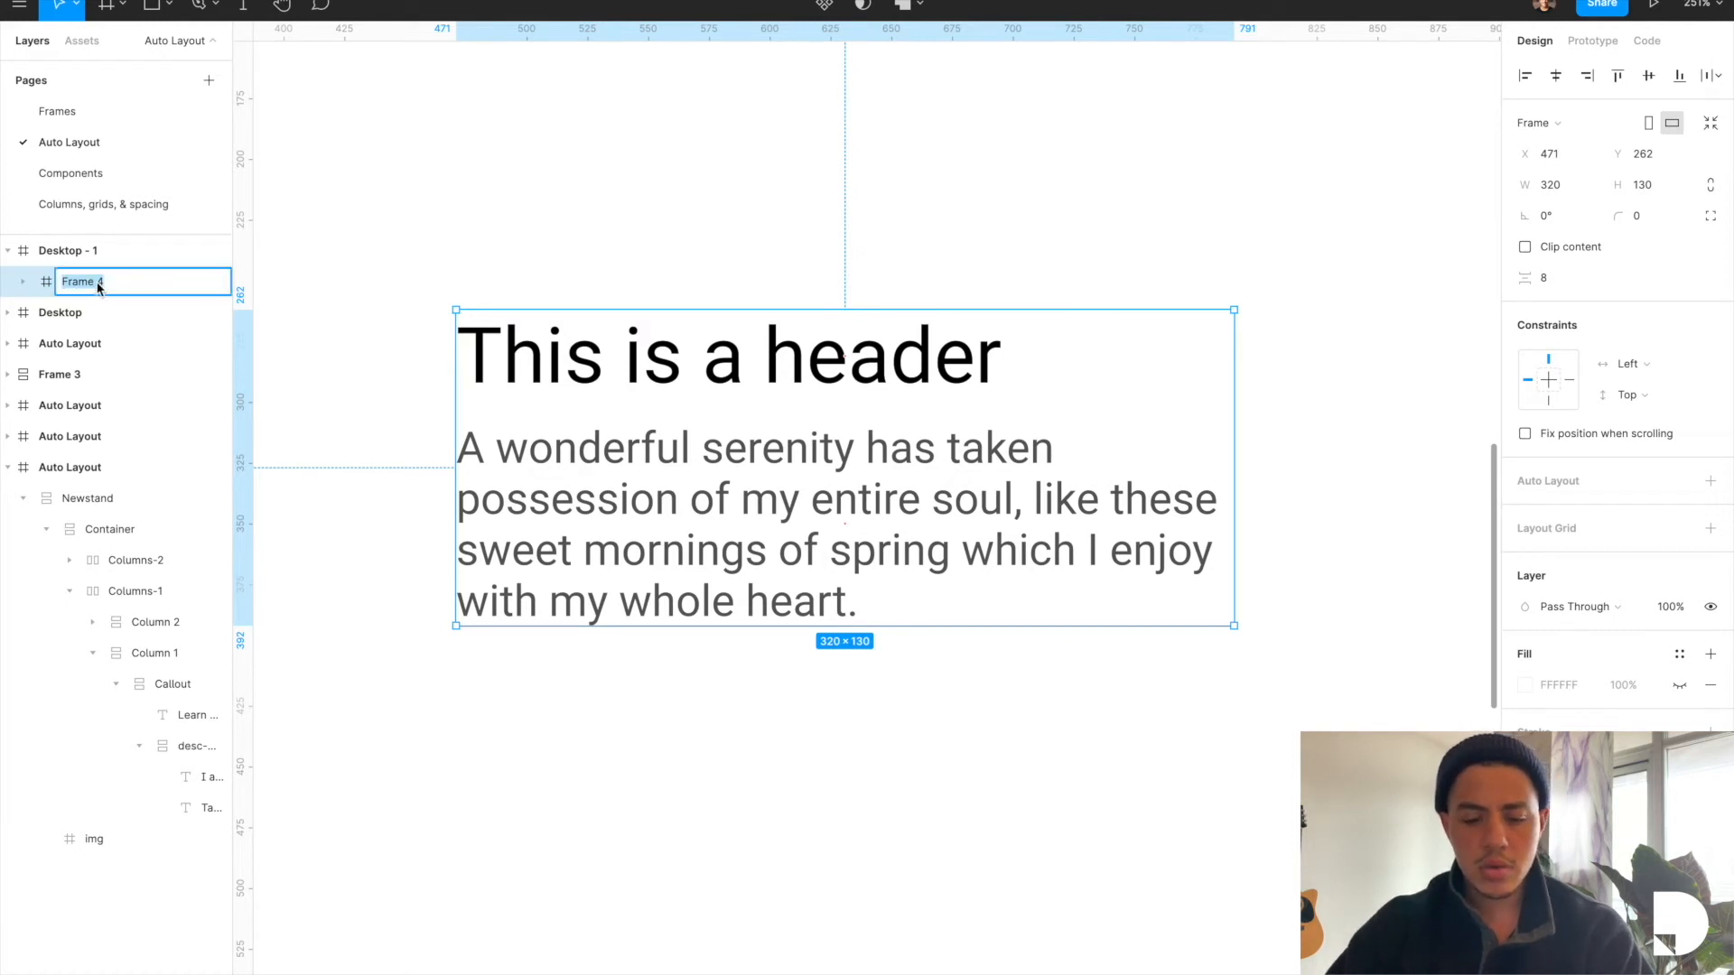
text(description)
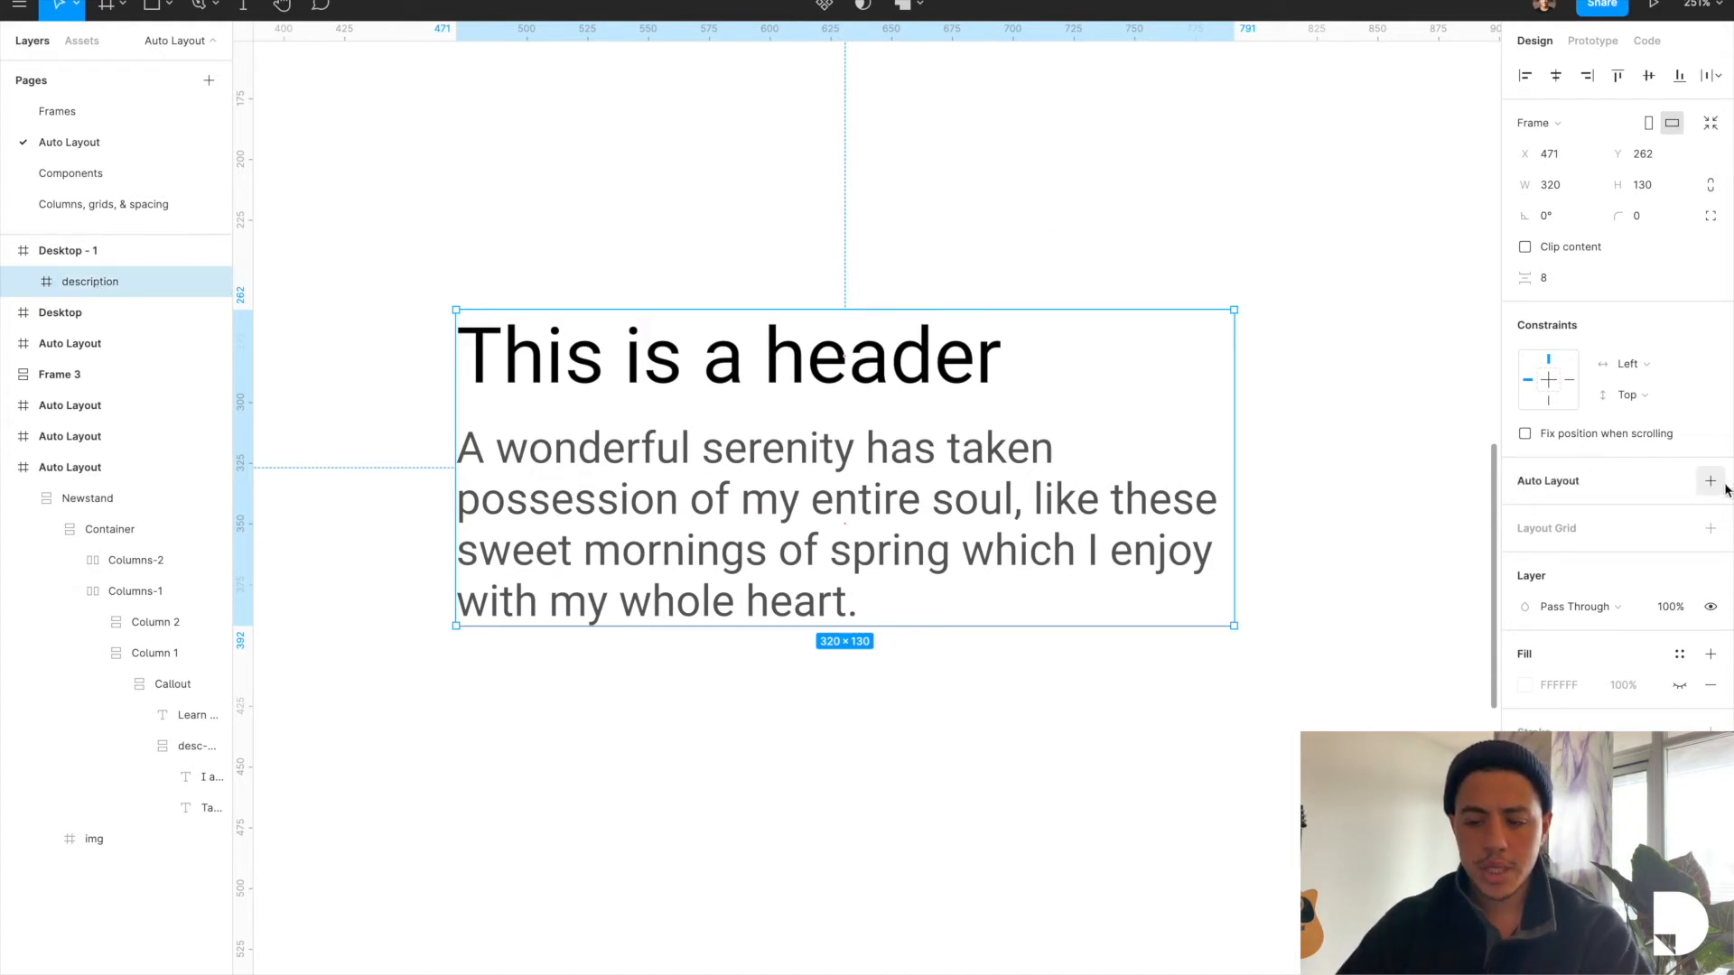
click(1710, 480)
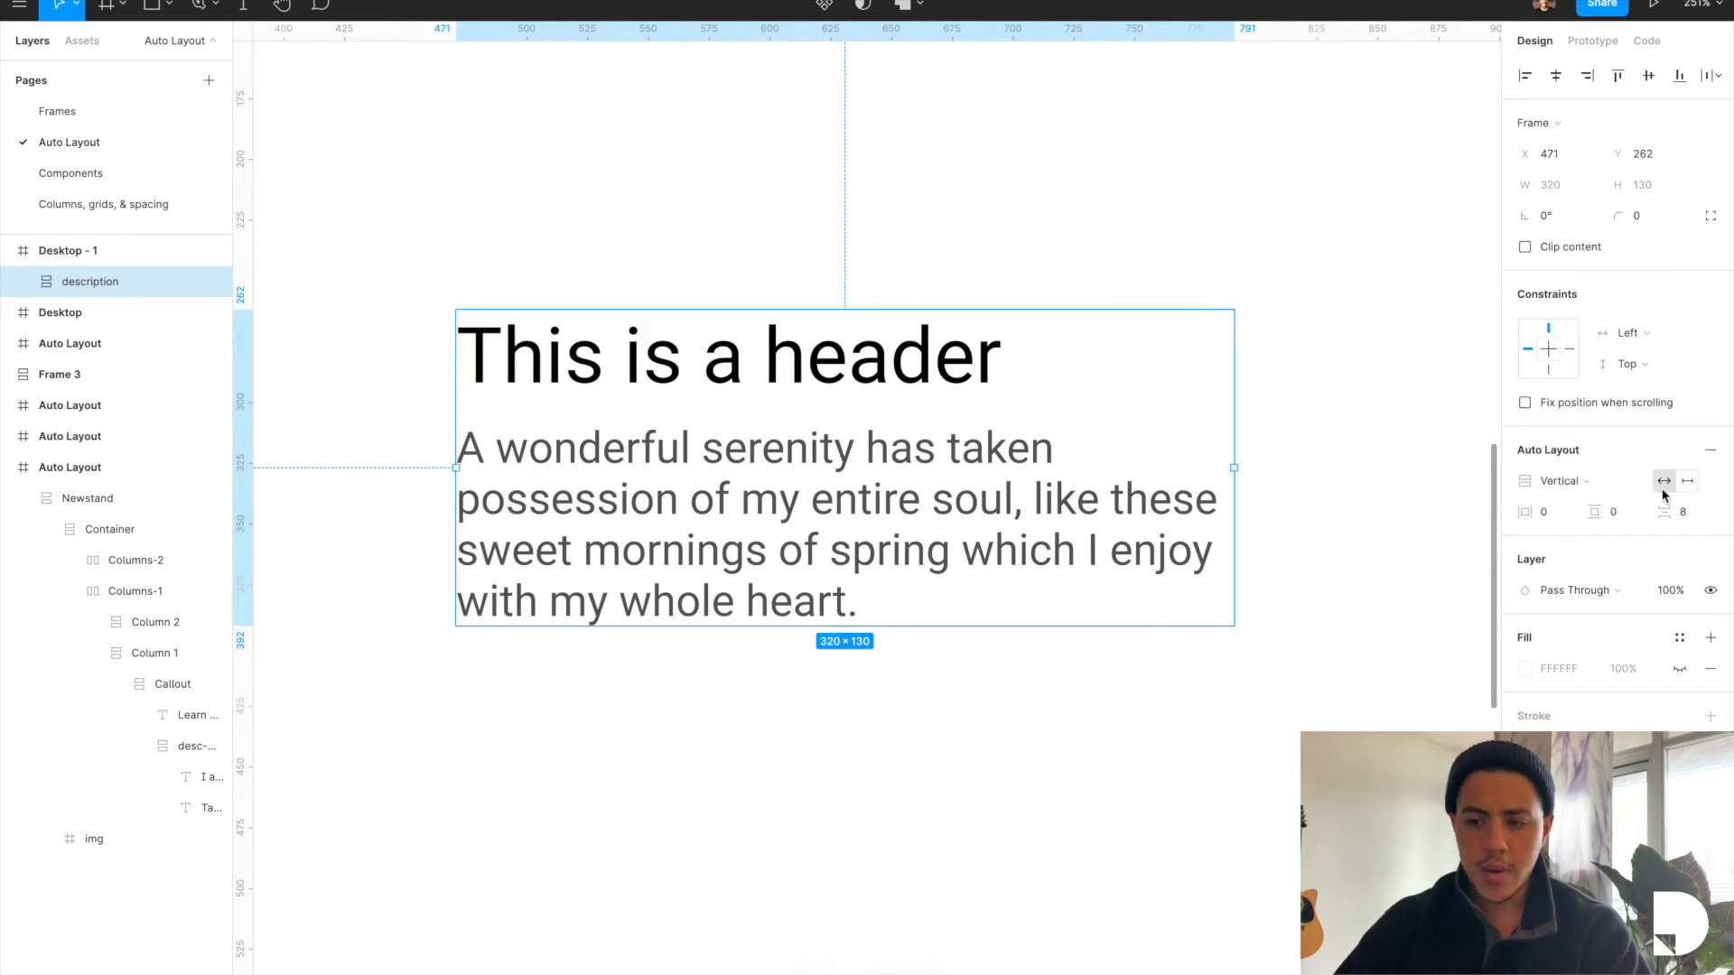
mouse_move(1595, 511)
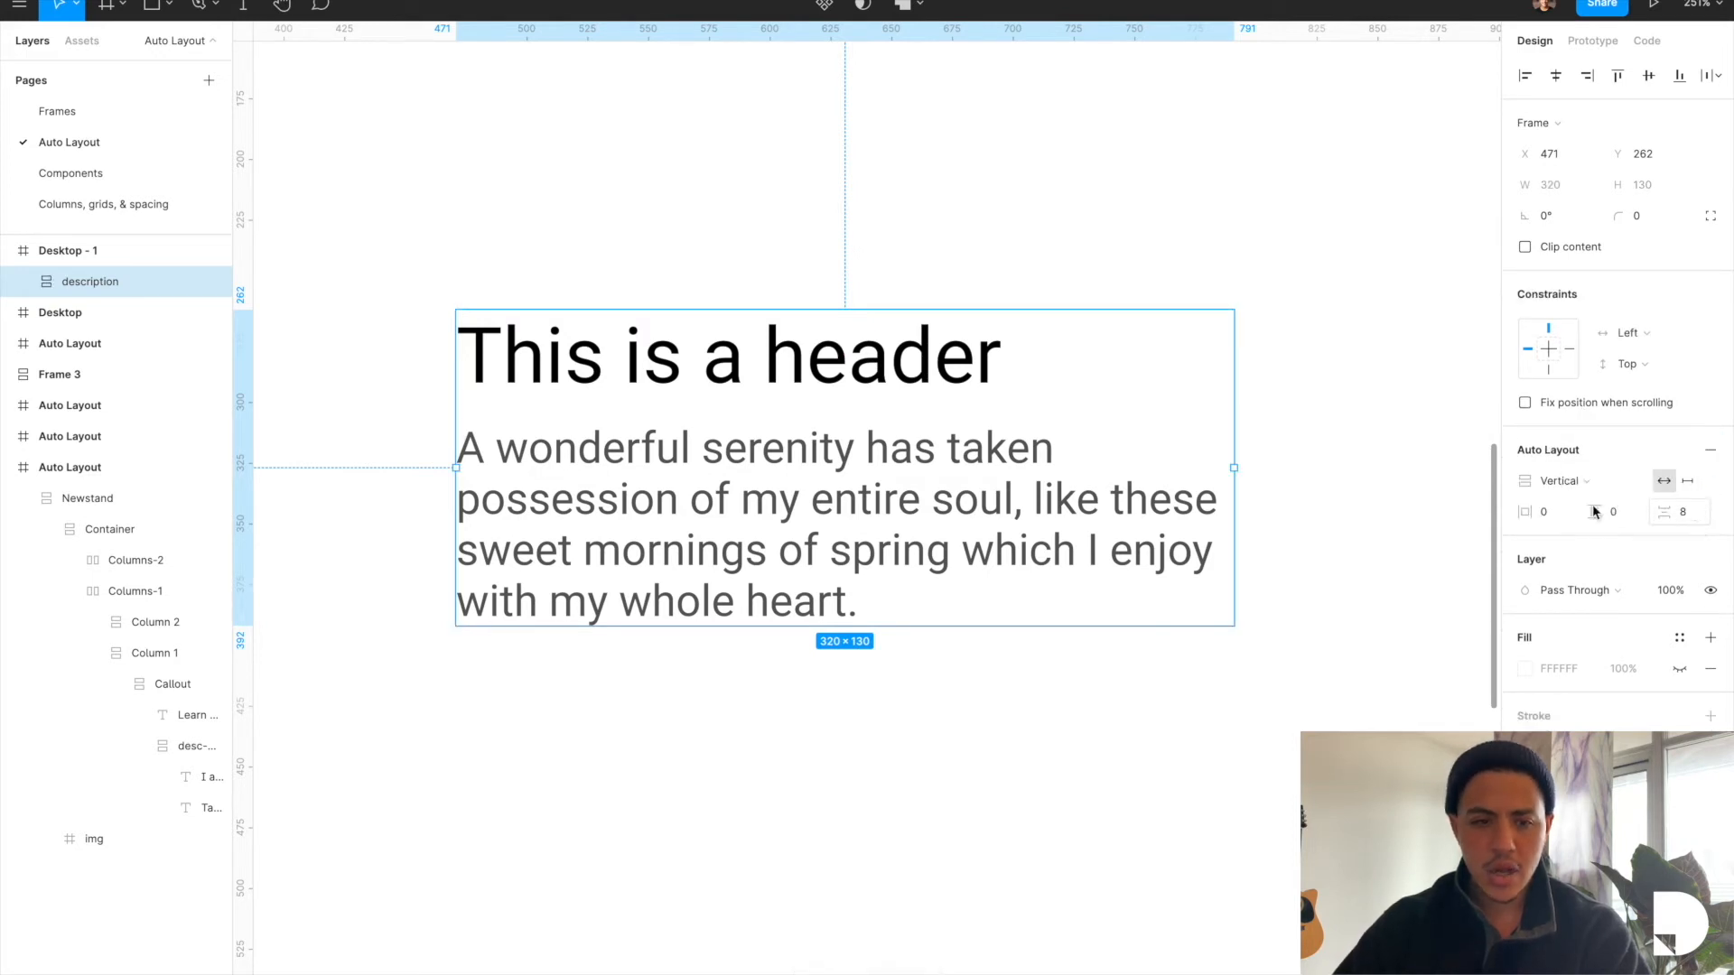
click(11, 281)
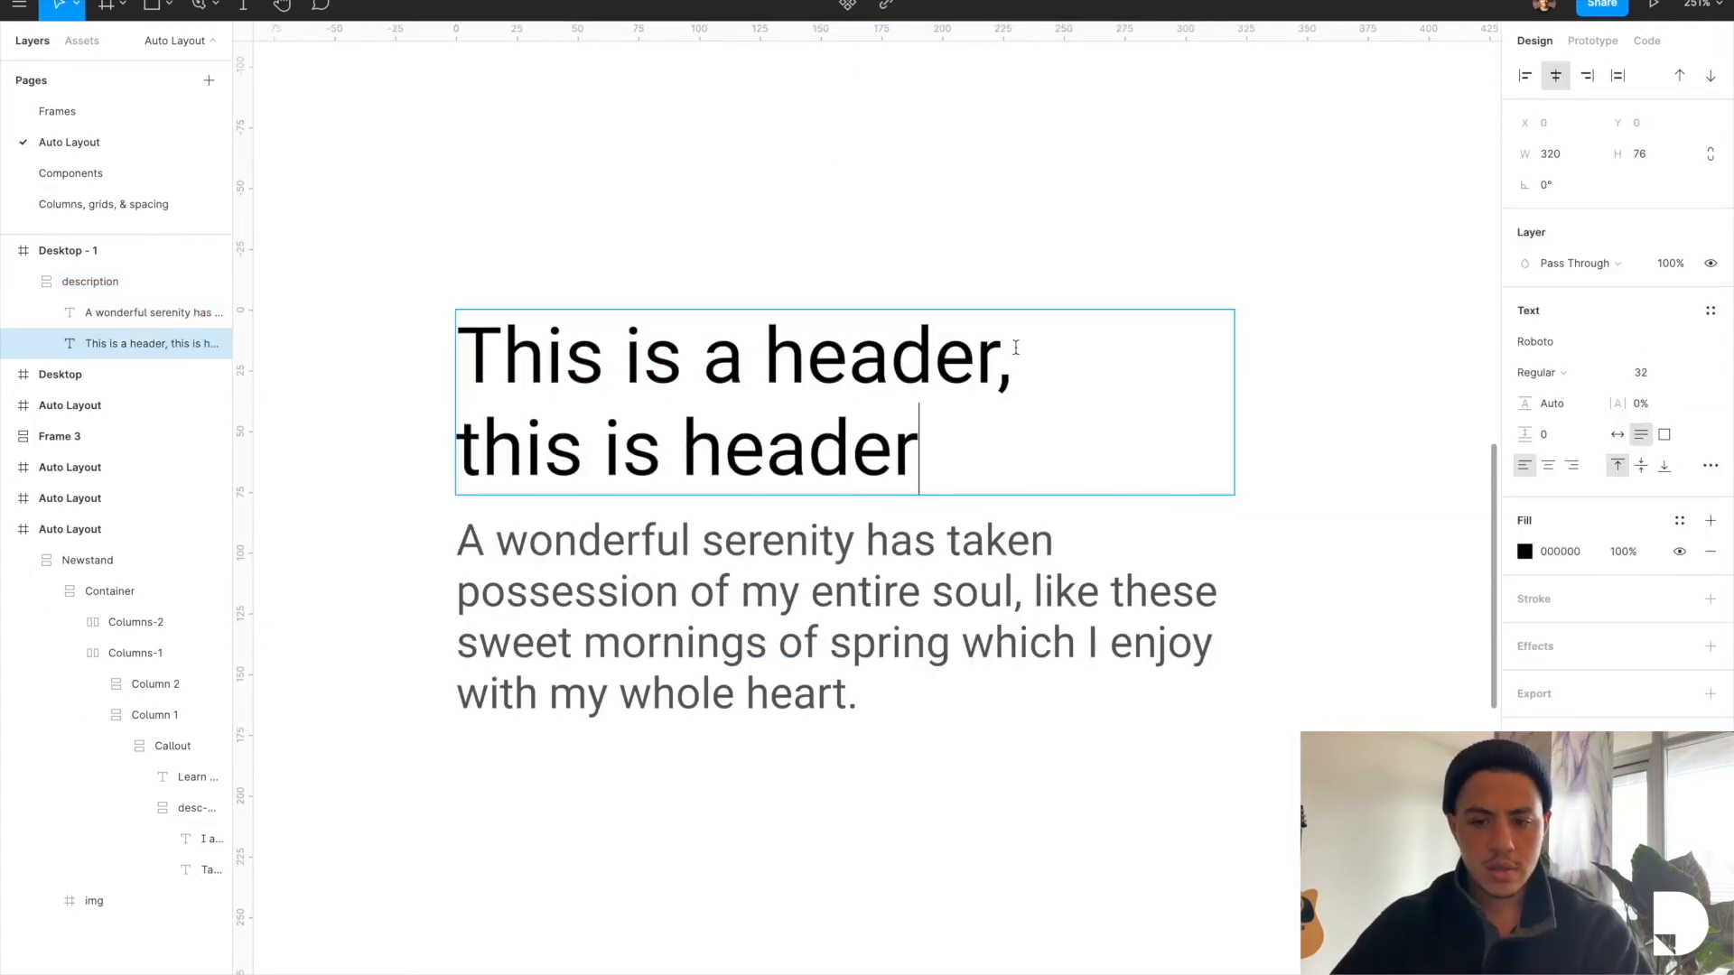
Step: Review the header text inside the description frame and clear the selection
click(752, 616)
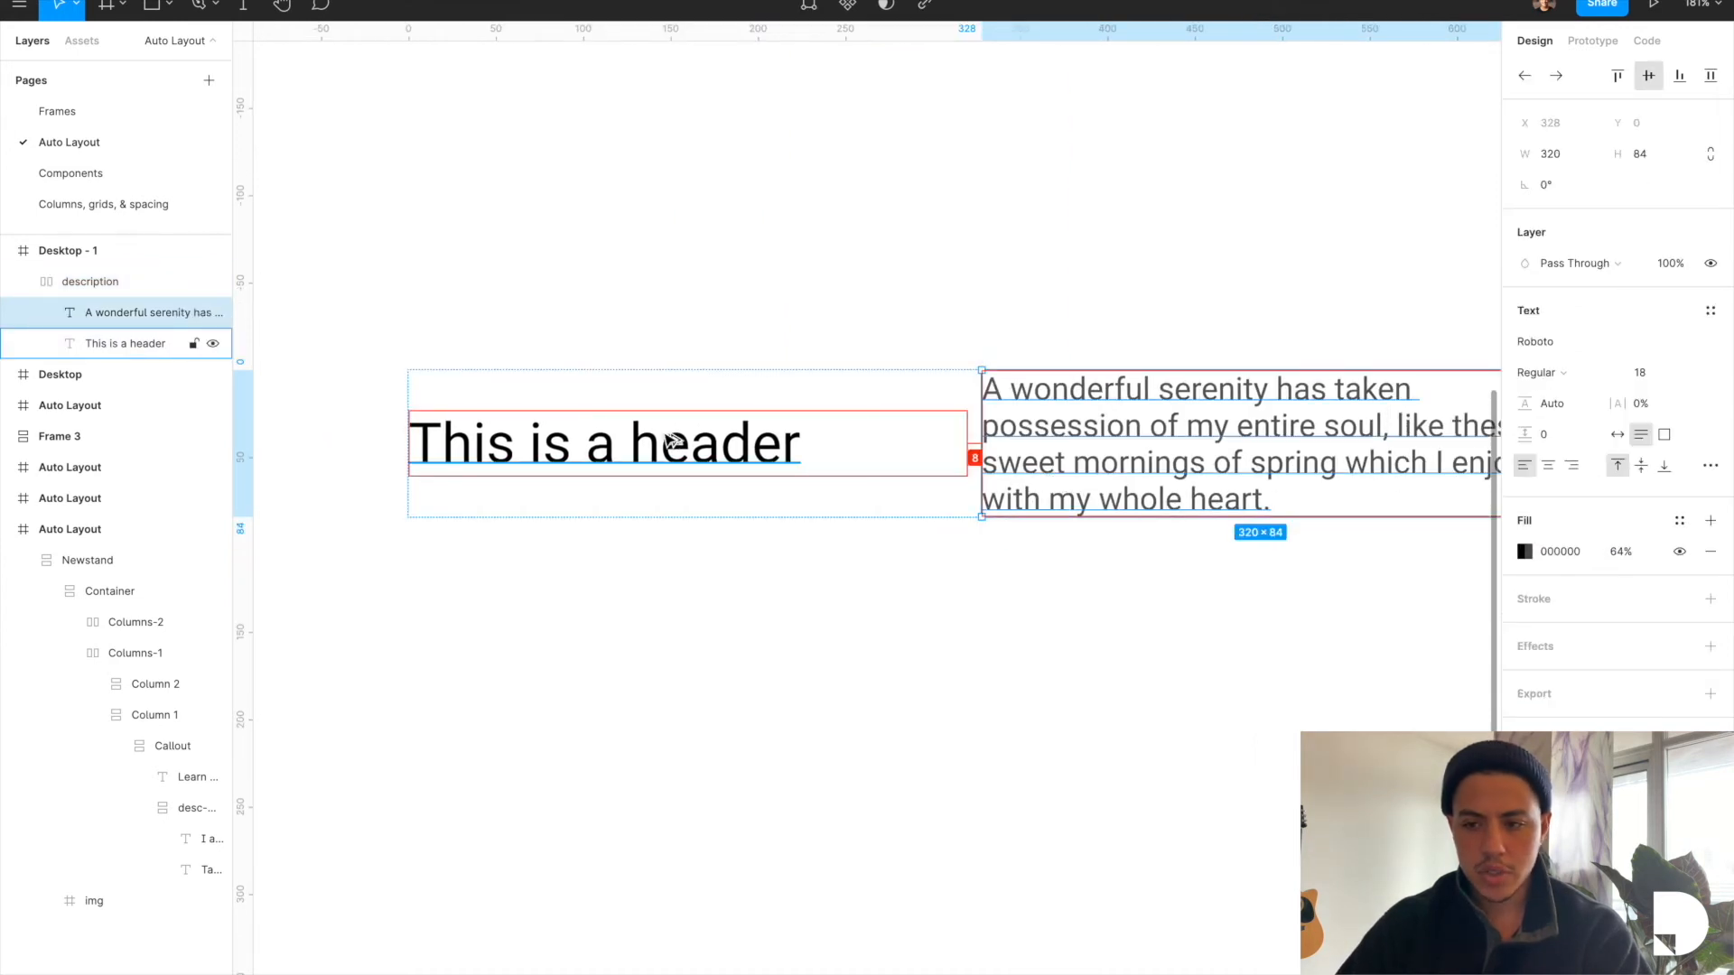
click(90, 282)
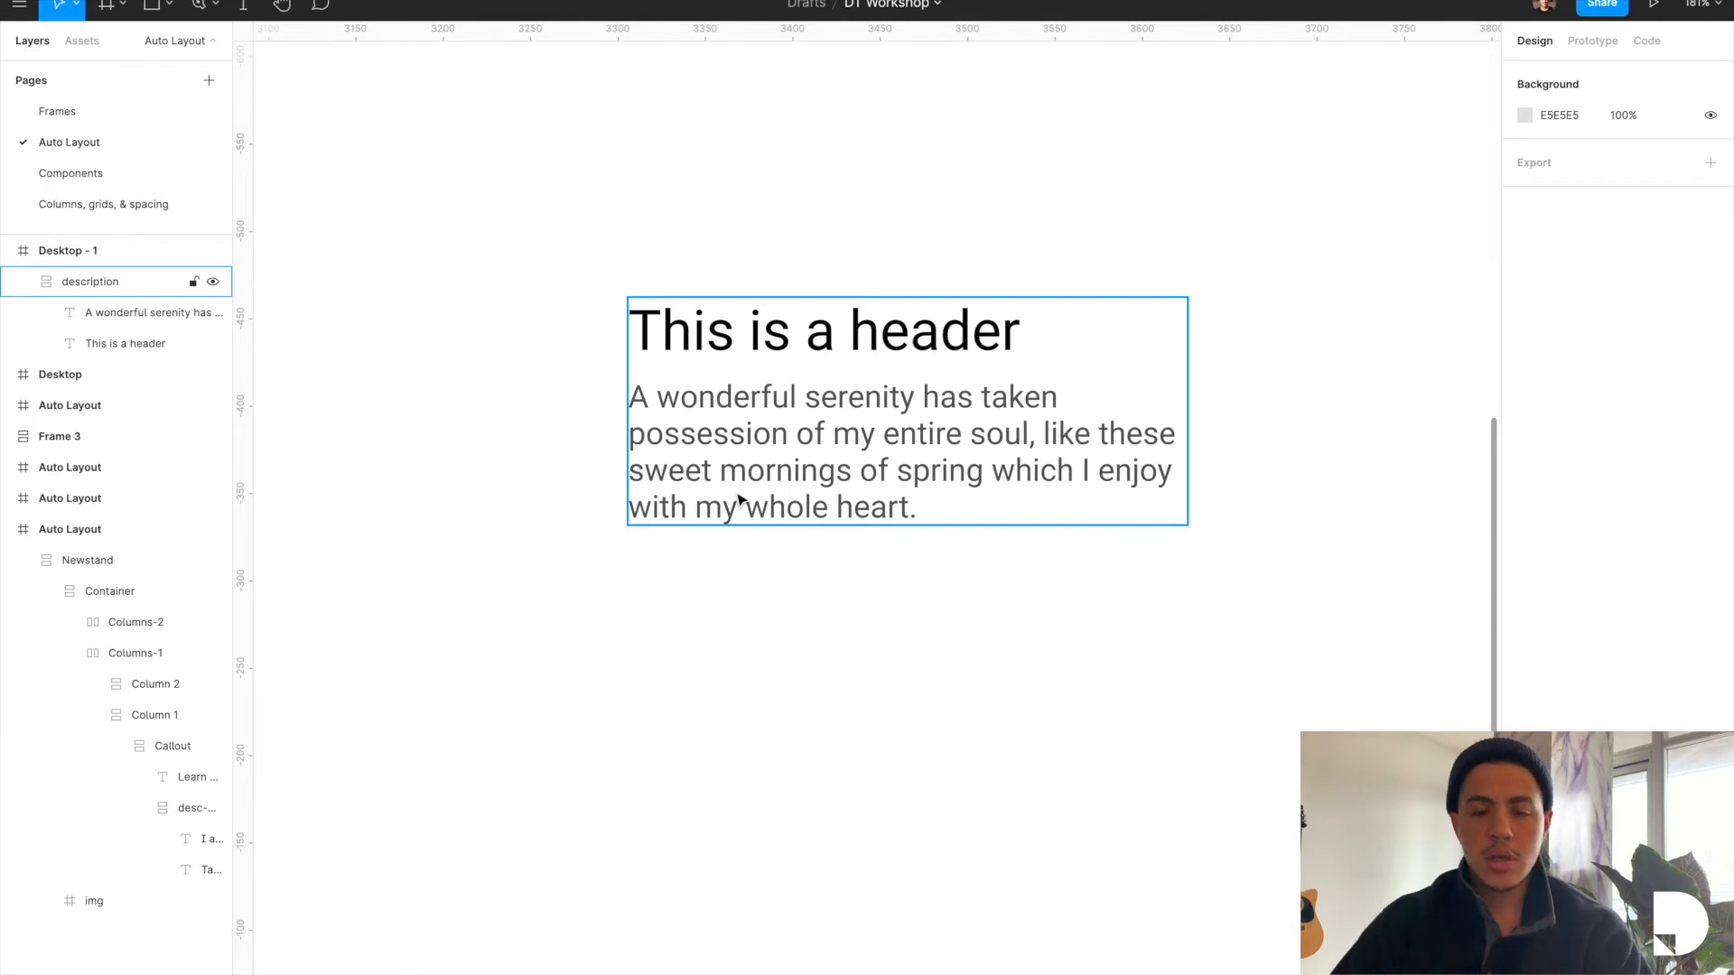
click(878, 851)
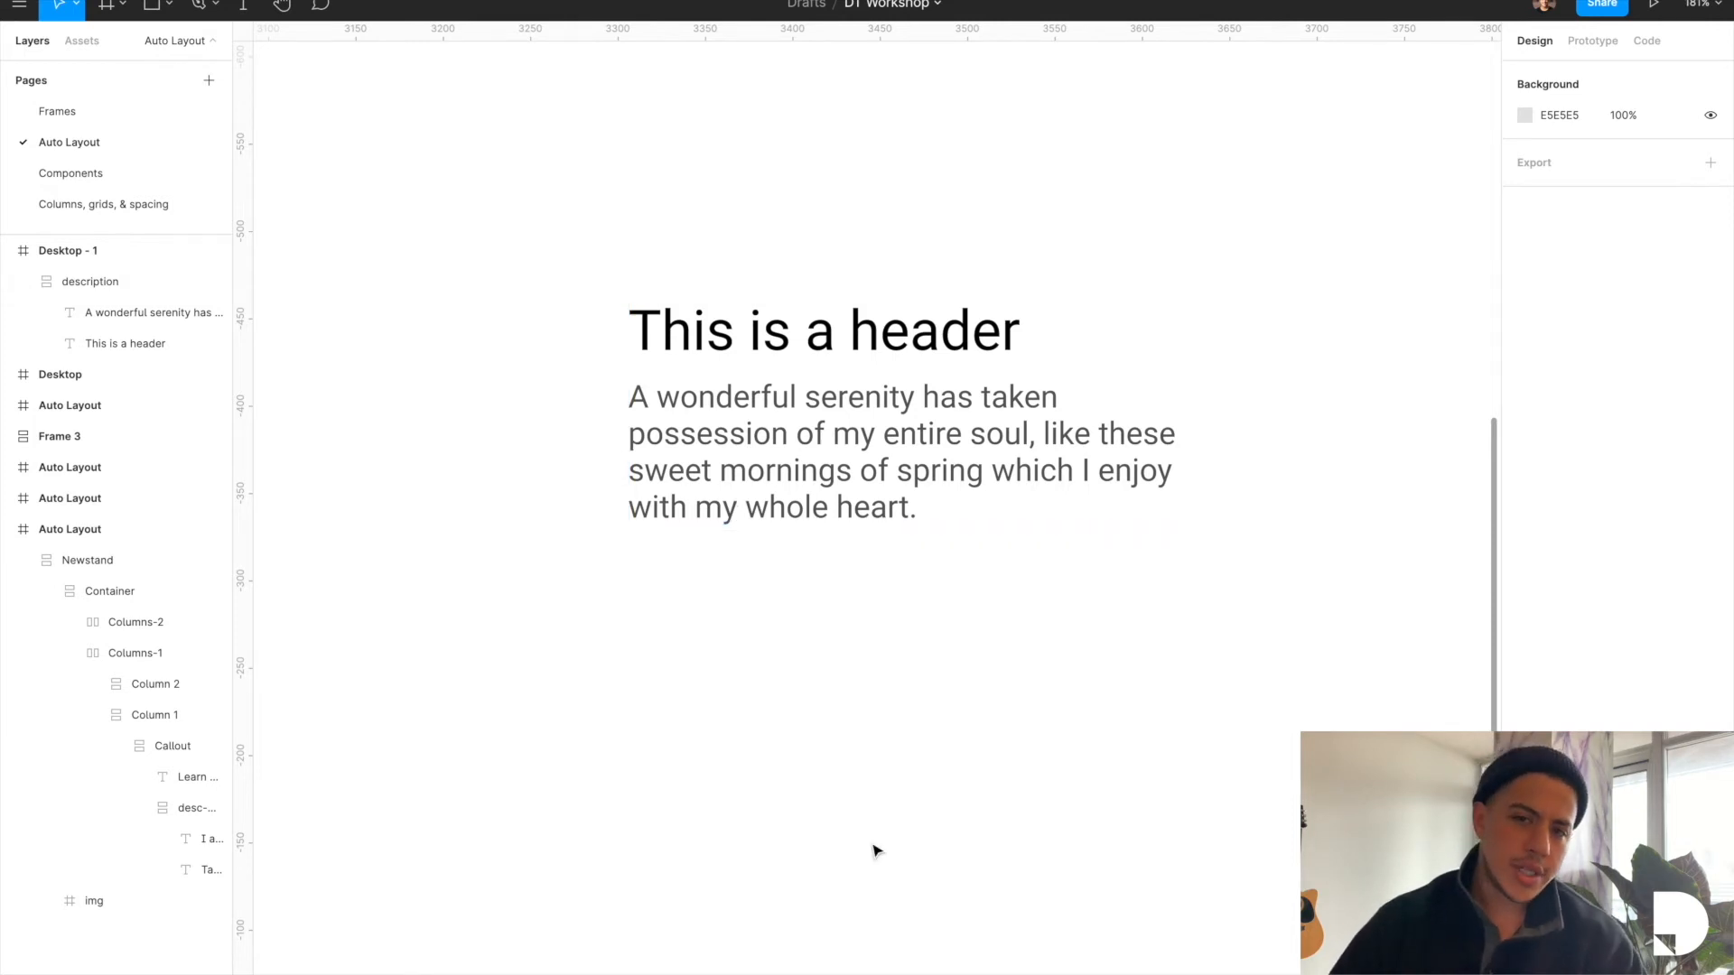
mouse_move(878, 598)
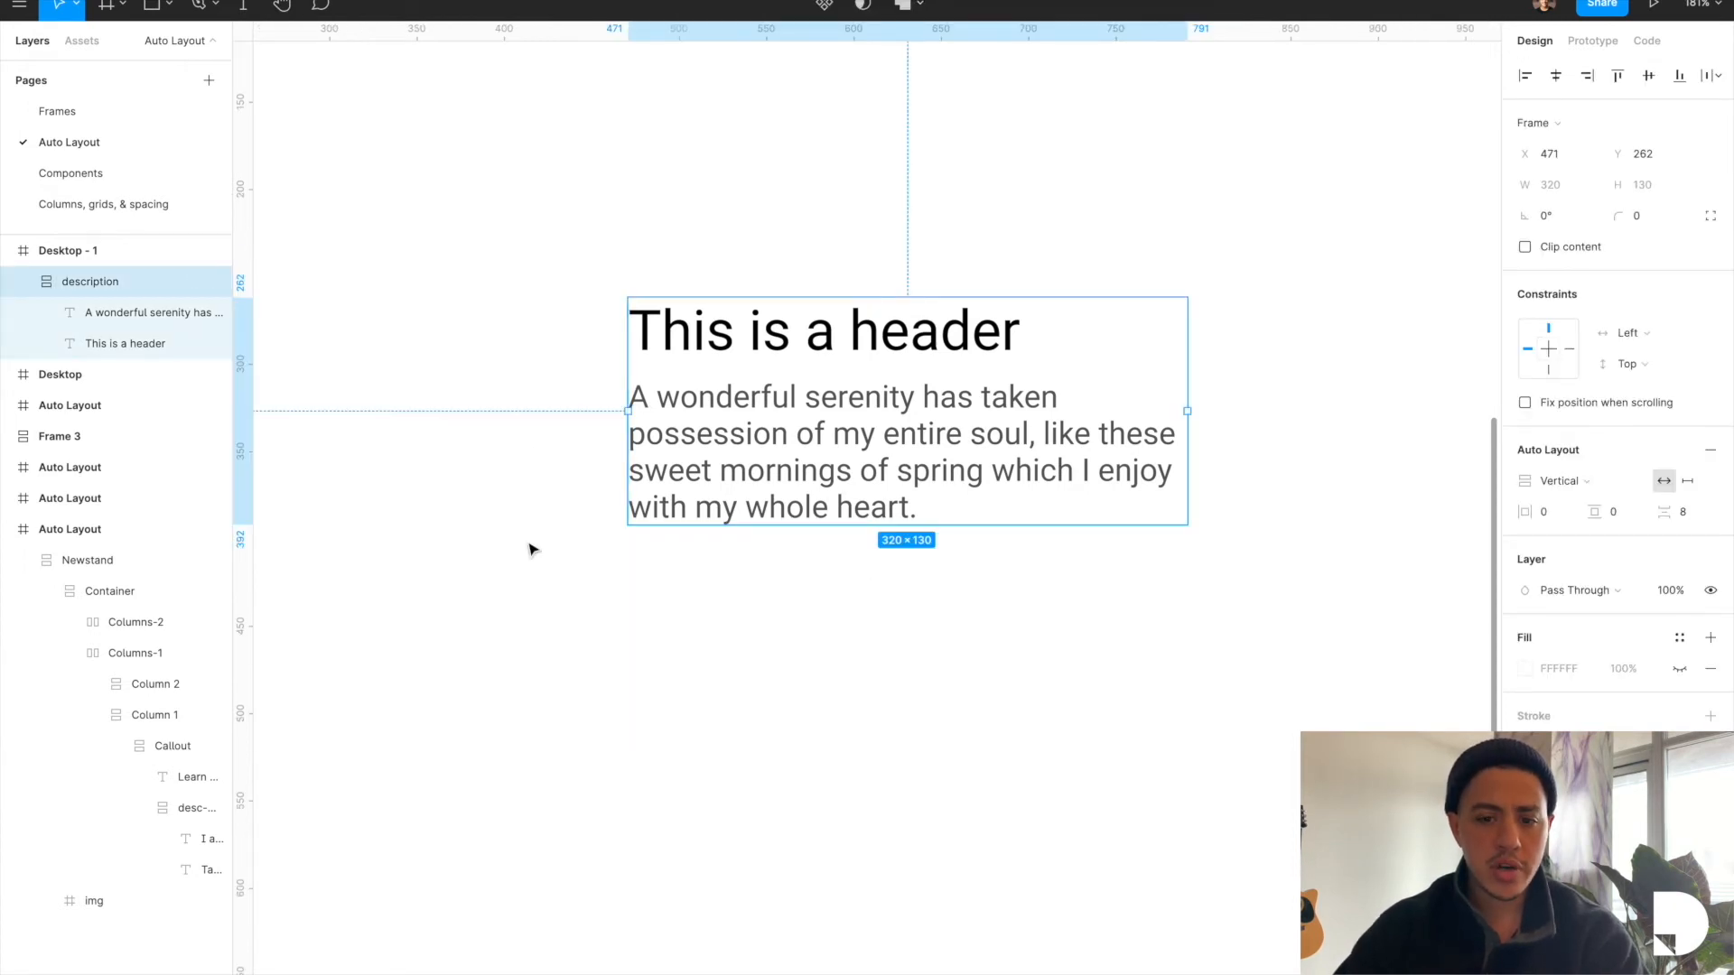
mouse_move(663, 643)
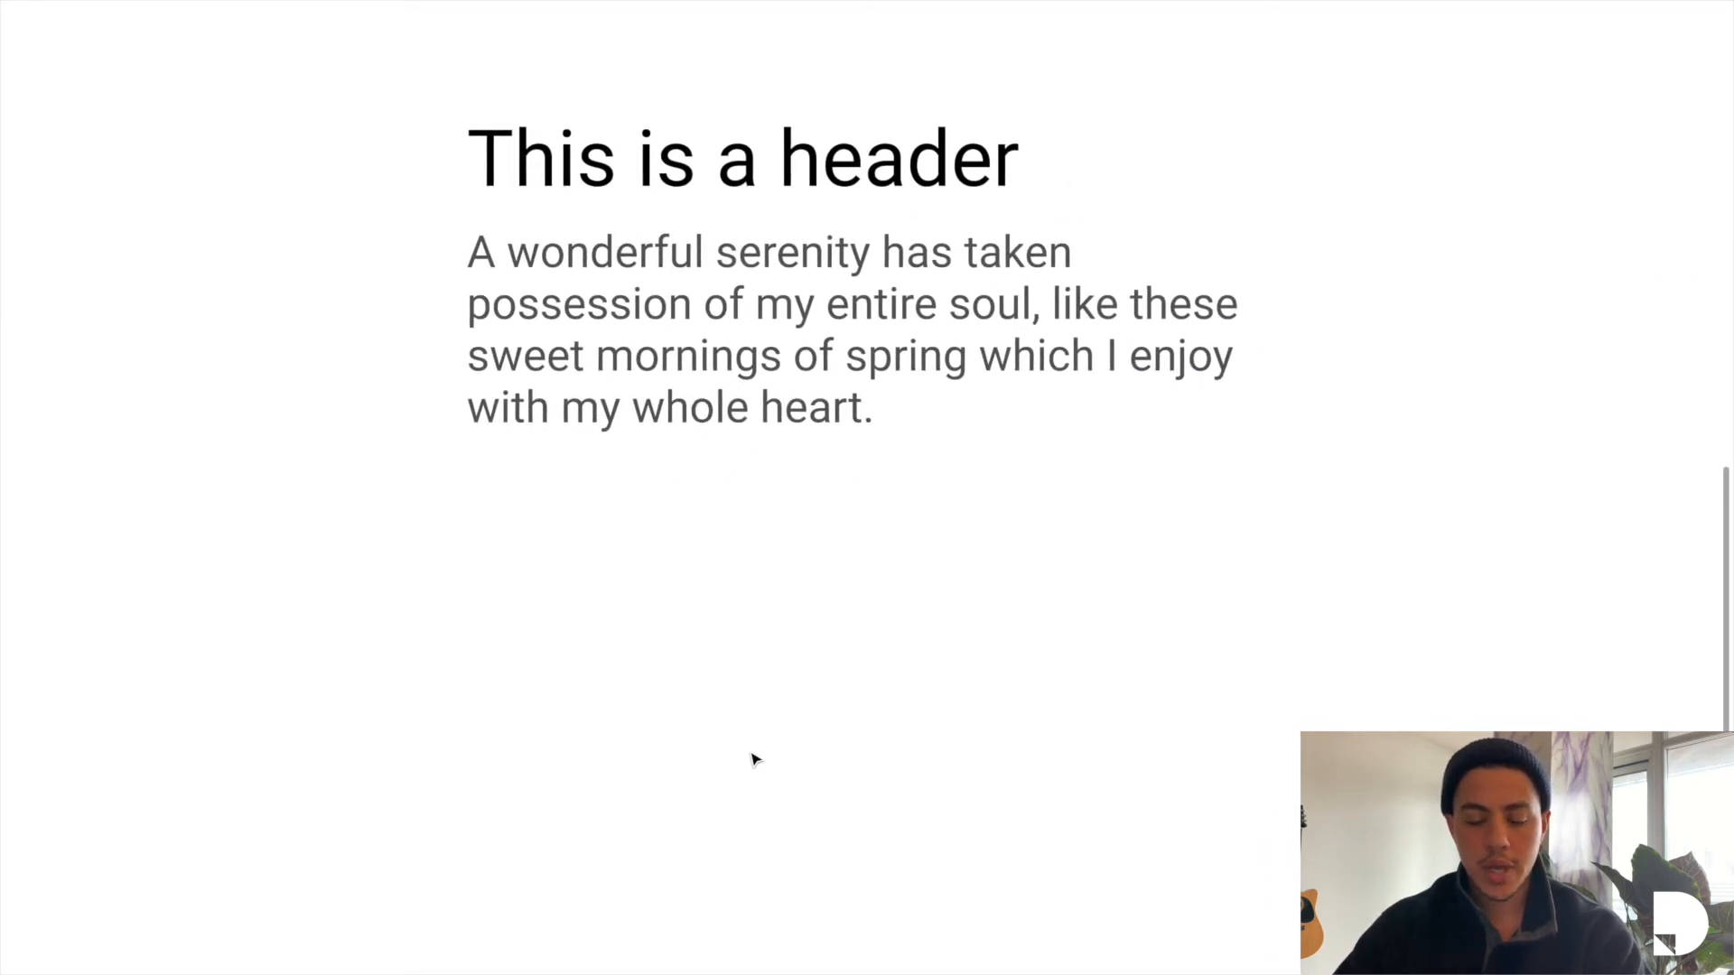
mouse_move(495, 569)
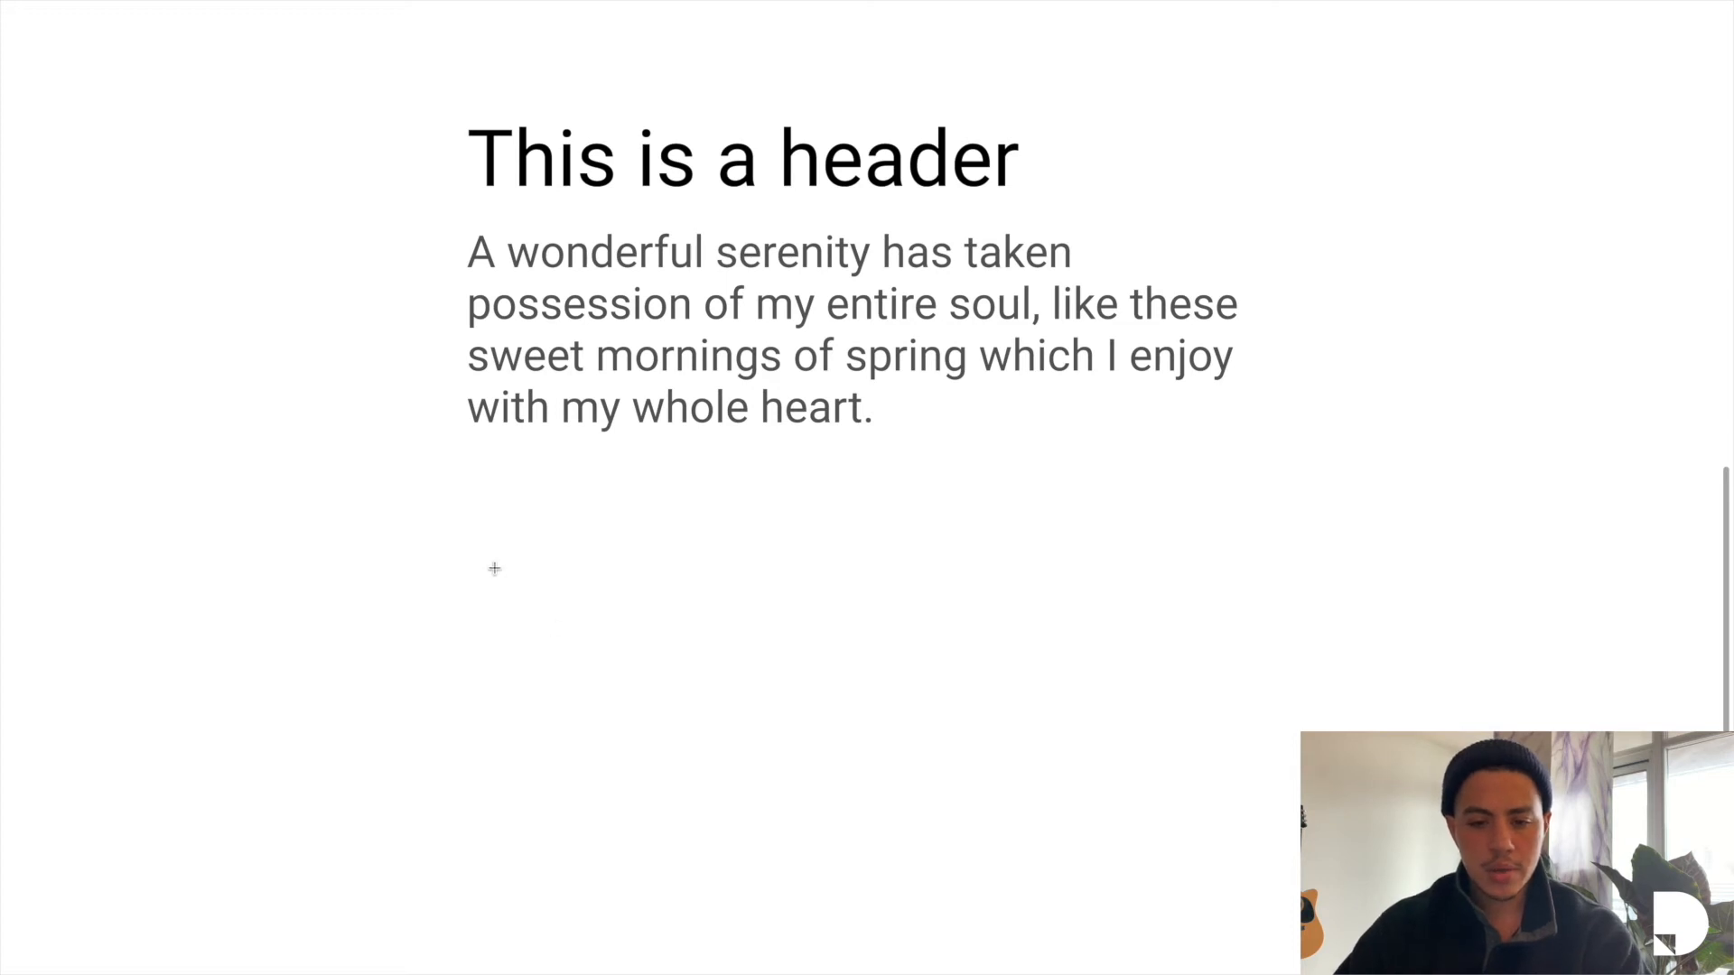
Step: Add auto-width "Learn More" text below the description and wrap it in its own frame
text(Learn More)
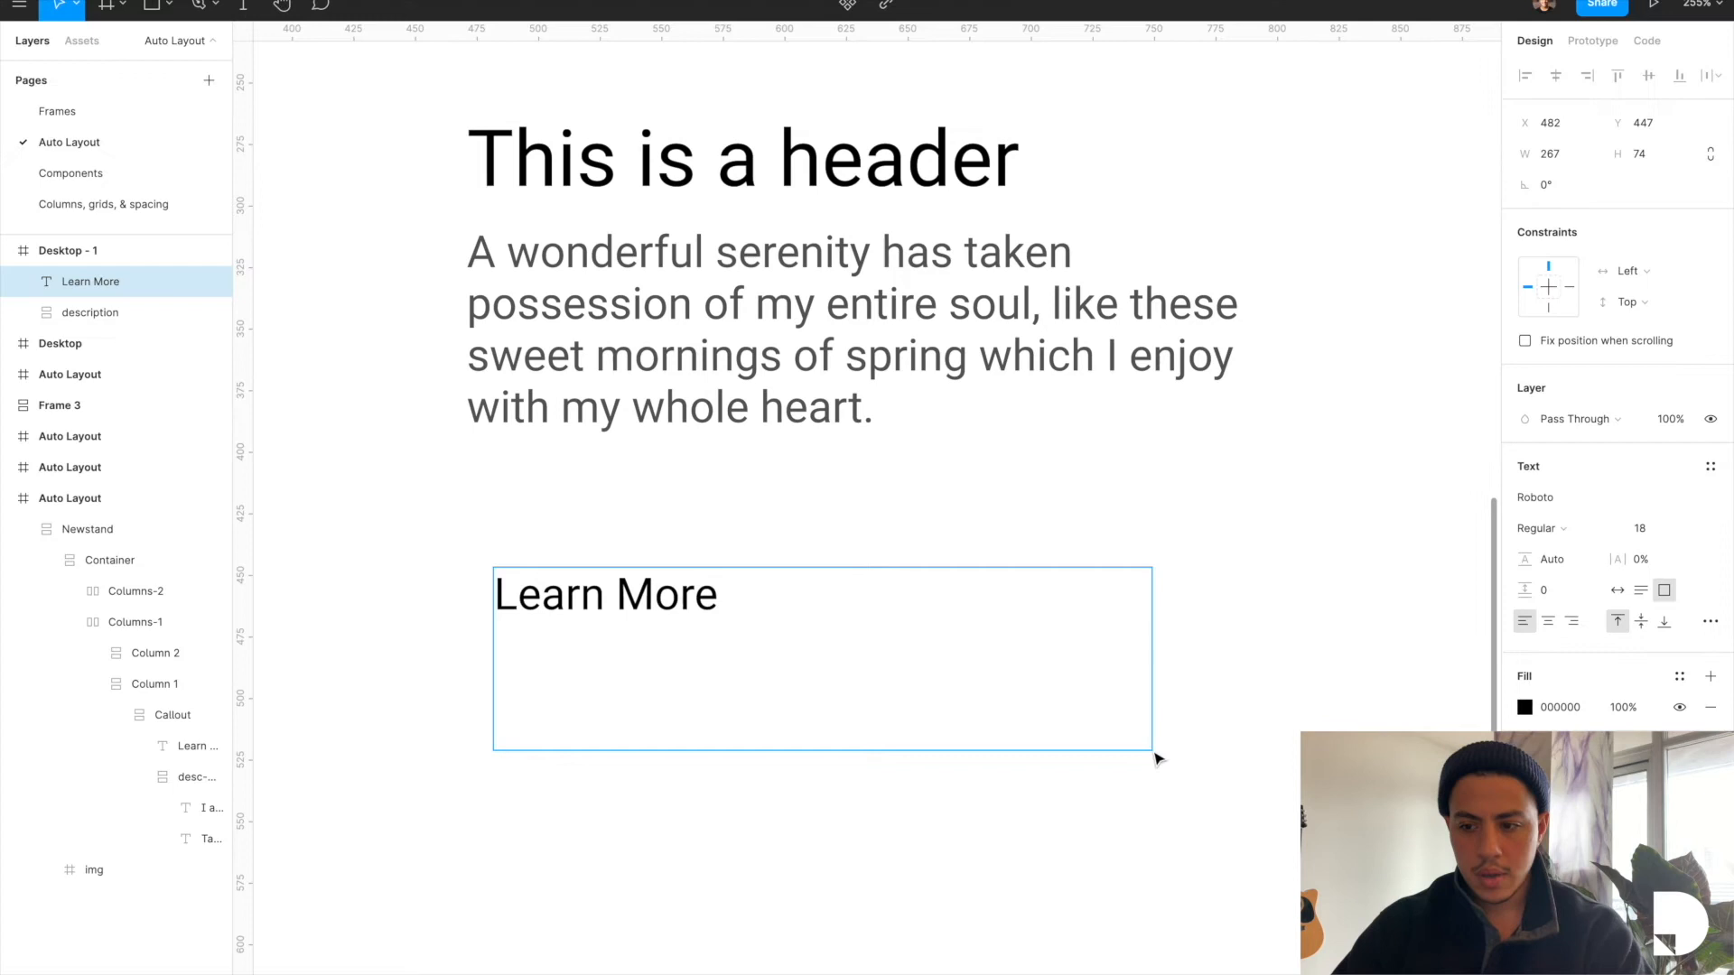
mouse_move(1616, 588)
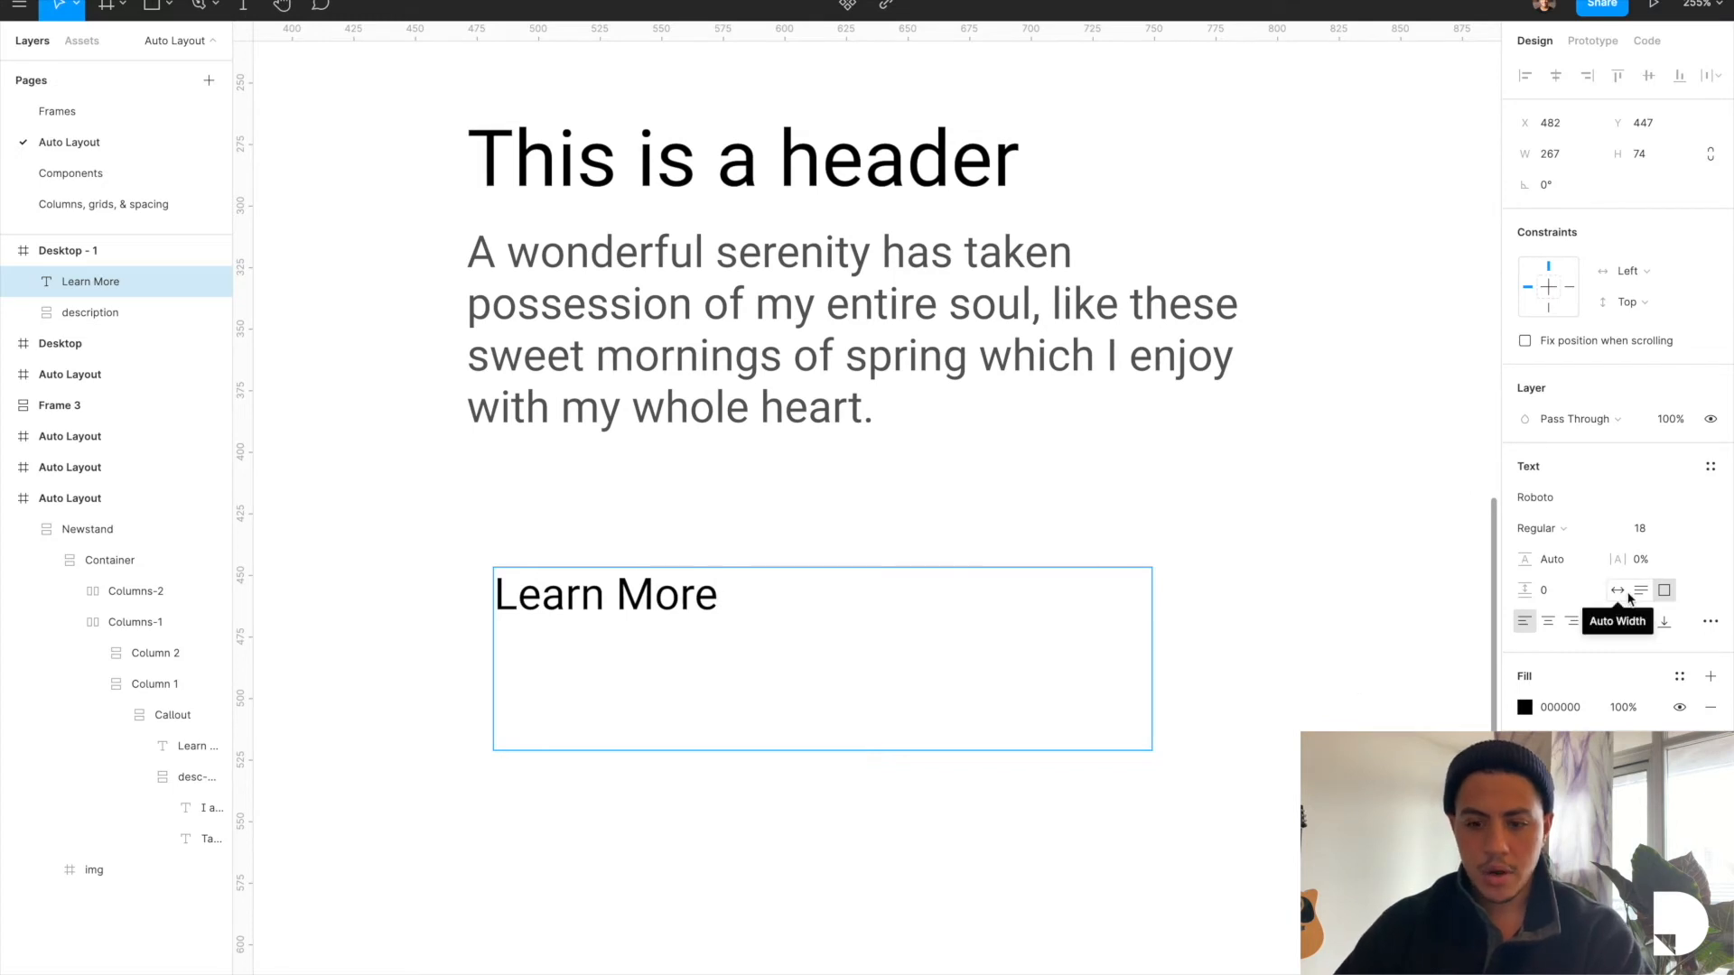
click(1616, 589)
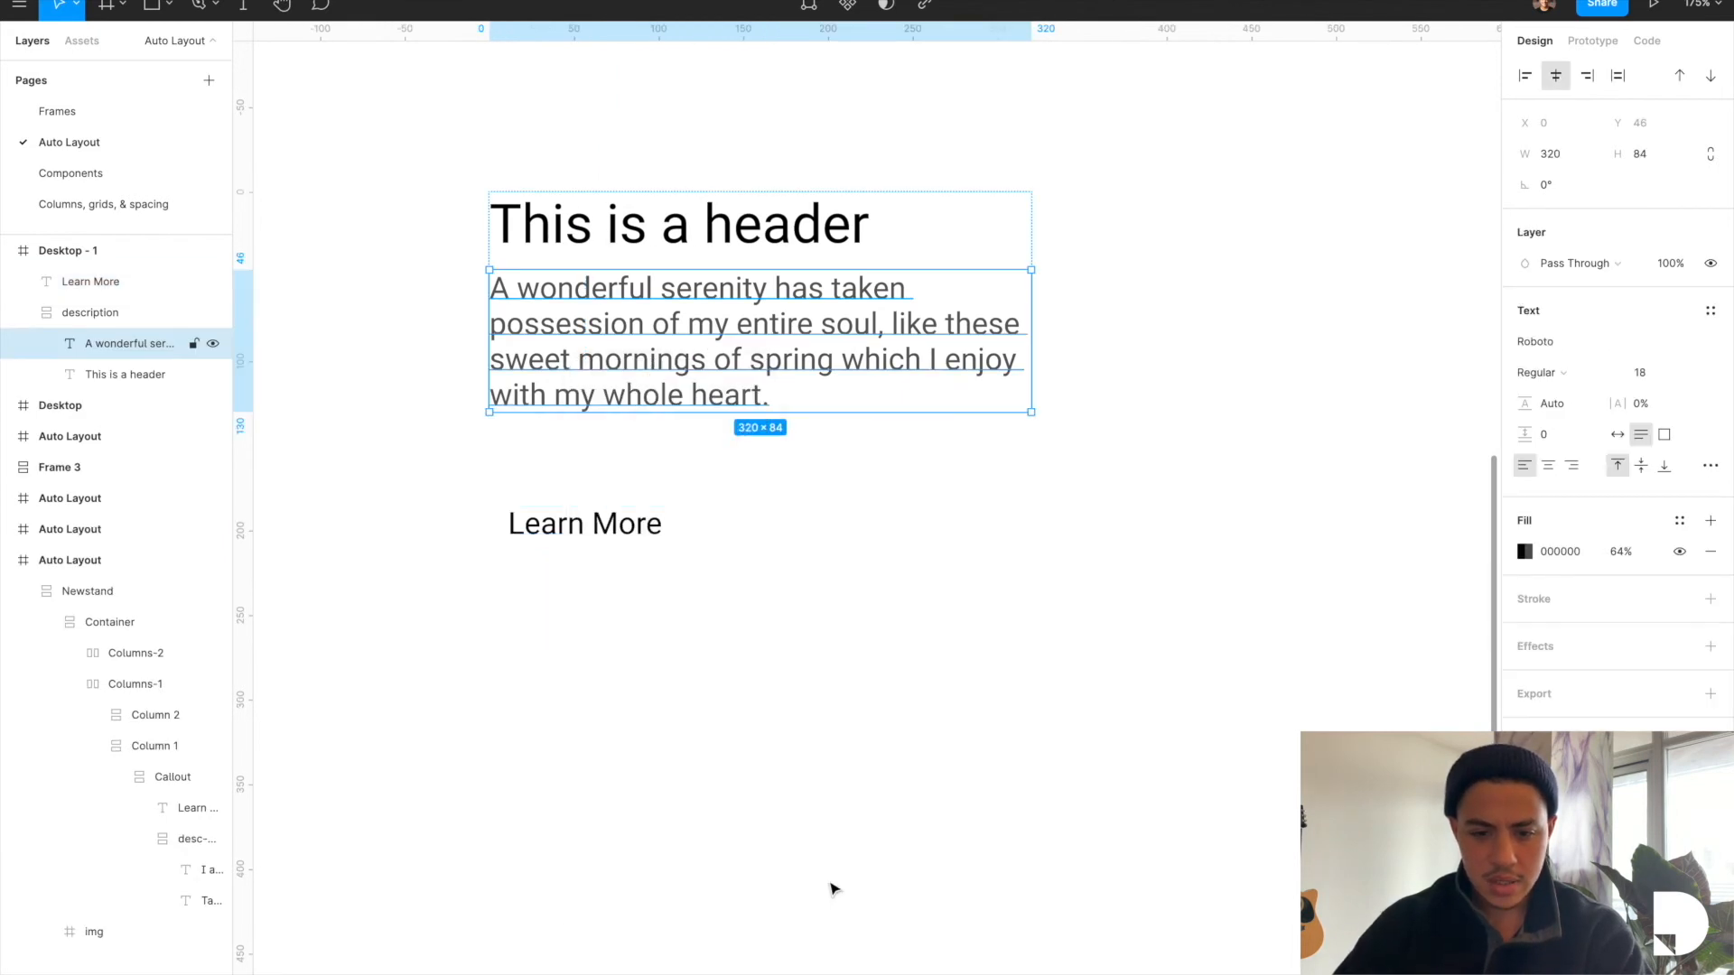
right_click(583, 524)
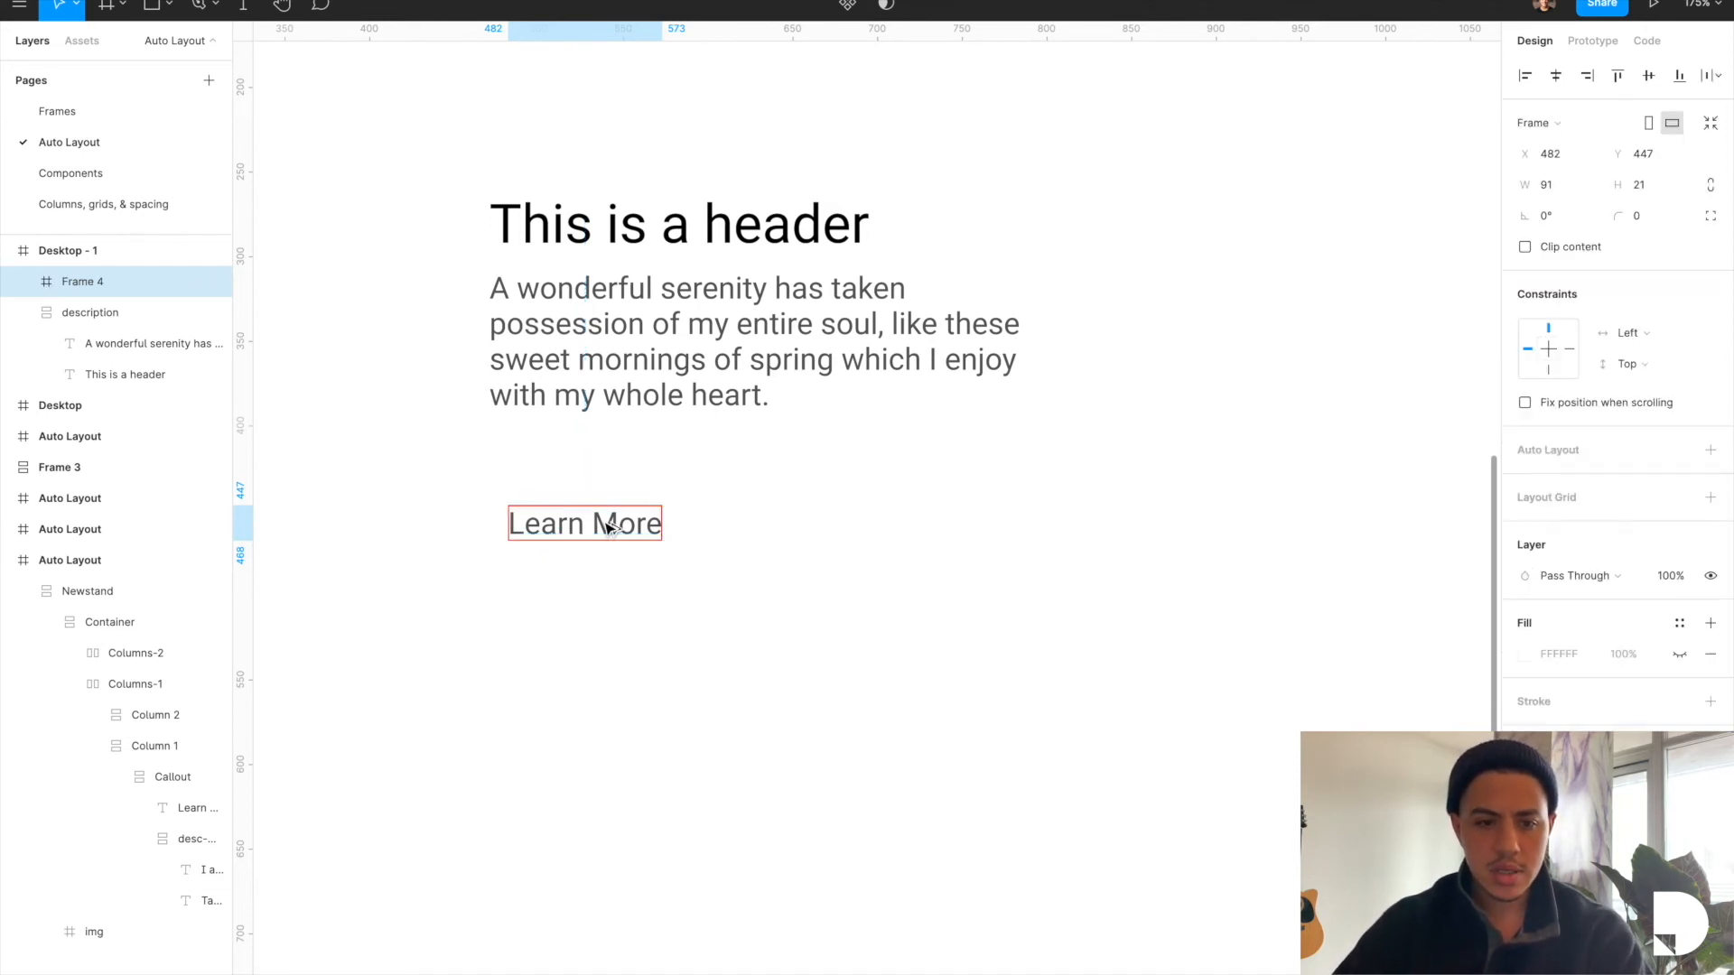
Step: Give the Learn More frame horizontal auto layout with 32 horizontal and 24 vertical padding and a 0075FF fill
click(583, 523)
text(button)
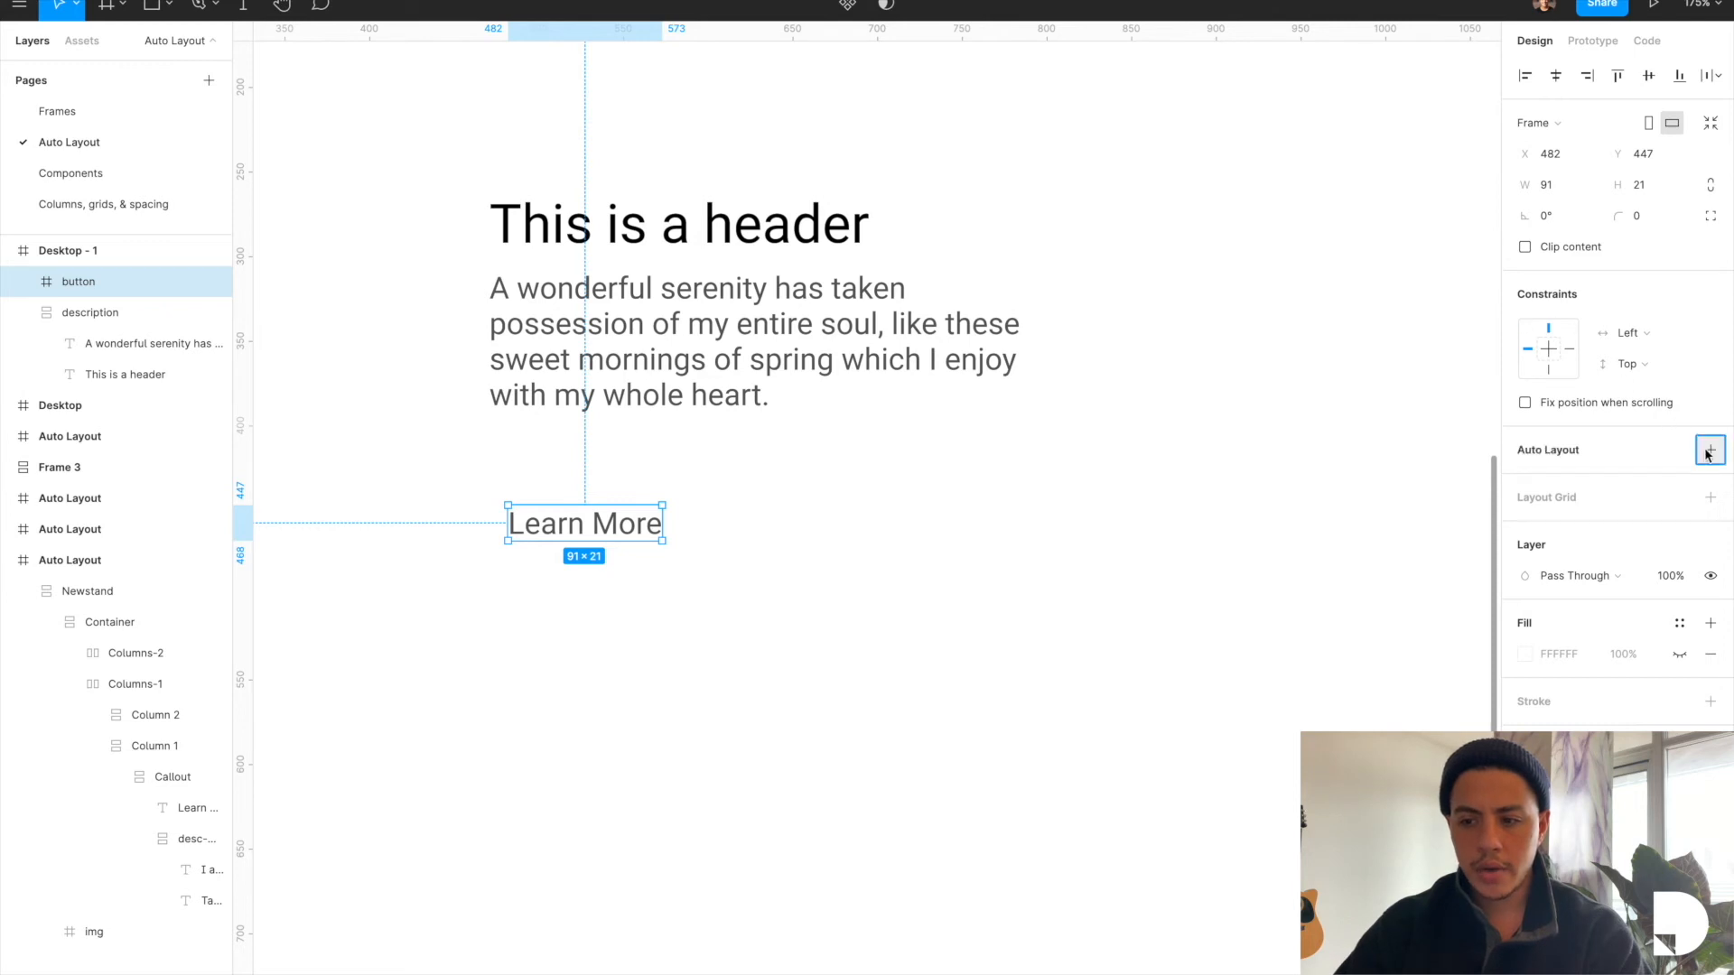
click(1711, 450)
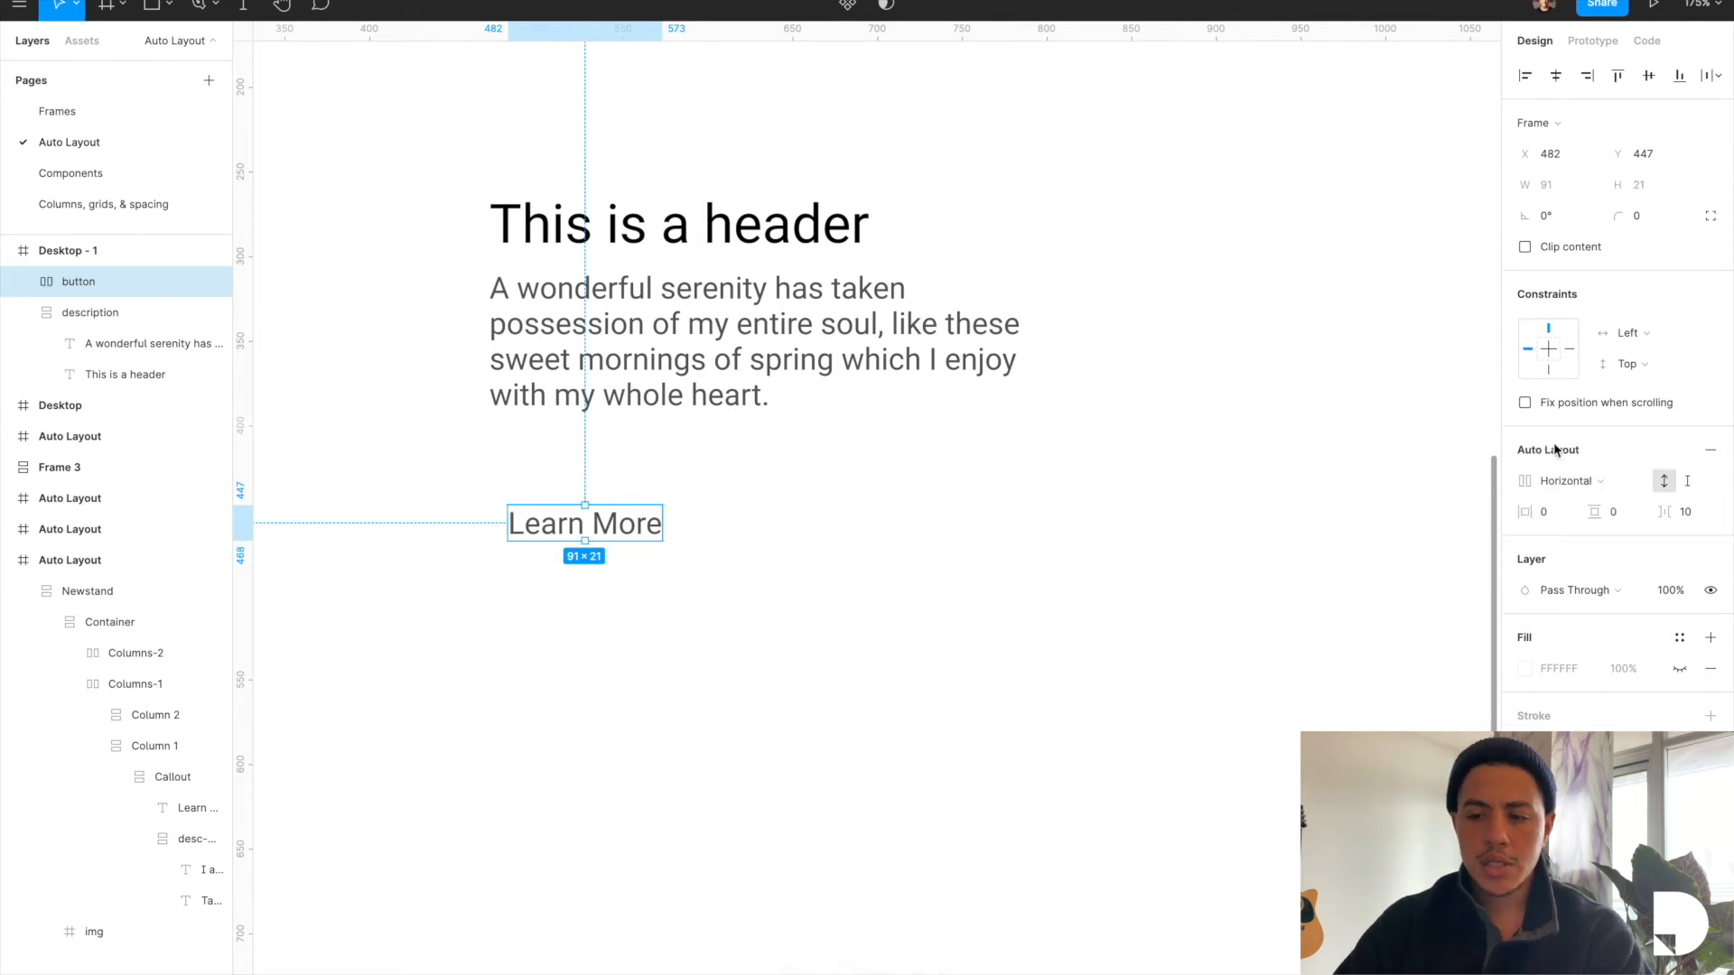
mouse_move(1537, 547)
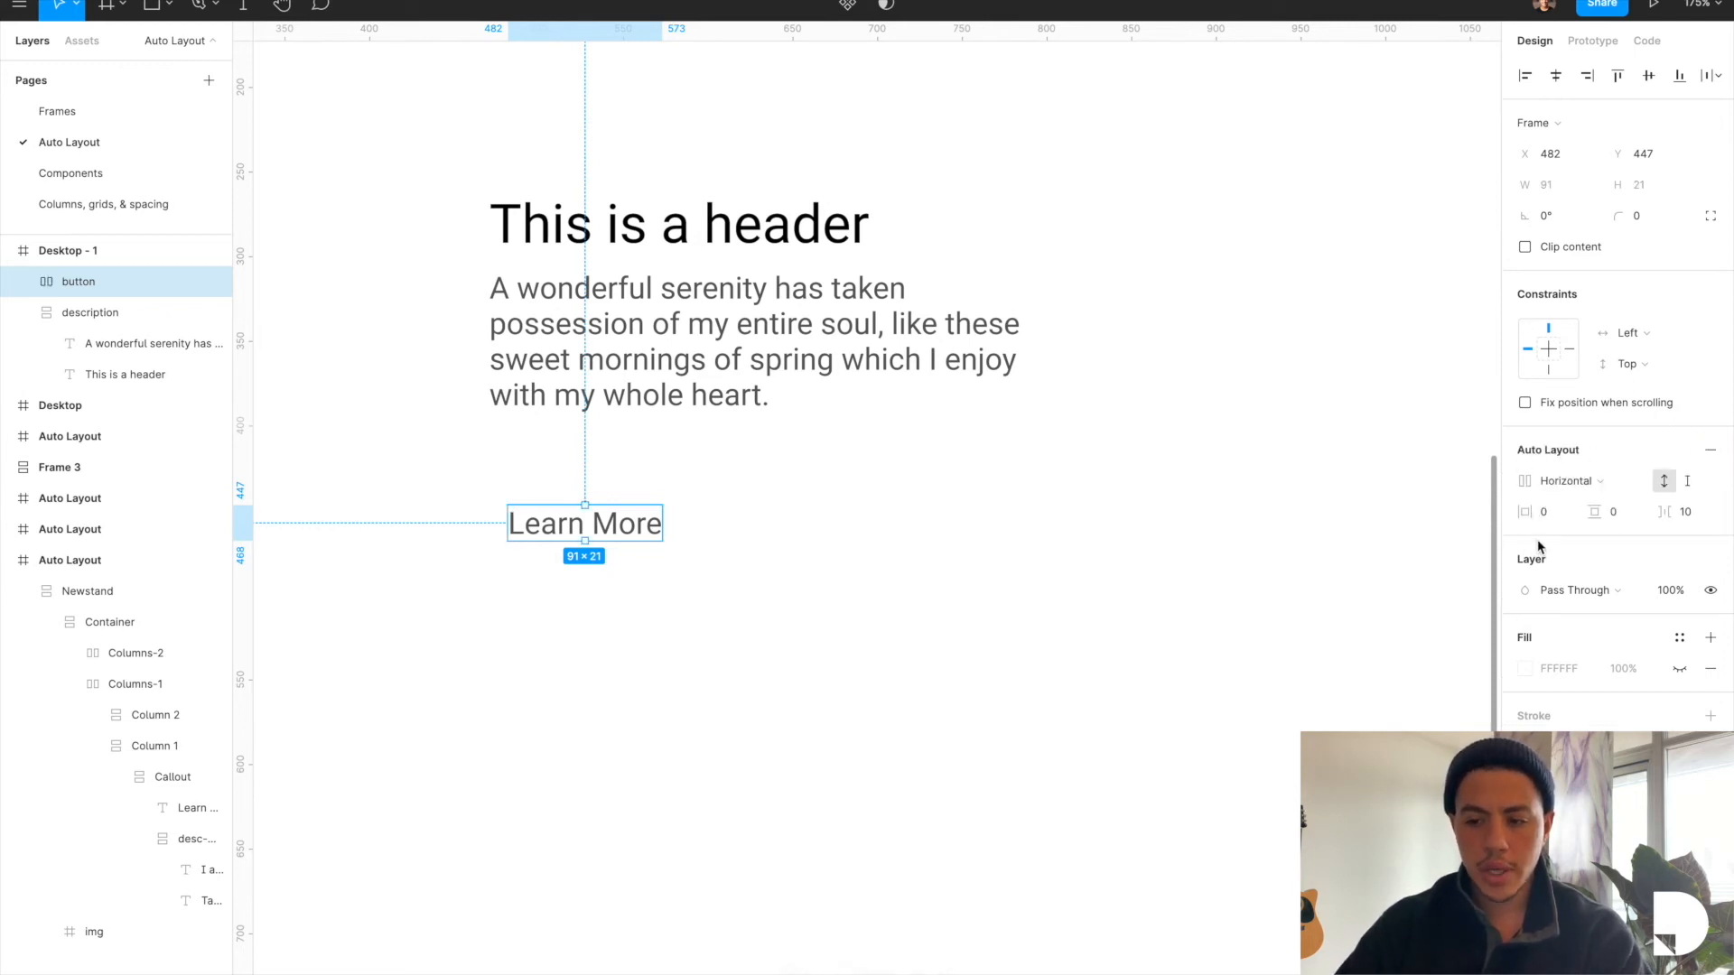
mouse_move(1537, 511)
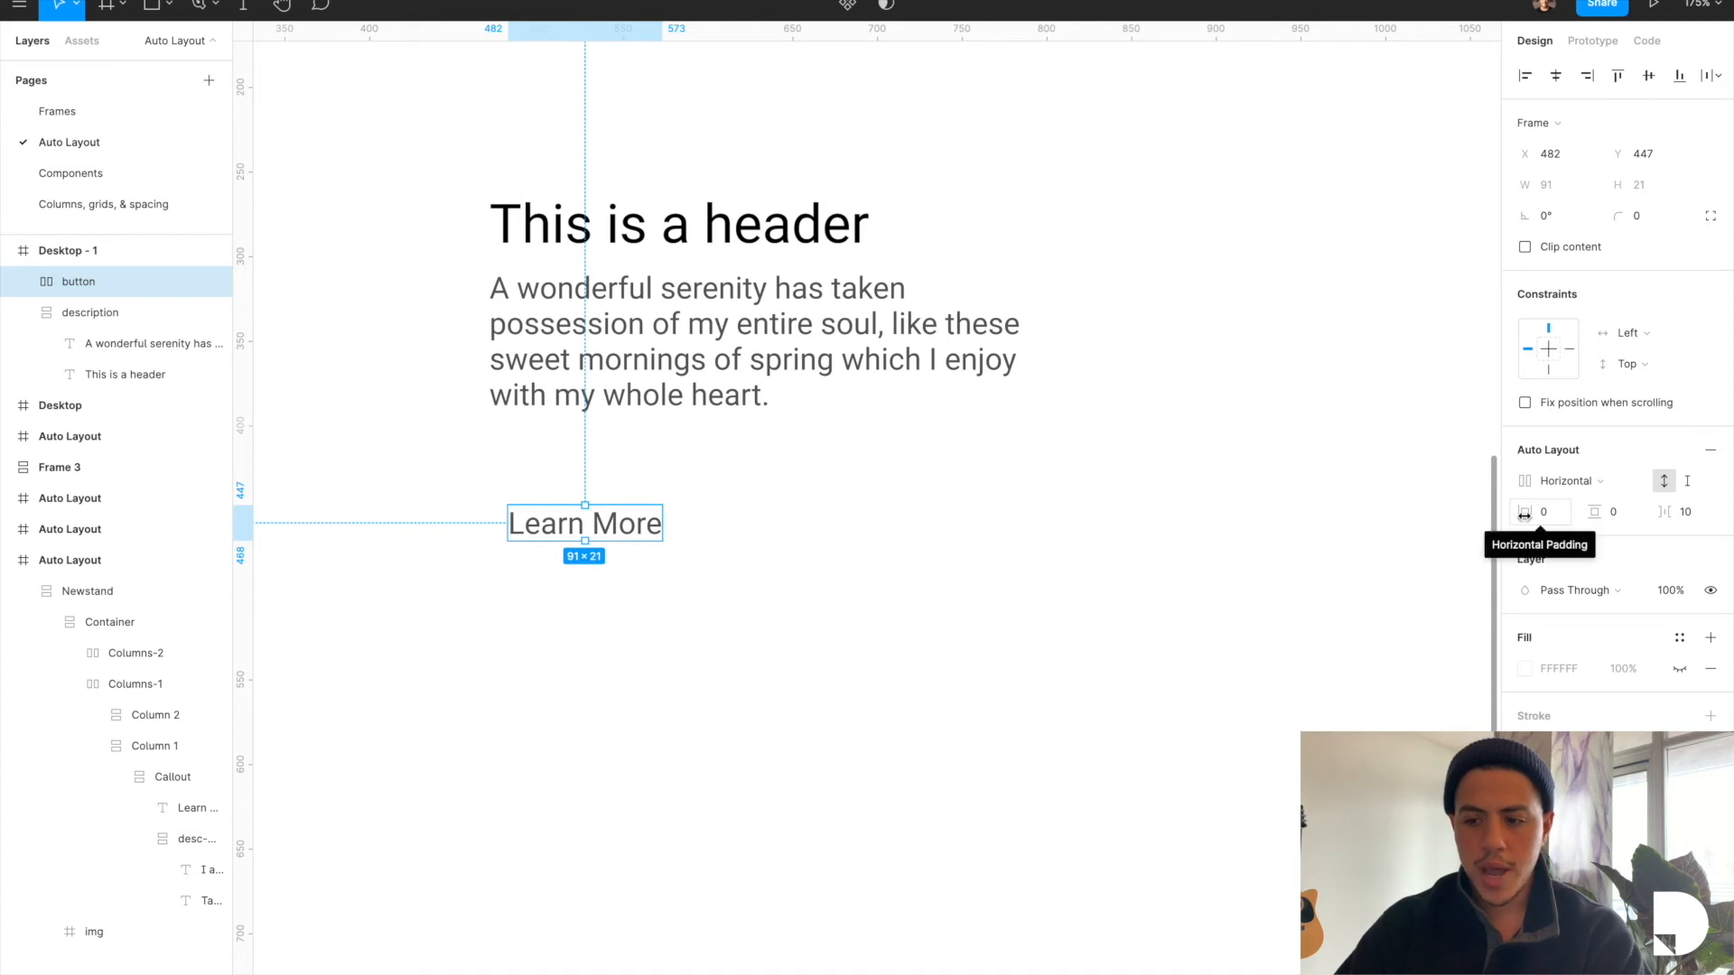
mouse_move(1607, 512)
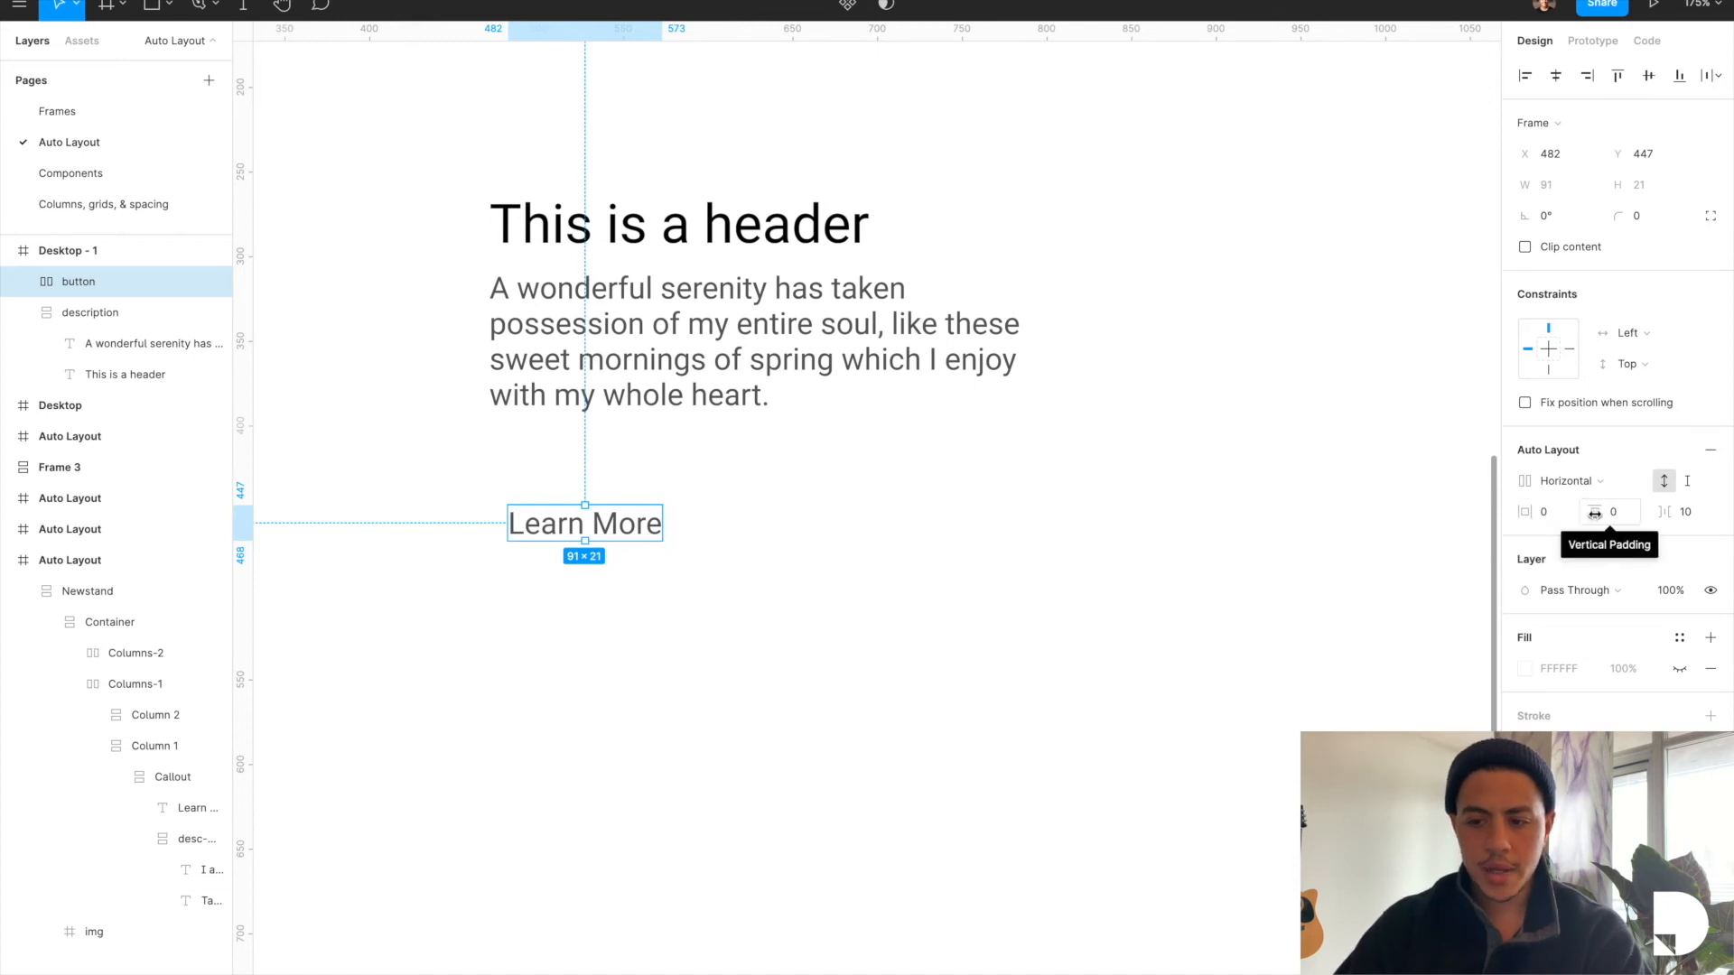
click(1539, 511)
text(32)
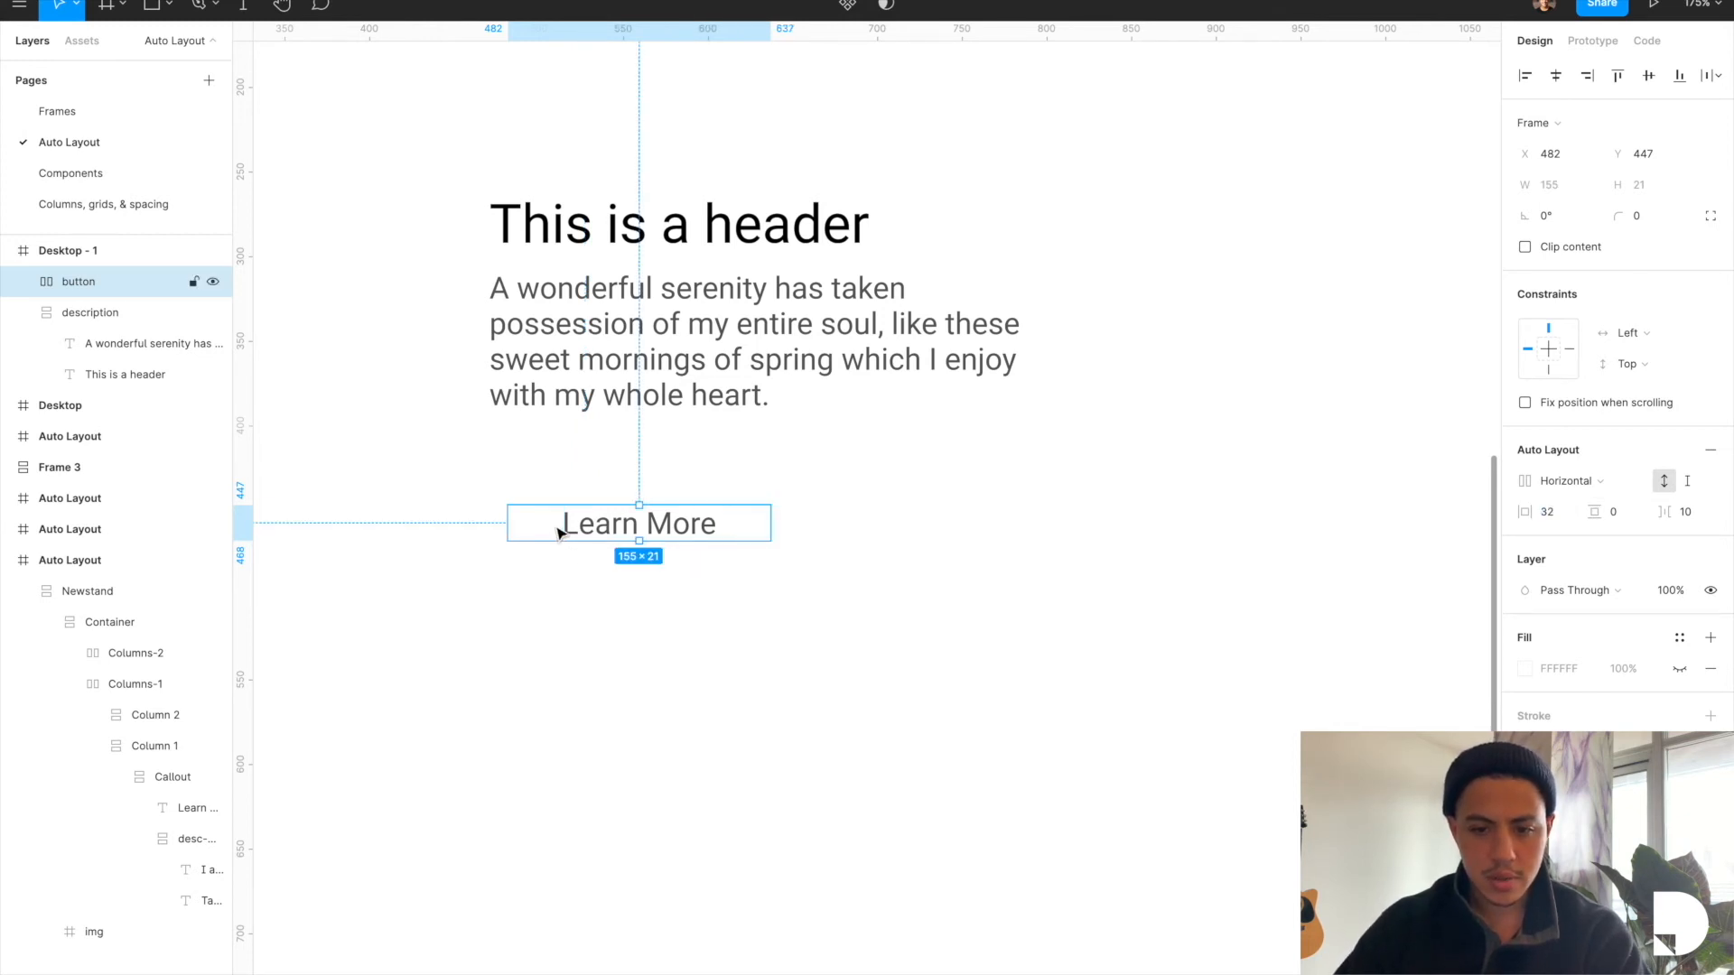
mouse_move(1432, 568)
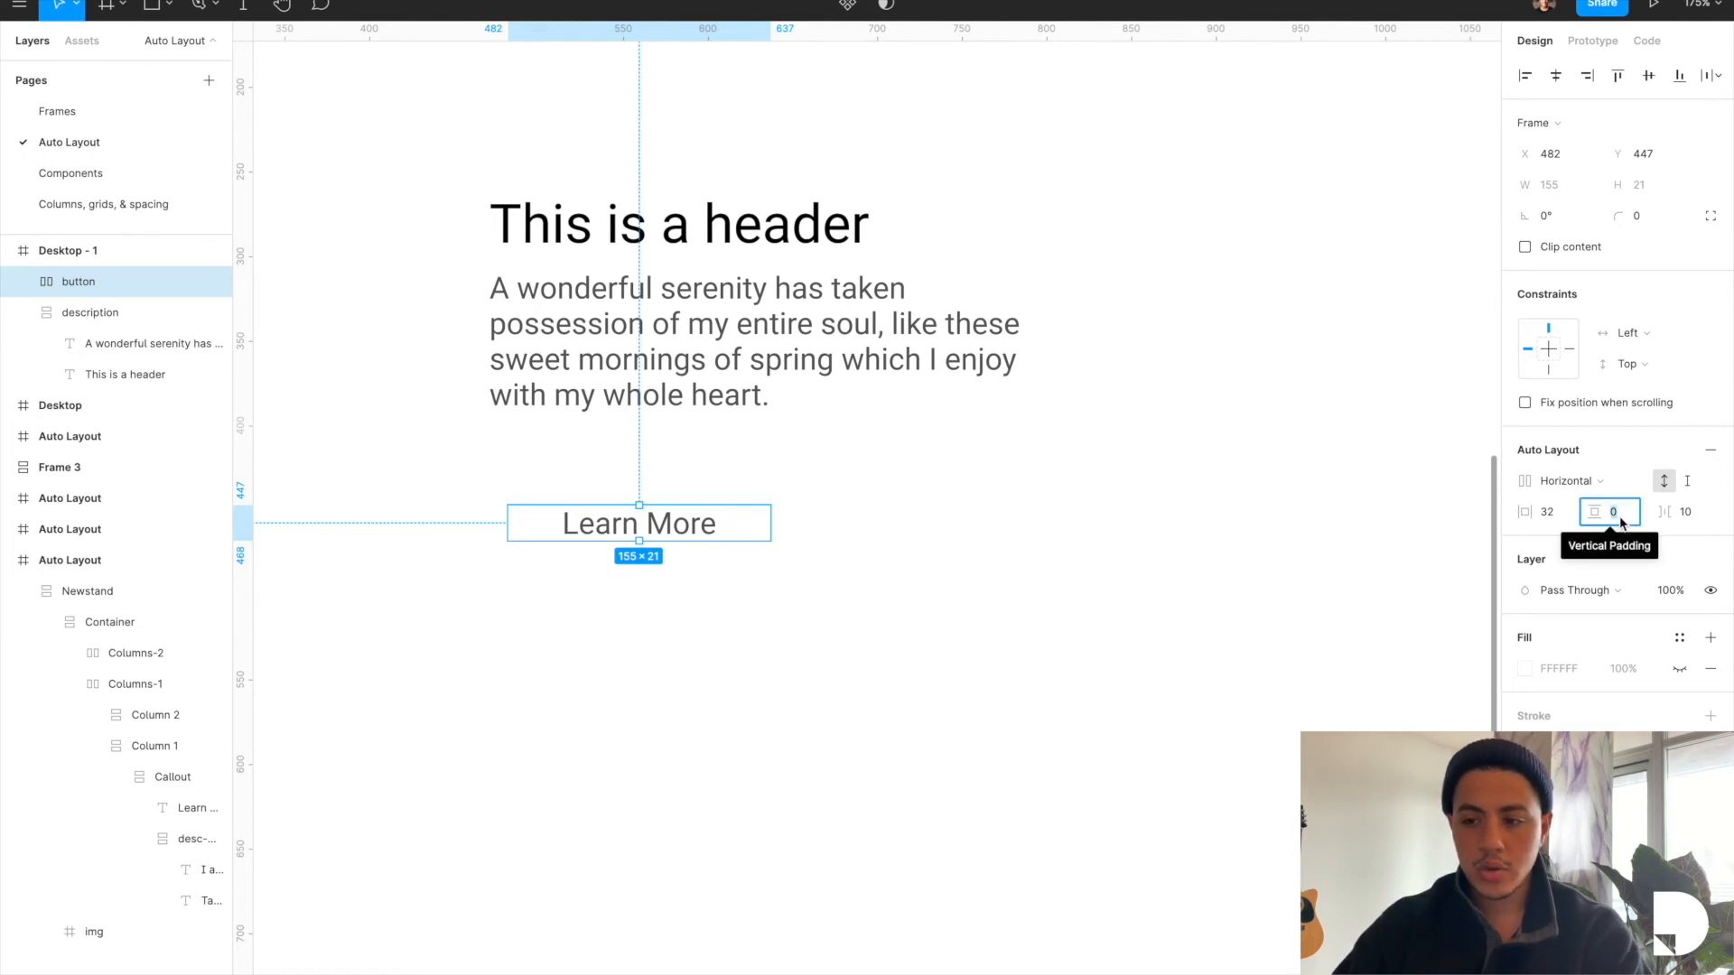
text(24)
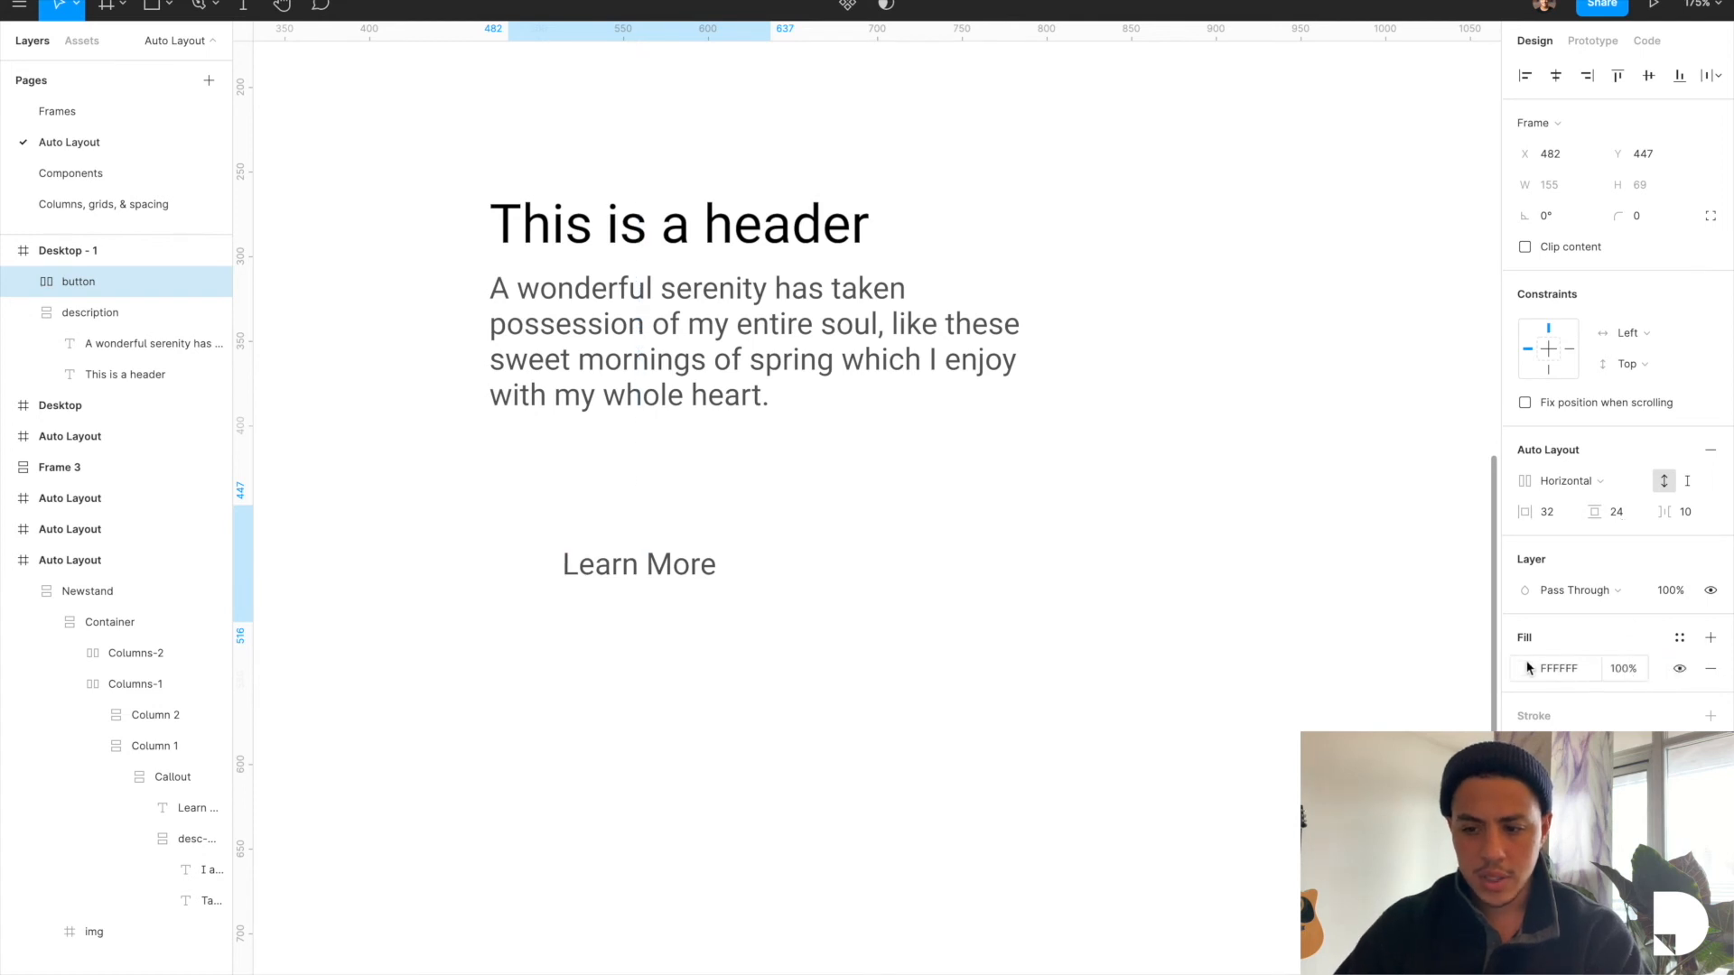
click(1526, 669)
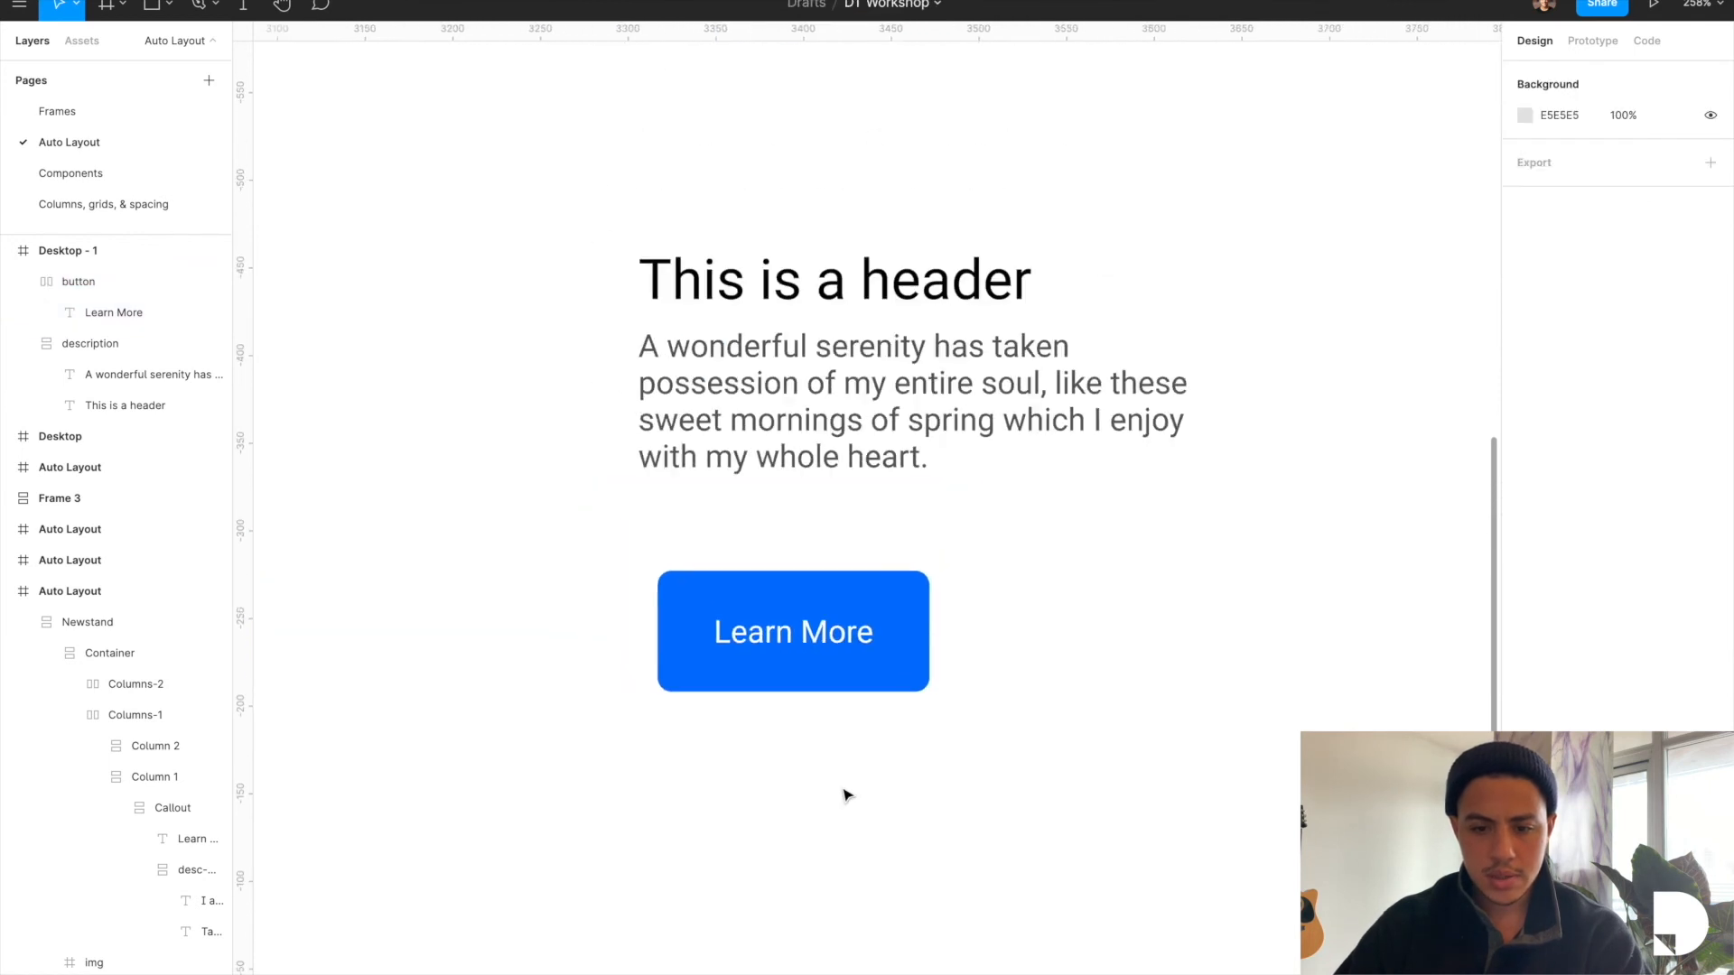
Step: Select the Learn More button, header and description together and wrap them in a new 320-wide frame, 'Frame 4'
click(791, 632)
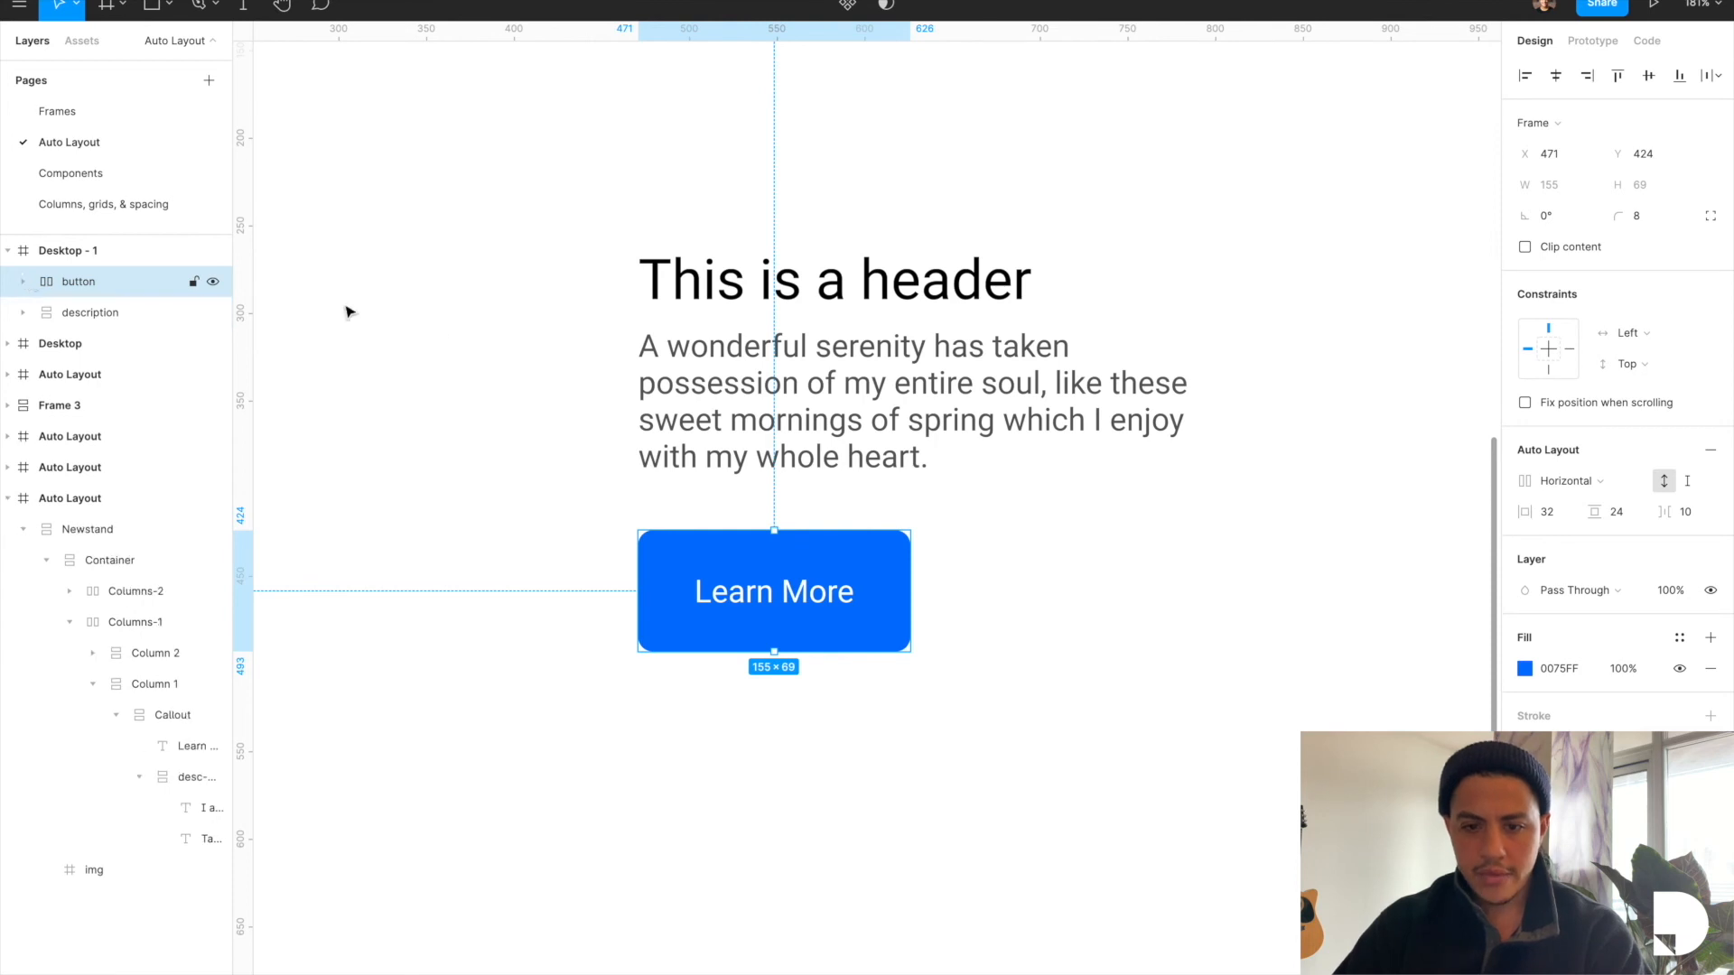
click(88, 313)
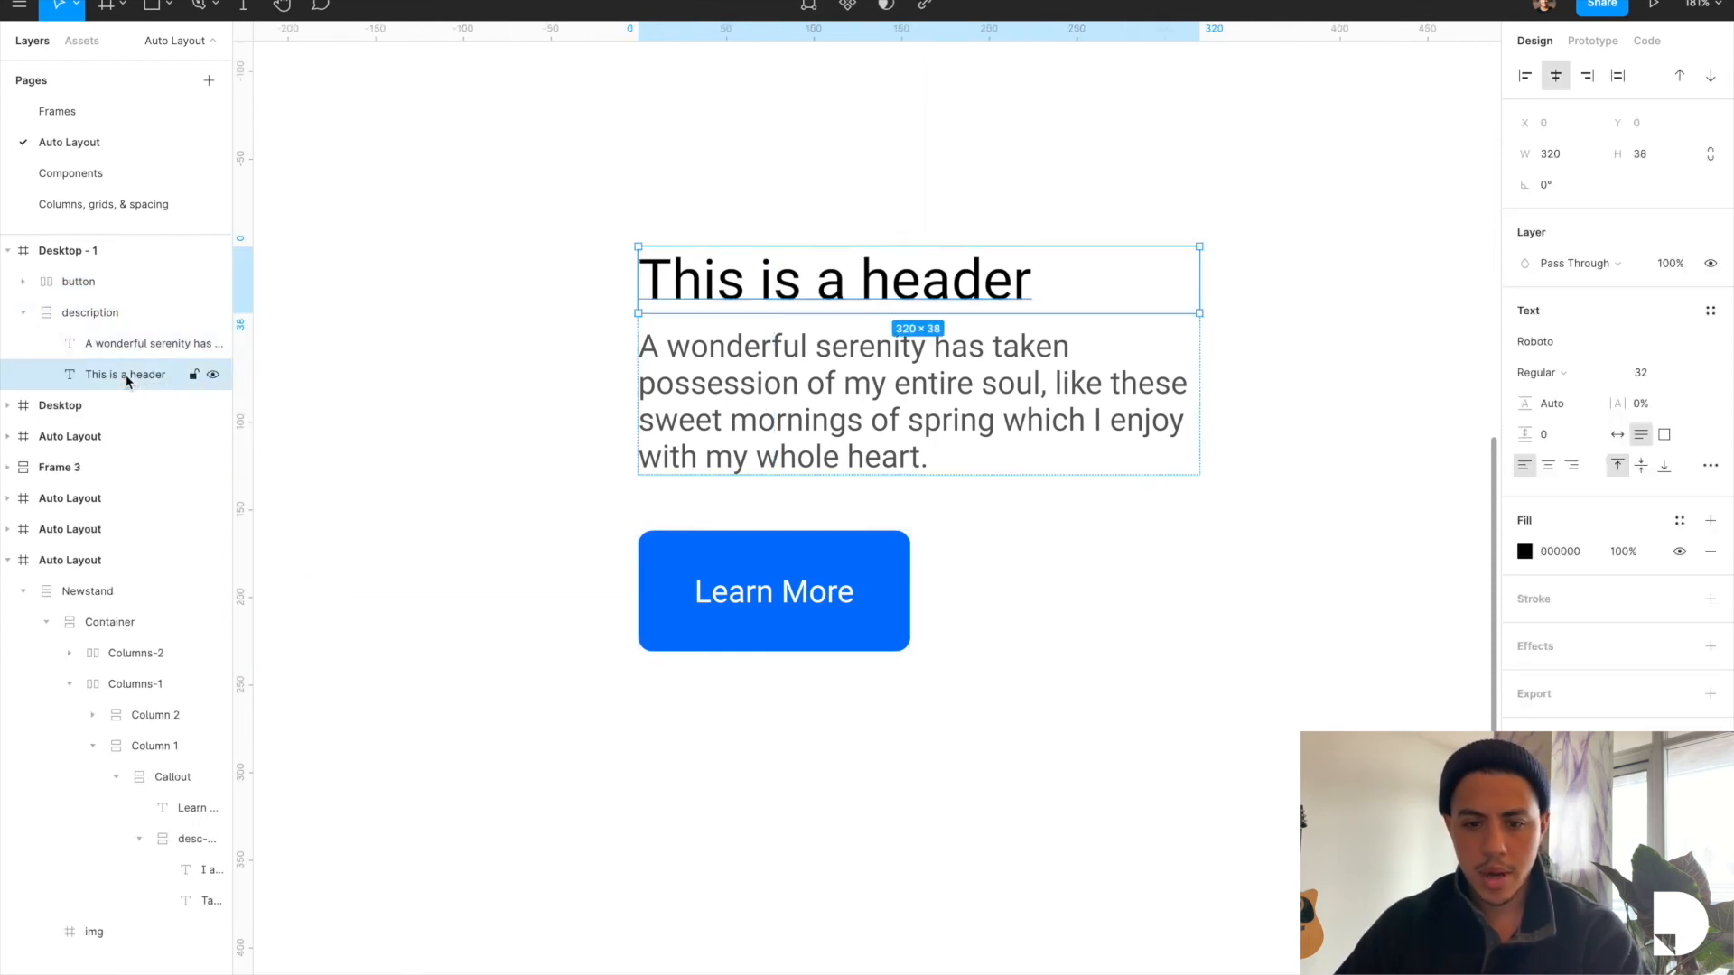
click(78, 282)
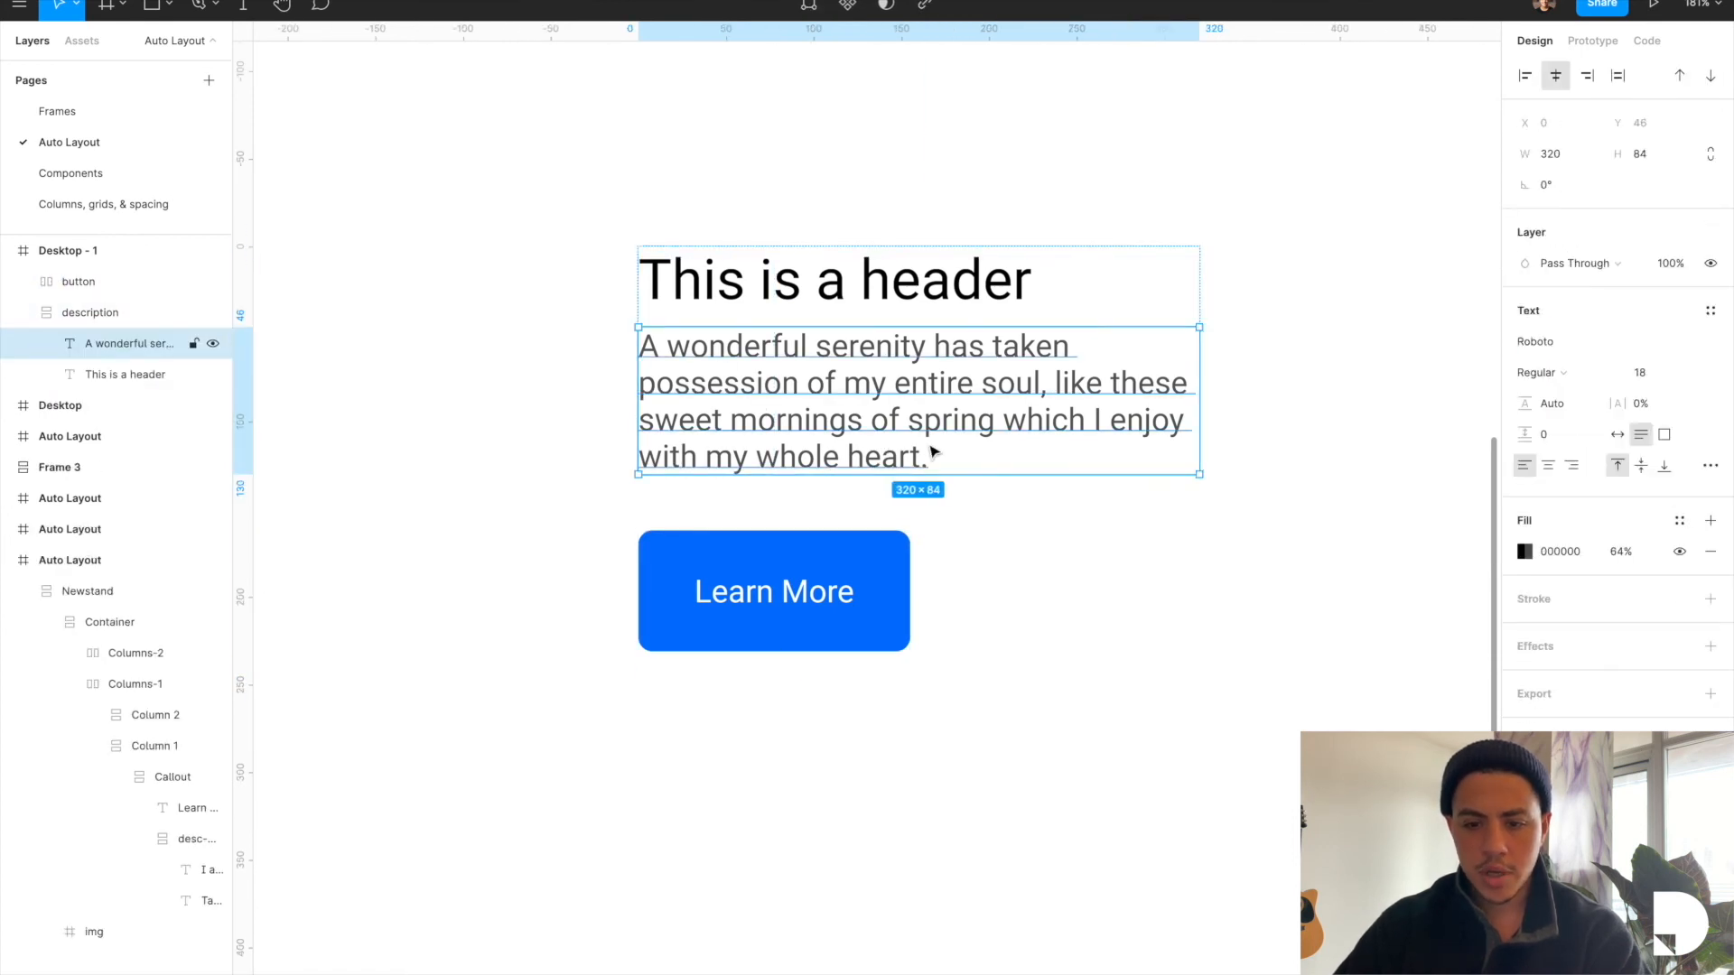
text(t)
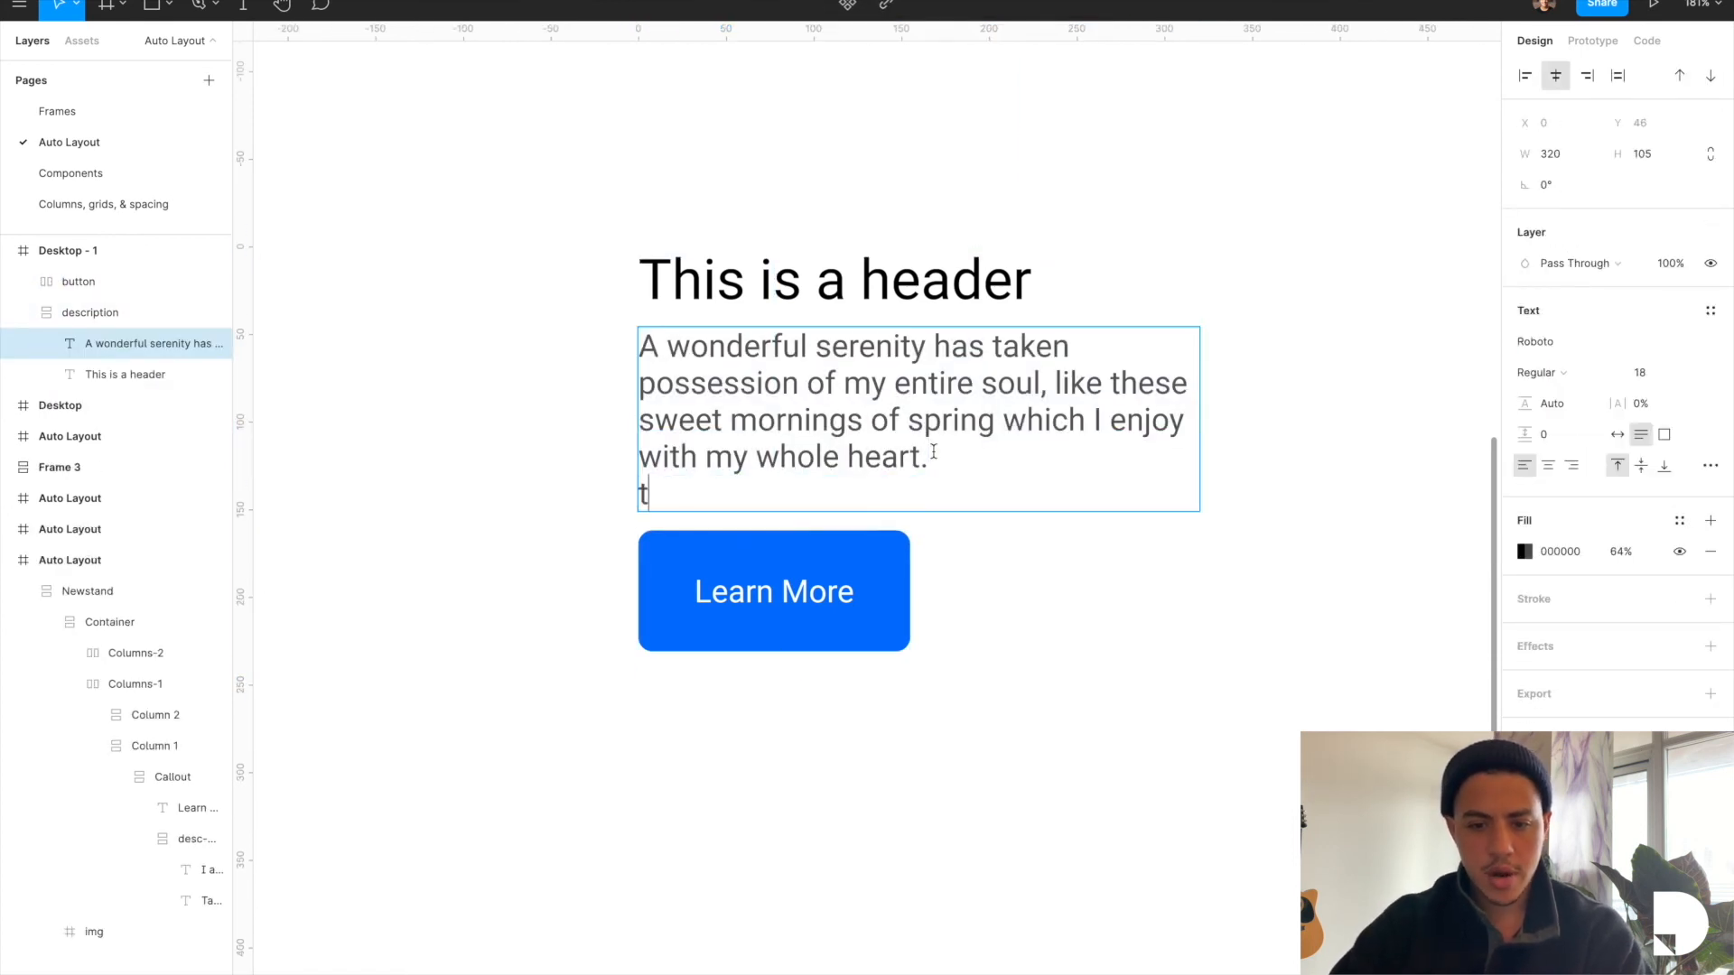
key(Backspace)
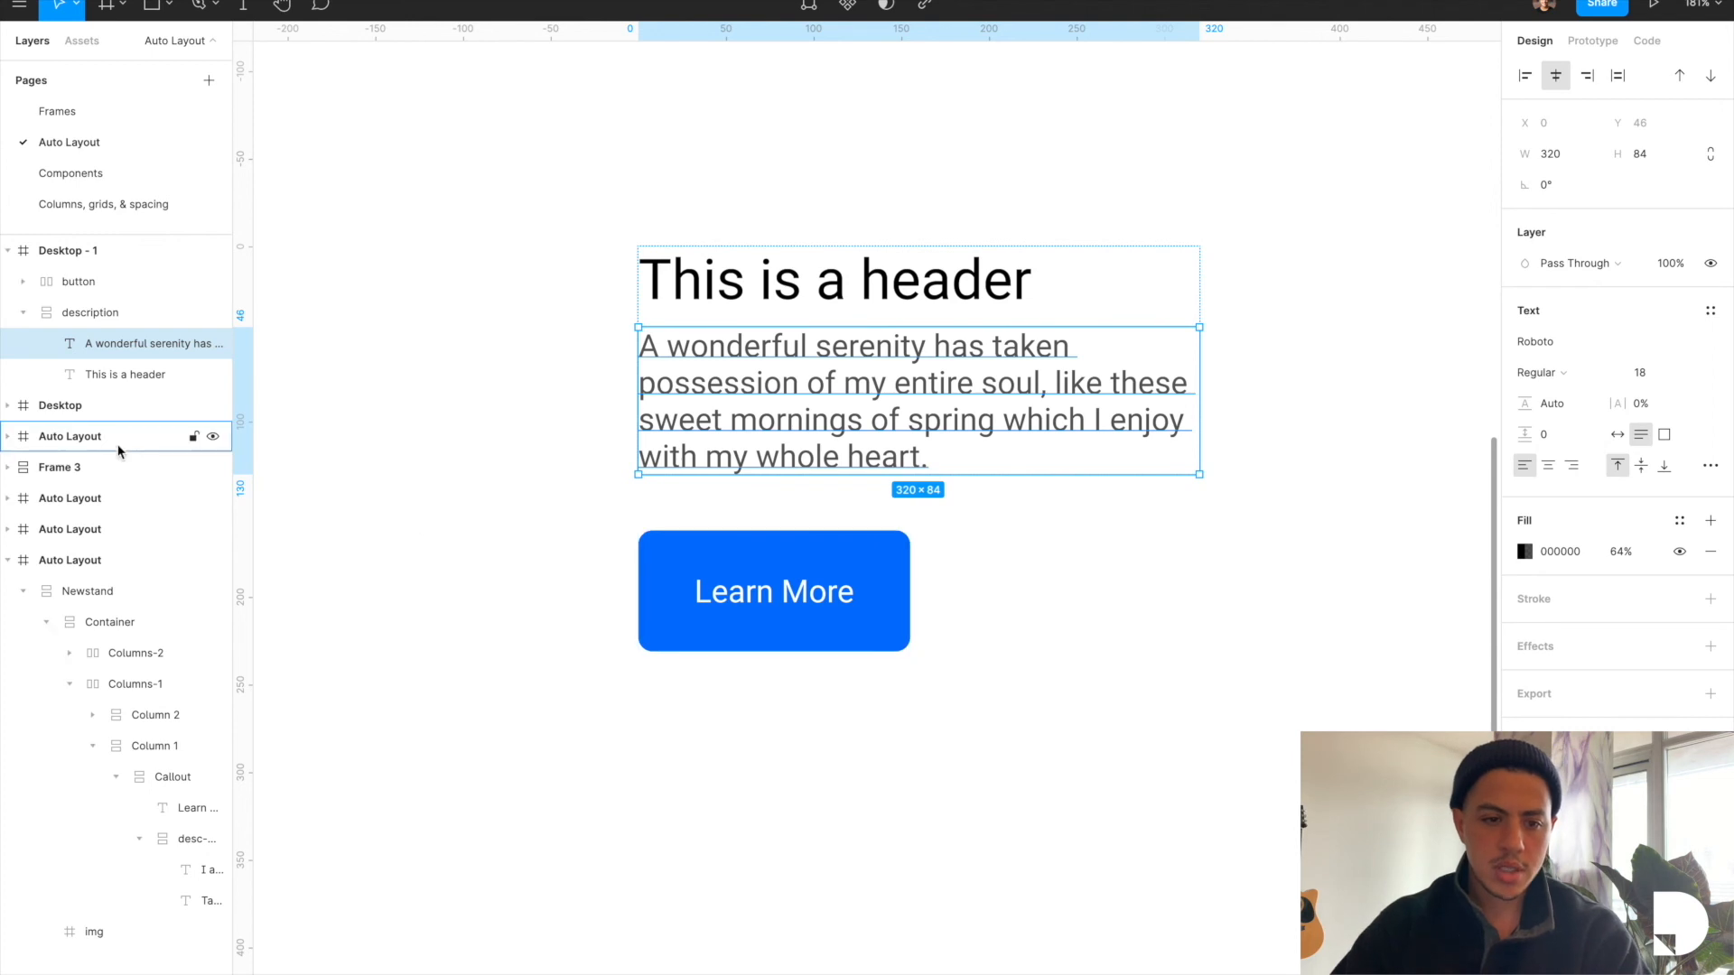
click(539, 191)
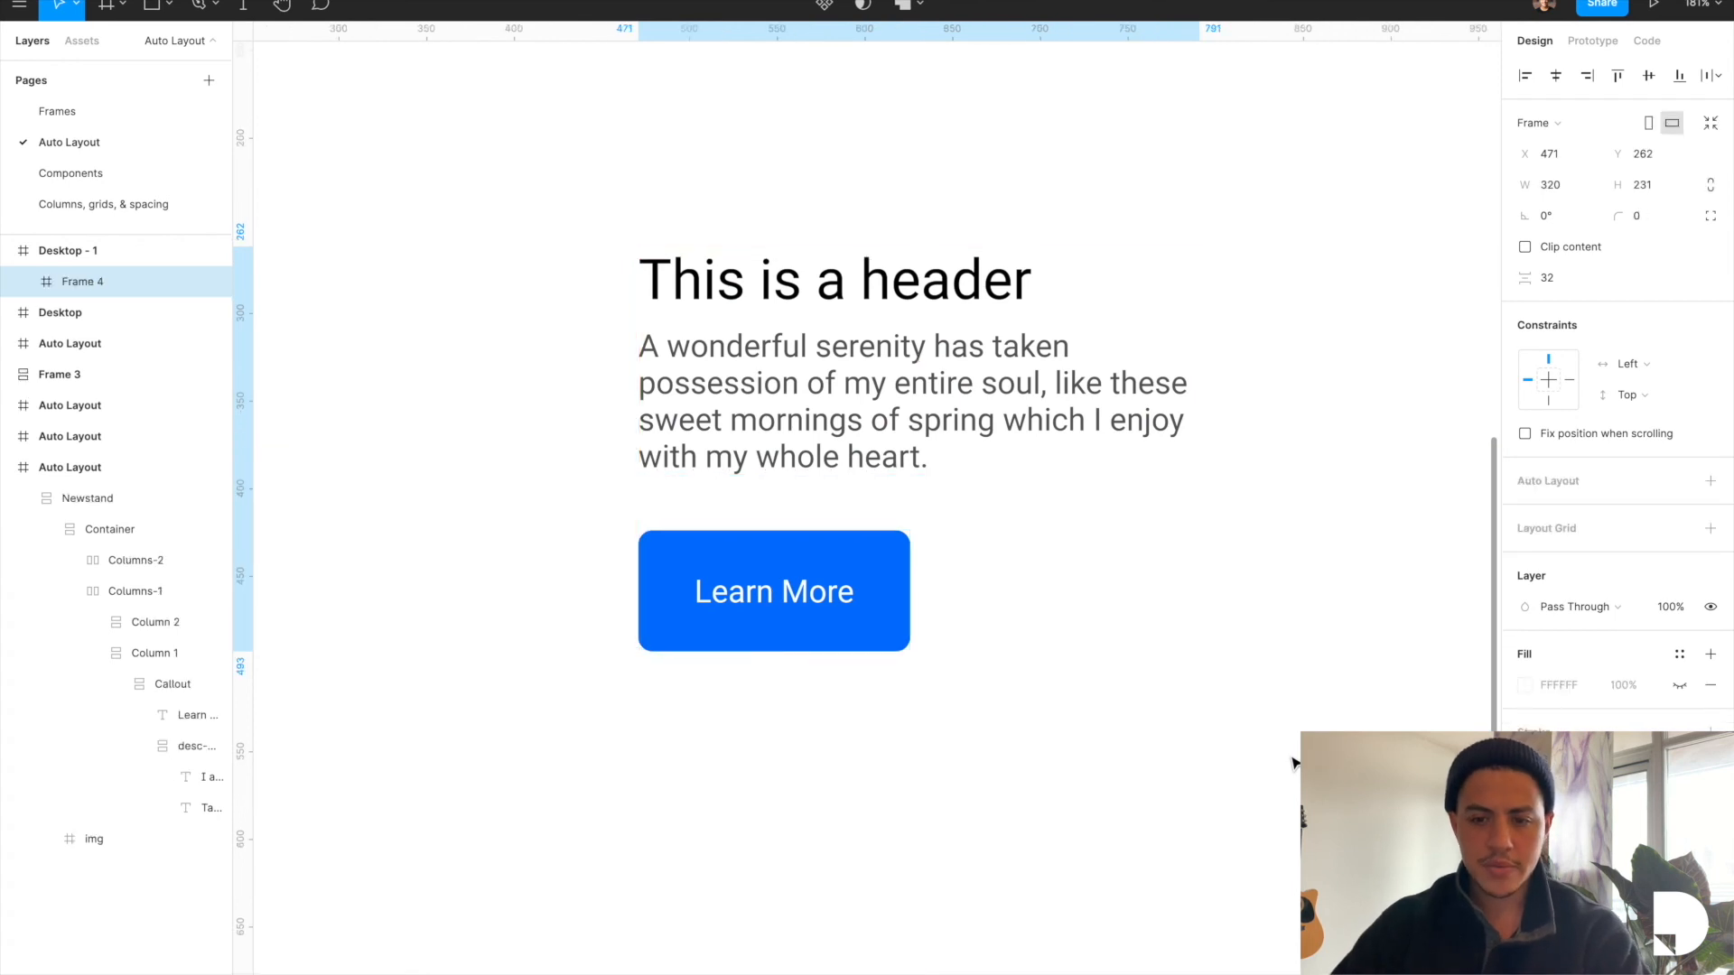
Step: Rename Frame 4 to 'card-component' and turn it into an auto layout
double_click(83, 282)
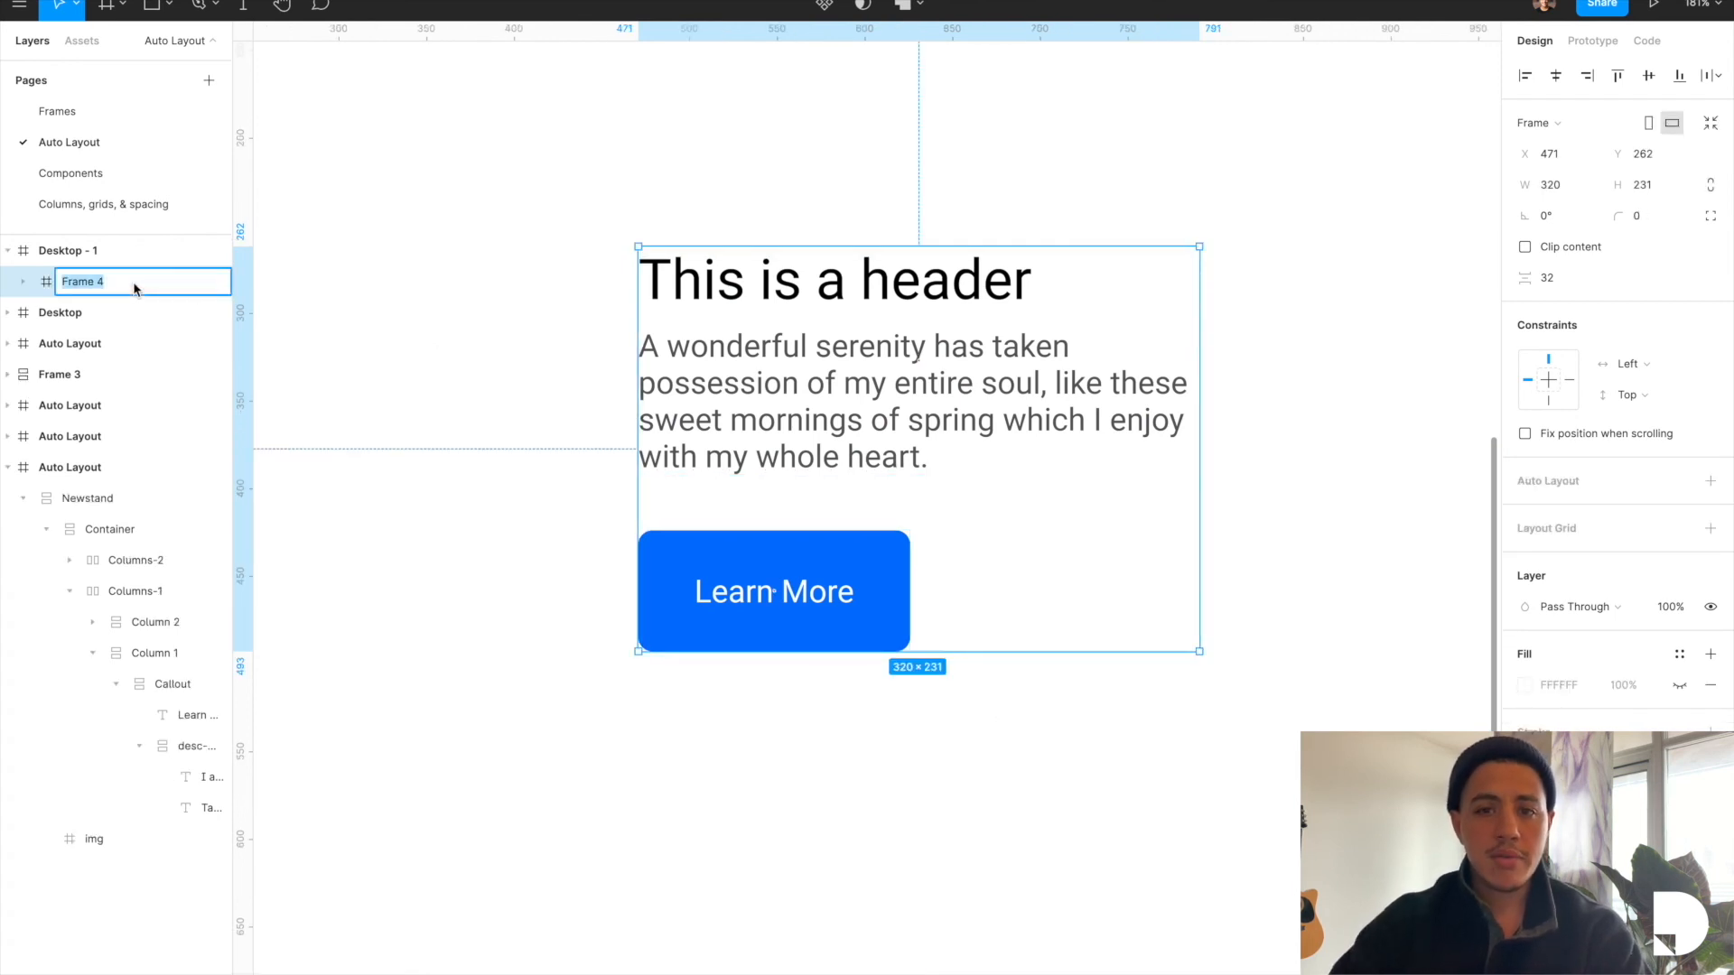
text(card-component)
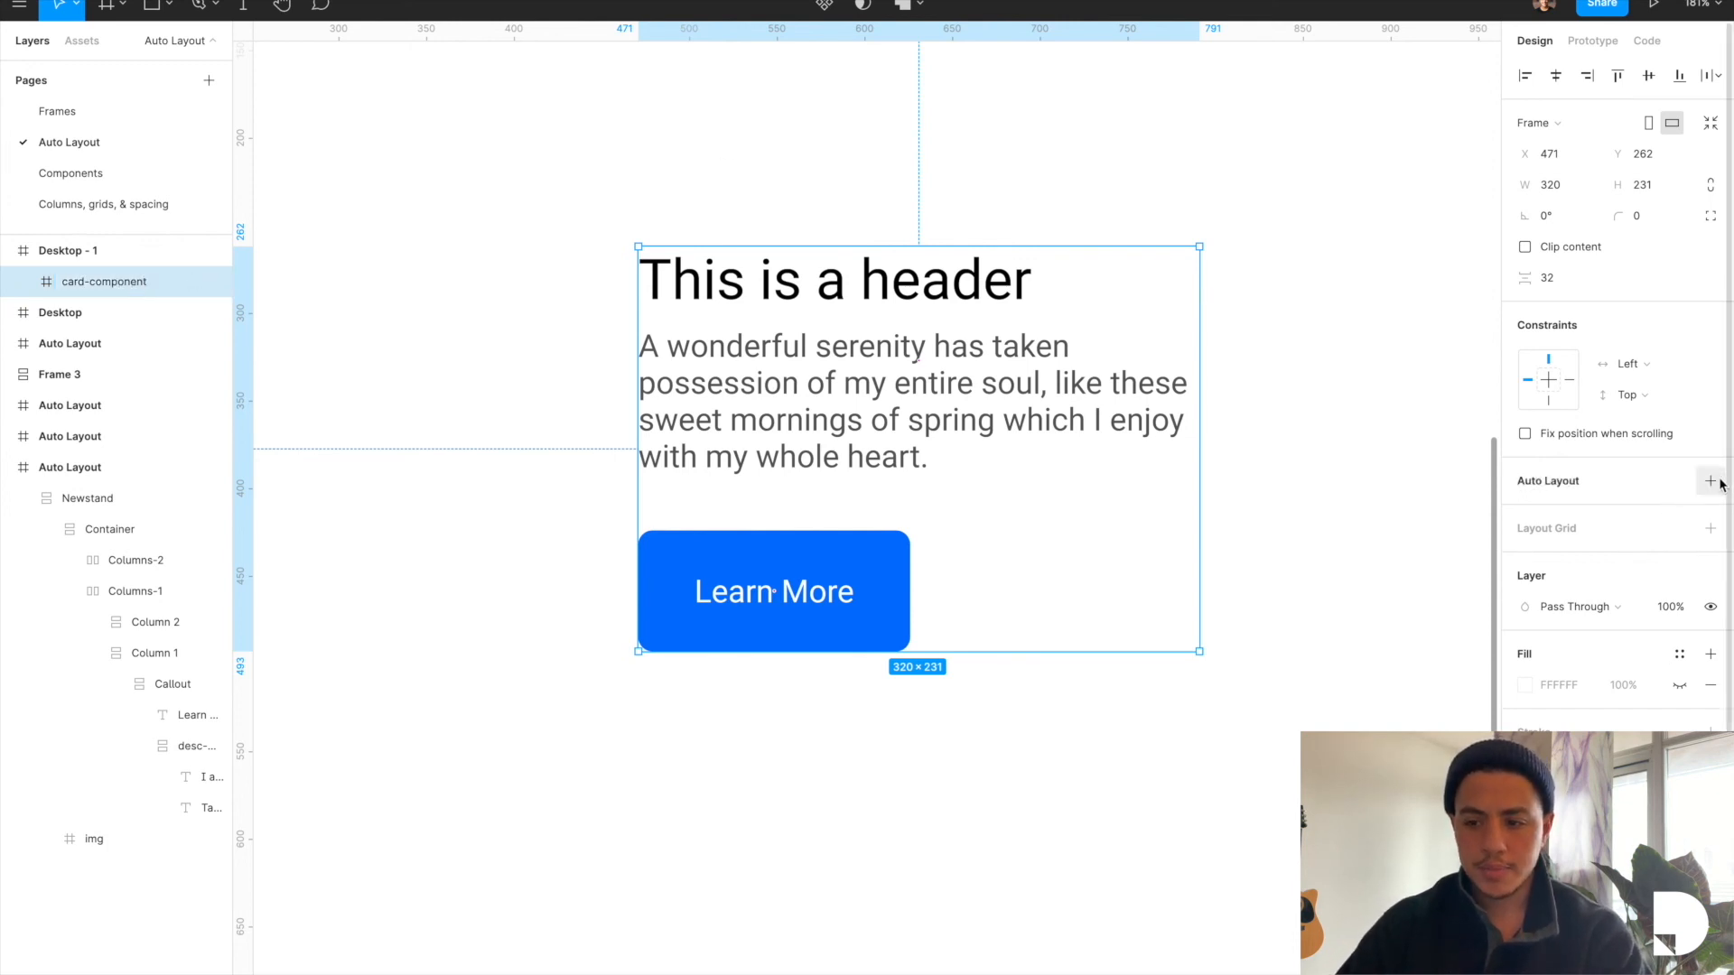
click(1710, 481)
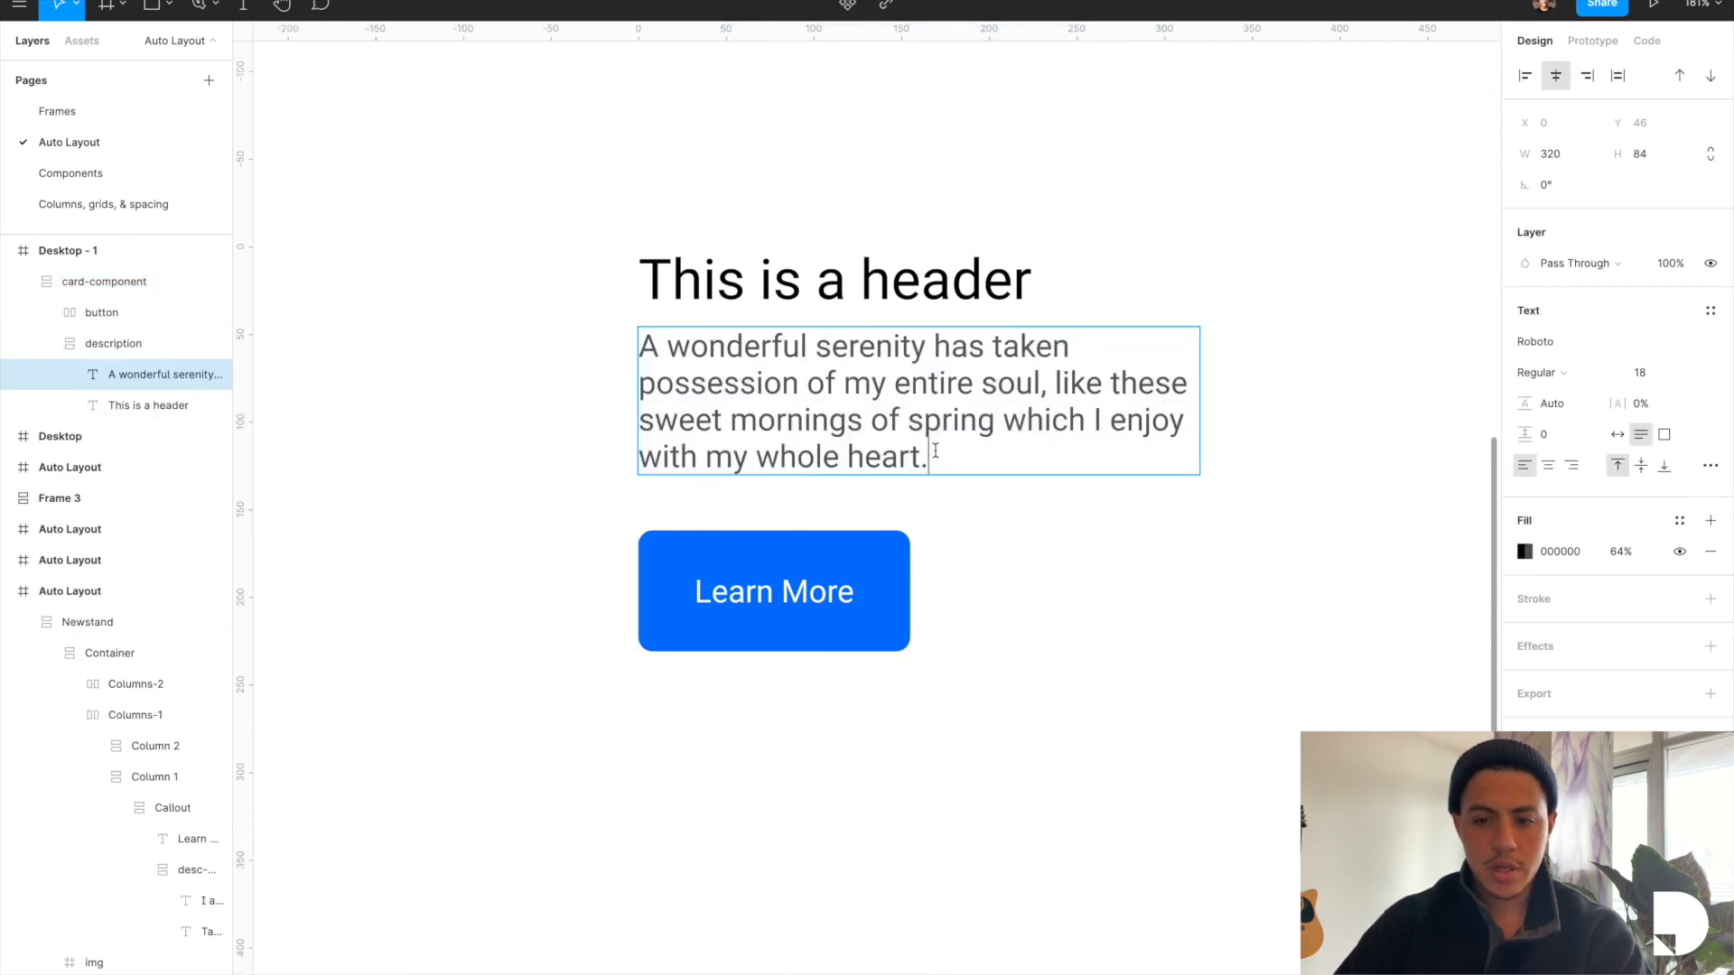
Step: Append 'this is another line' to the description paragraph, pushing the button down
text(thi)
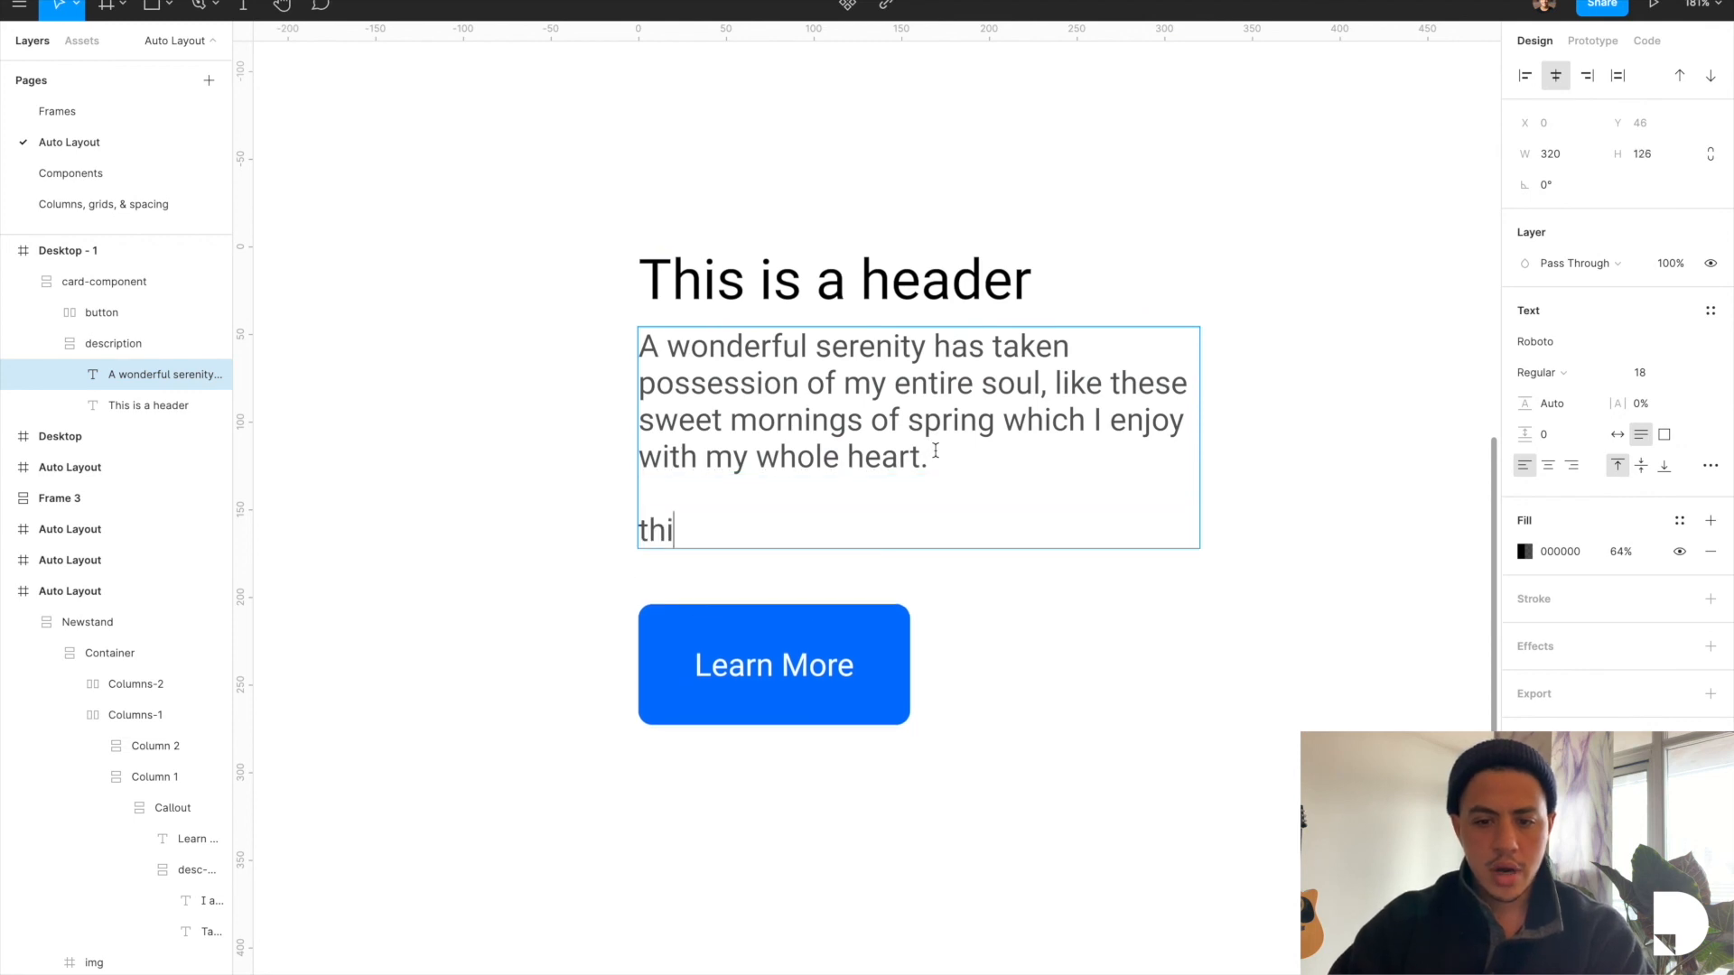
text(s ano)
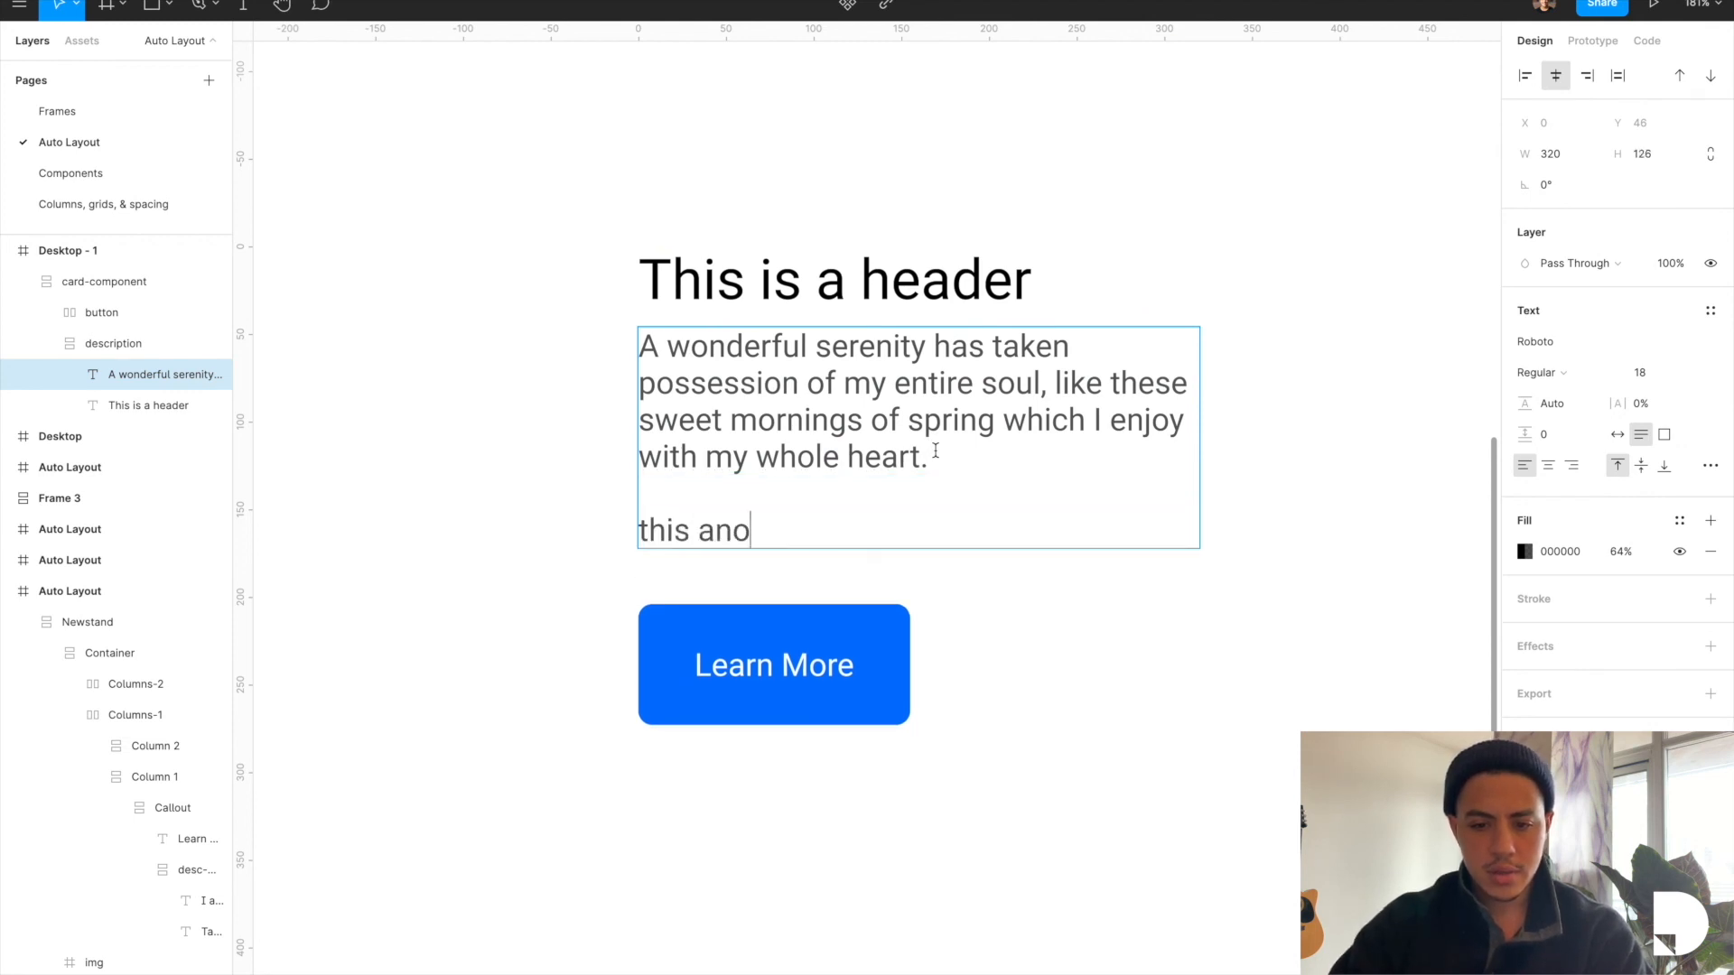
text(is anorther)
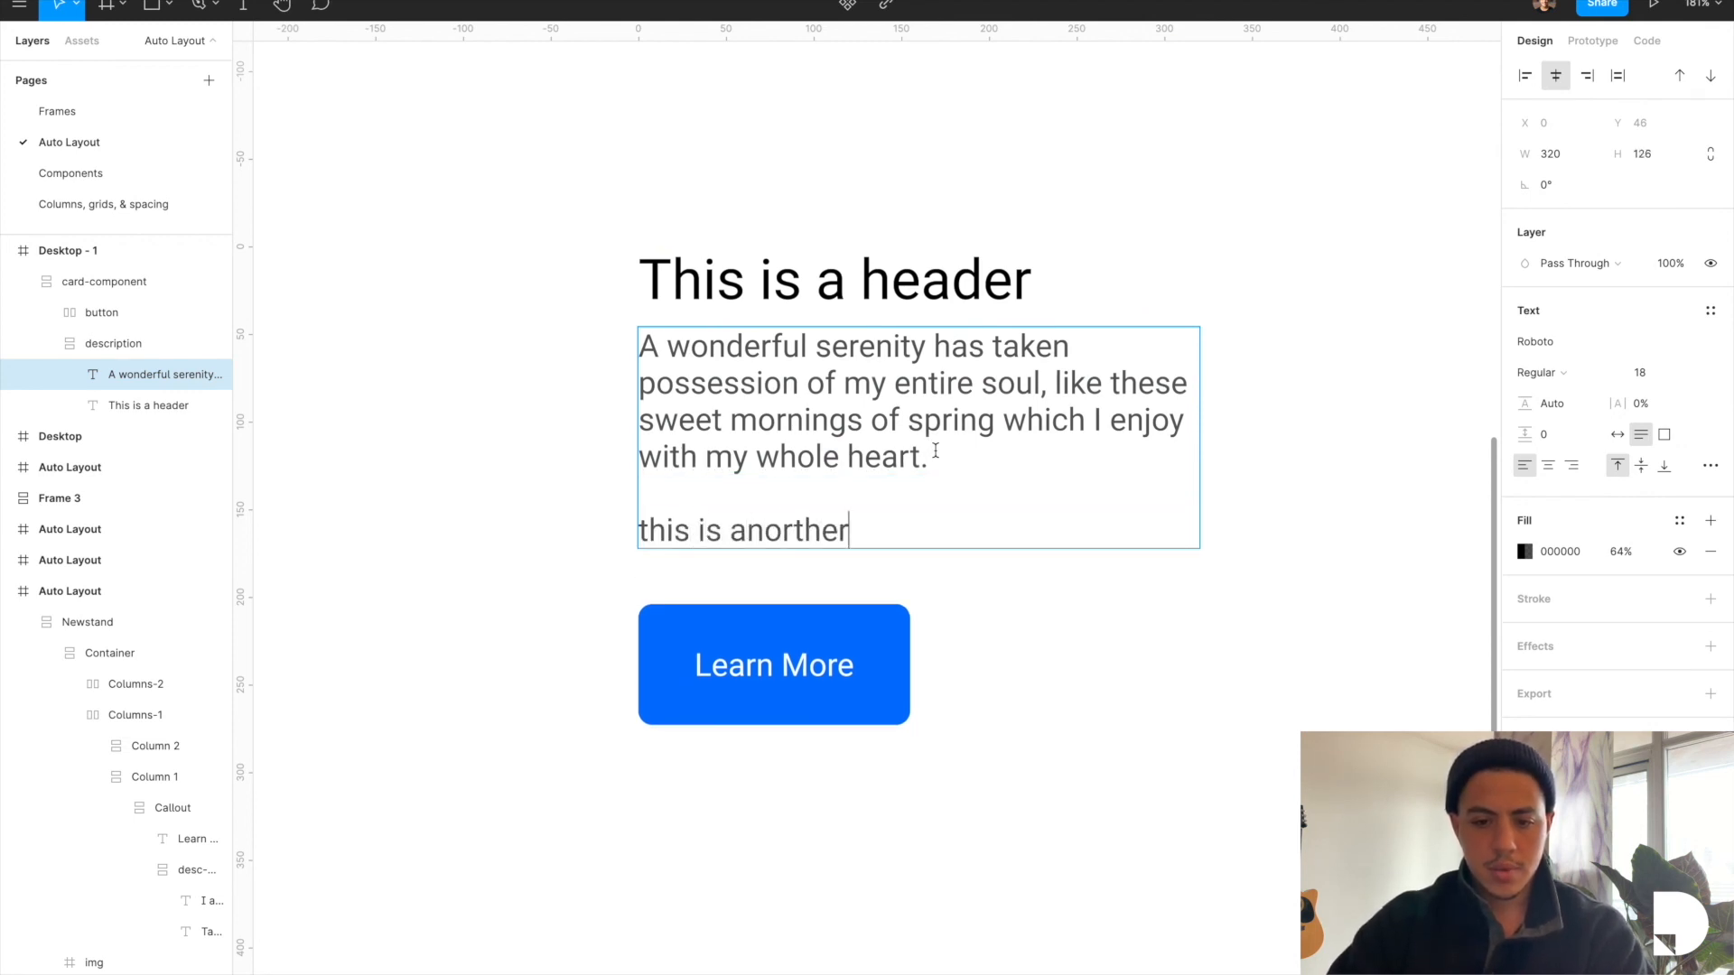
text(line)
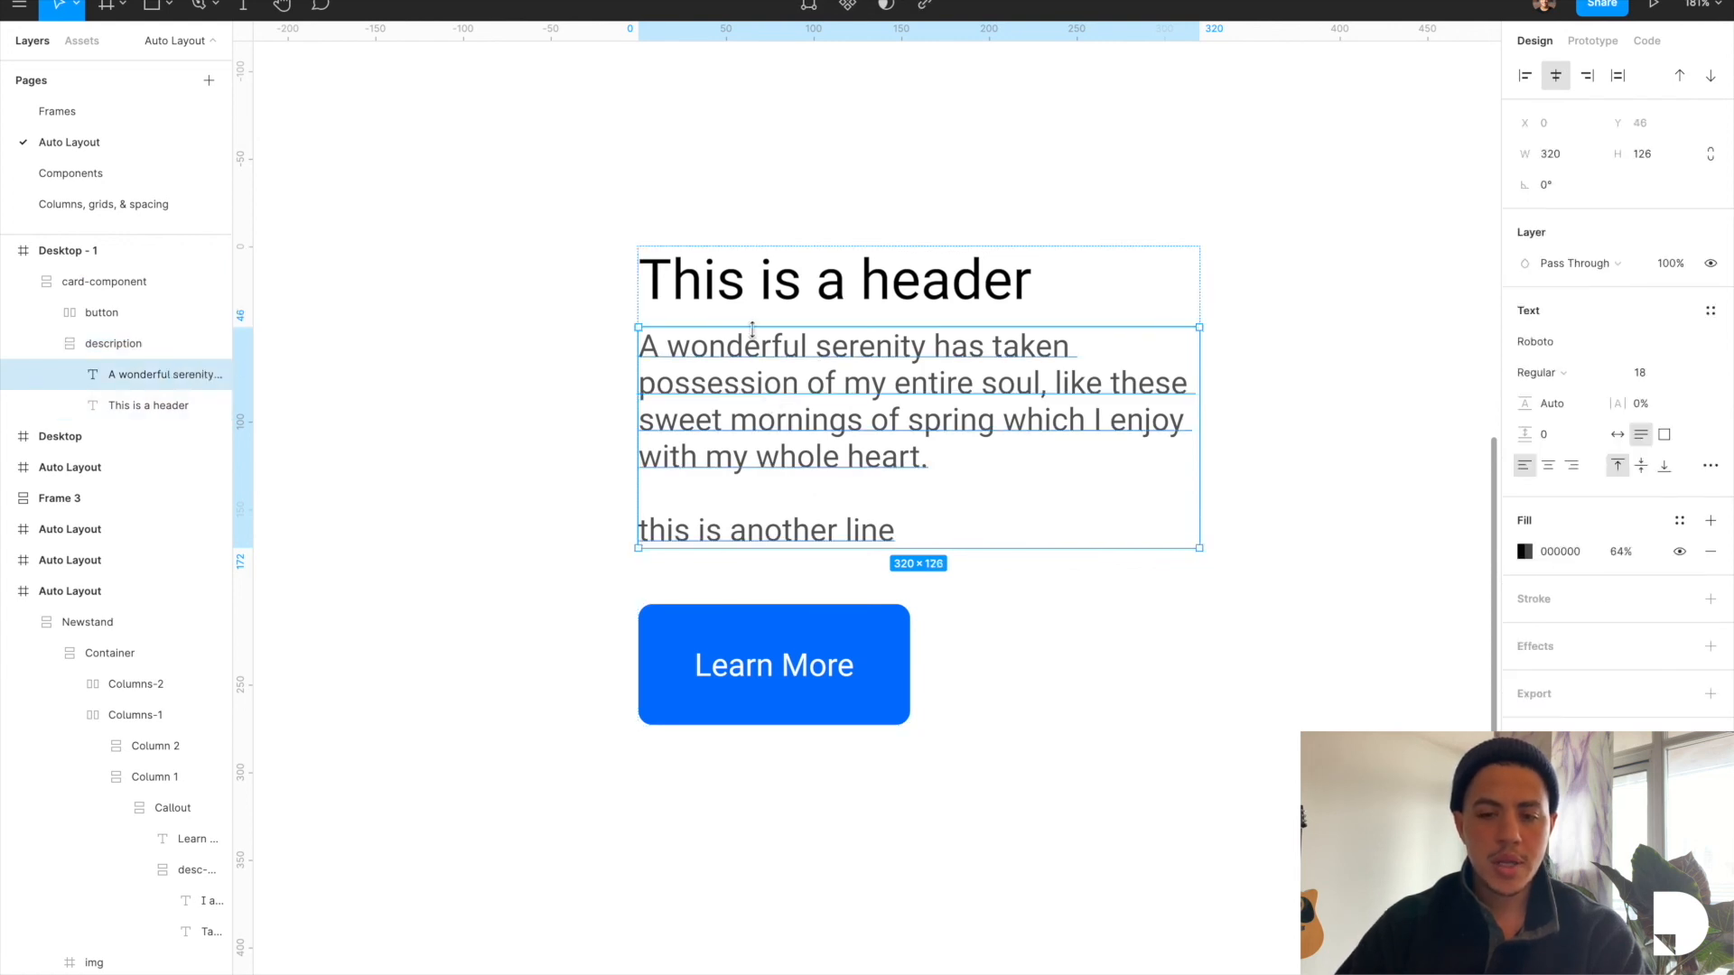
Step: Duplicate the 'wonderful serenity' paragraph with its extra line in the description so the button moves lower
click(775, 280)
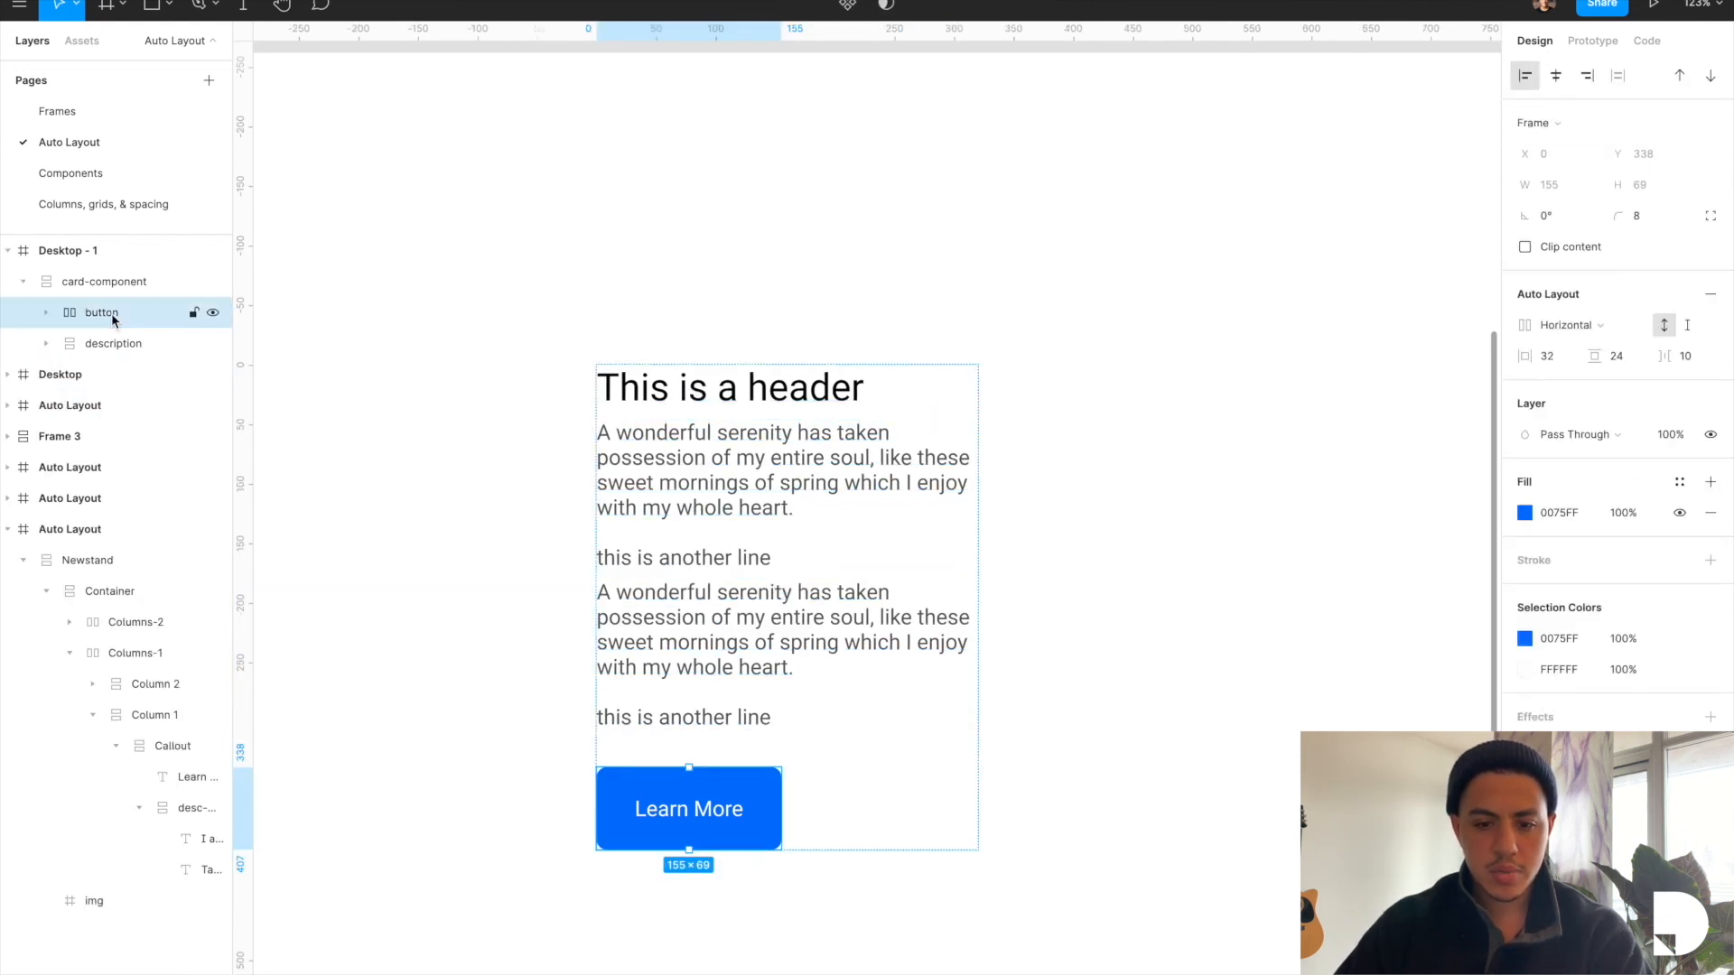
mouse_move(49, 321)
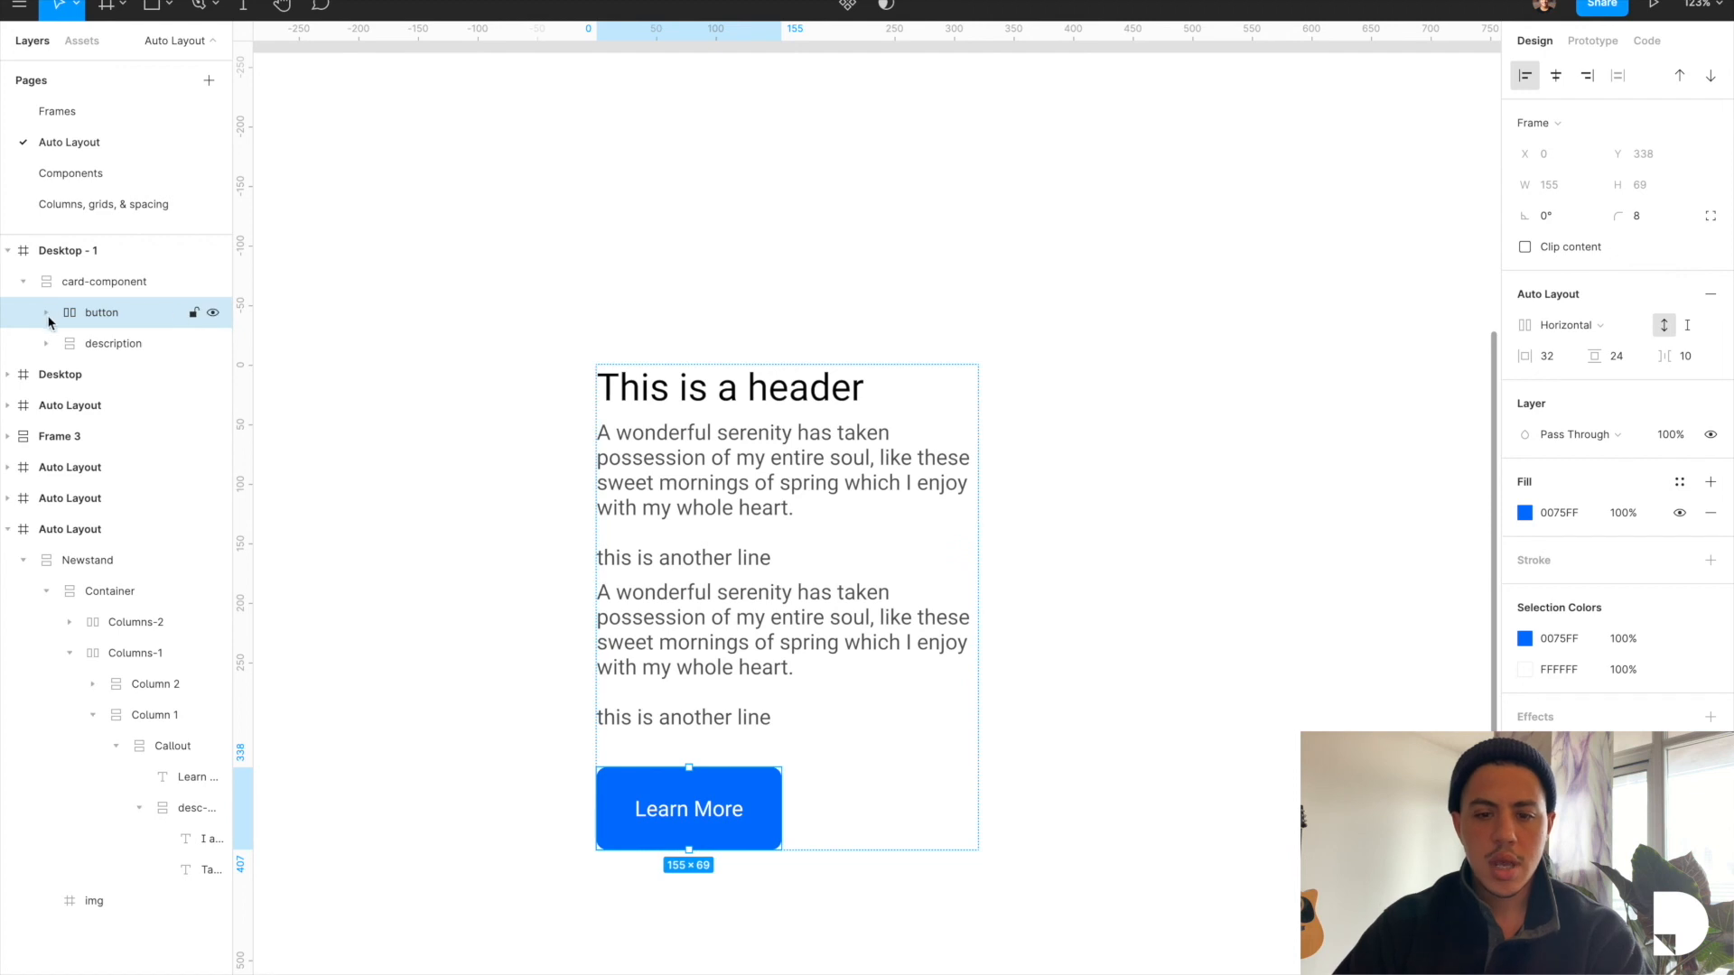